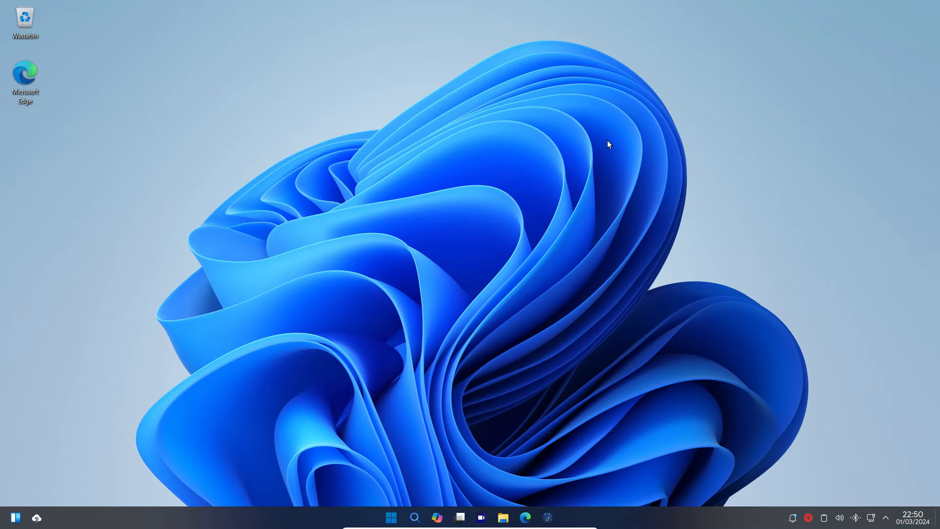
mouse_move(474, 233)
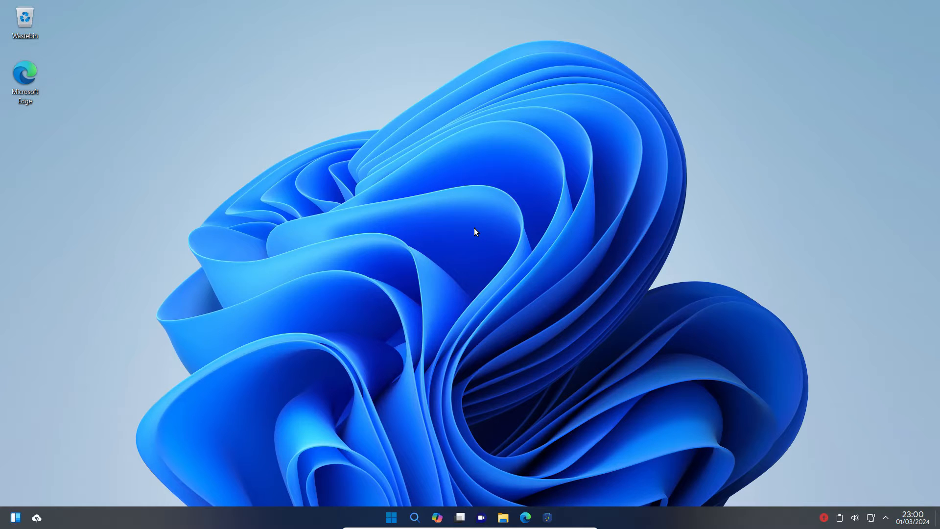
mouse_move(479, 216)
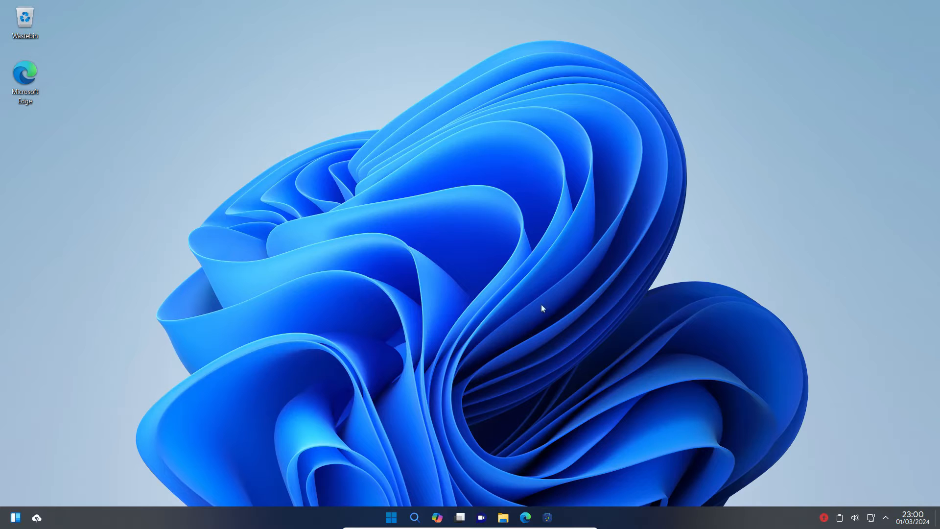
mouse_move(332, 240)
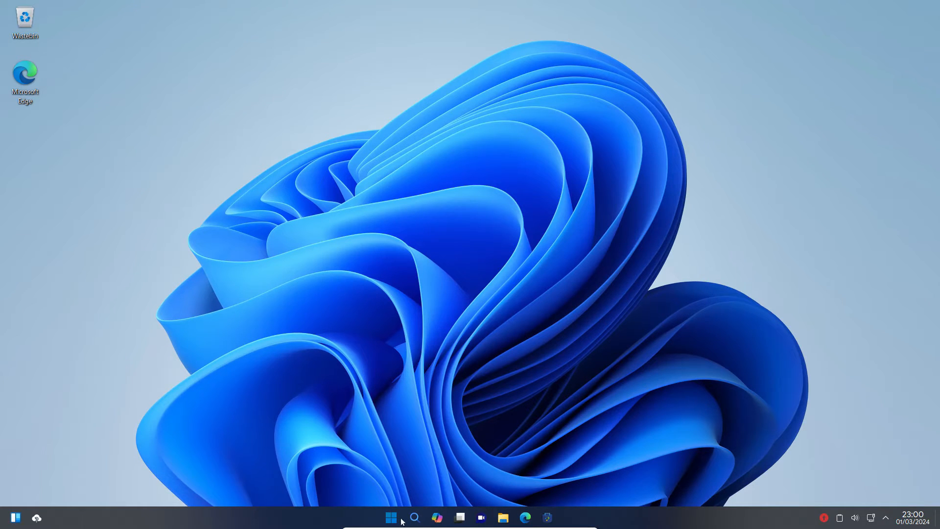
mouse_move(436, 517)
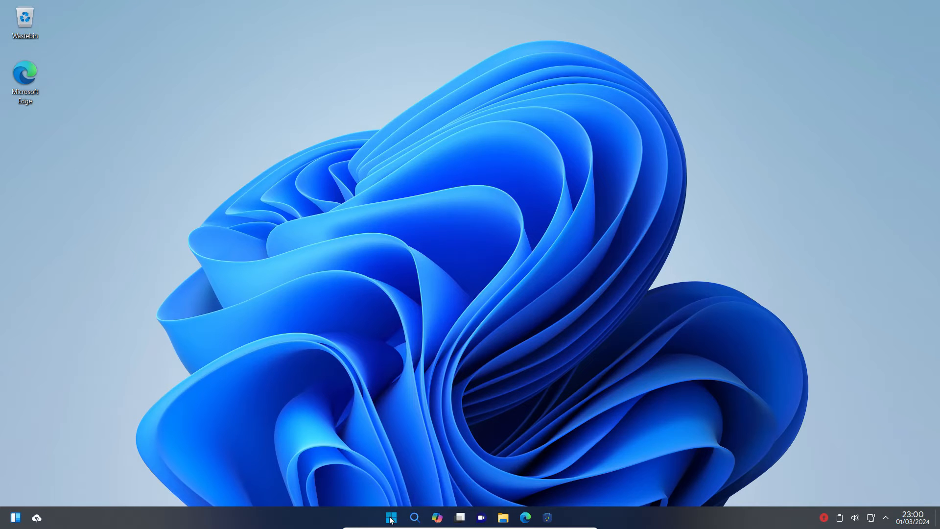
Show the Start menu with its pinned and recommended apps such as Chrome, Steam and OnlyOffice.
left_click(389, 517)
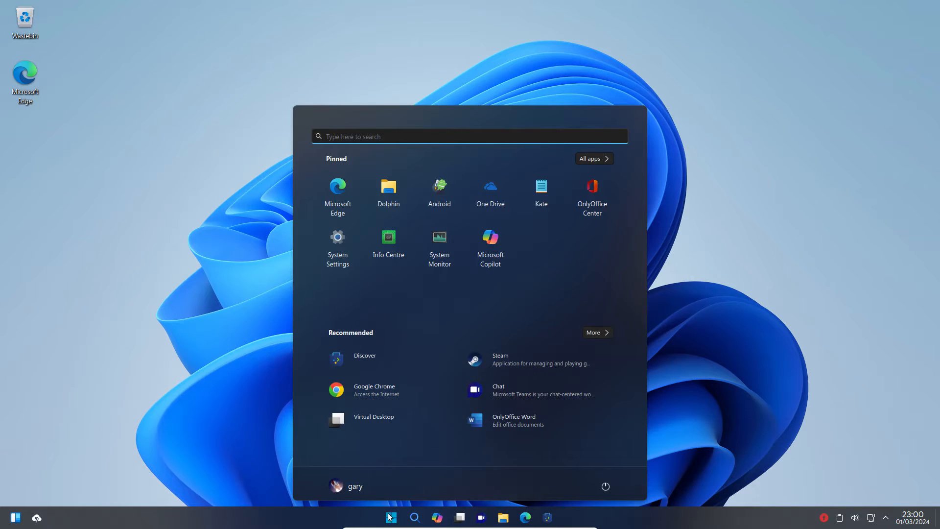
mouse_move(337, 195)
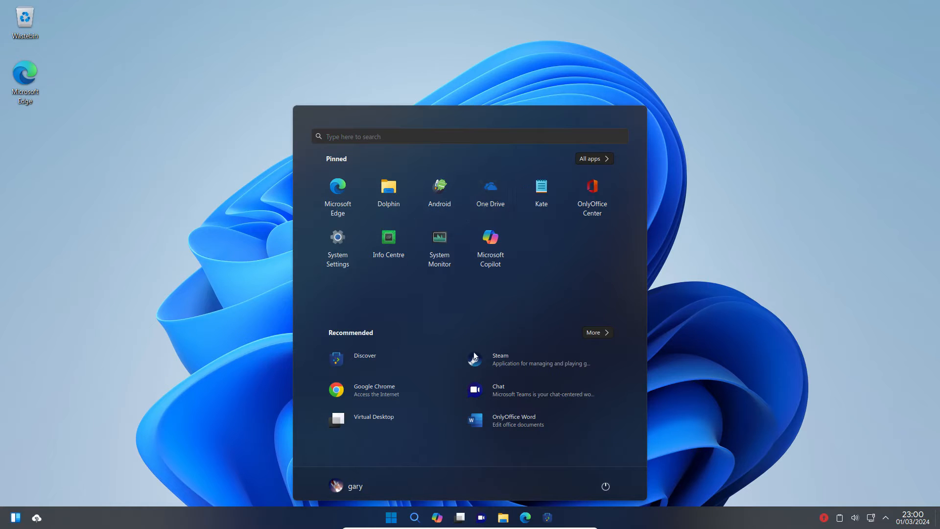
mouse_move(361, 477)
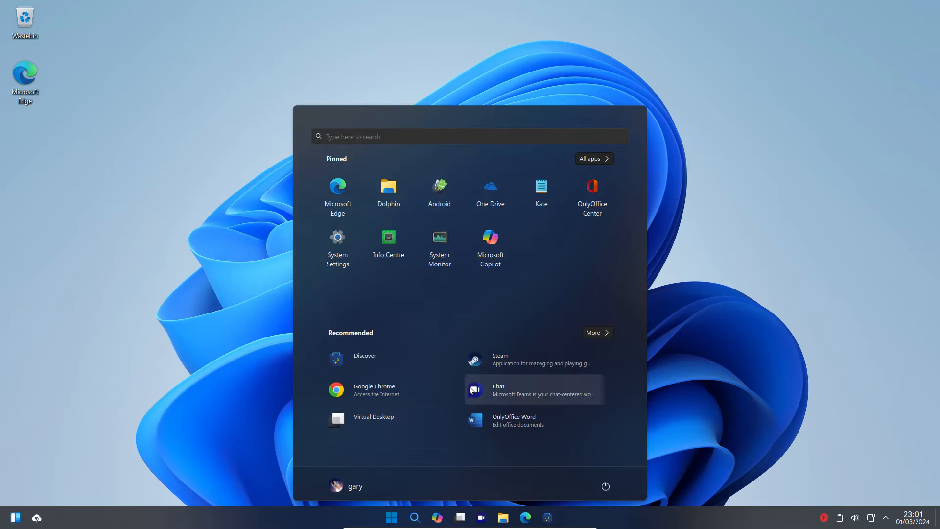
mouse_move(408, 390)
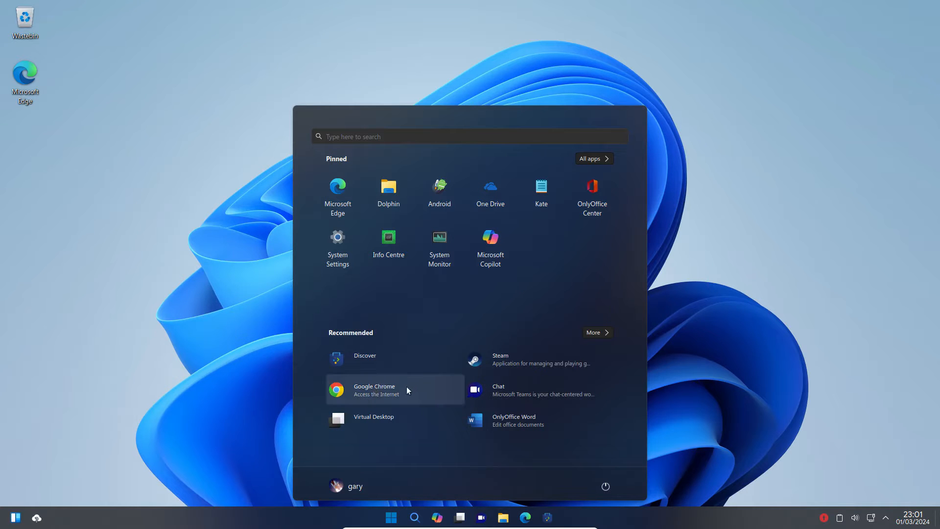
mouse_move(523, 359)
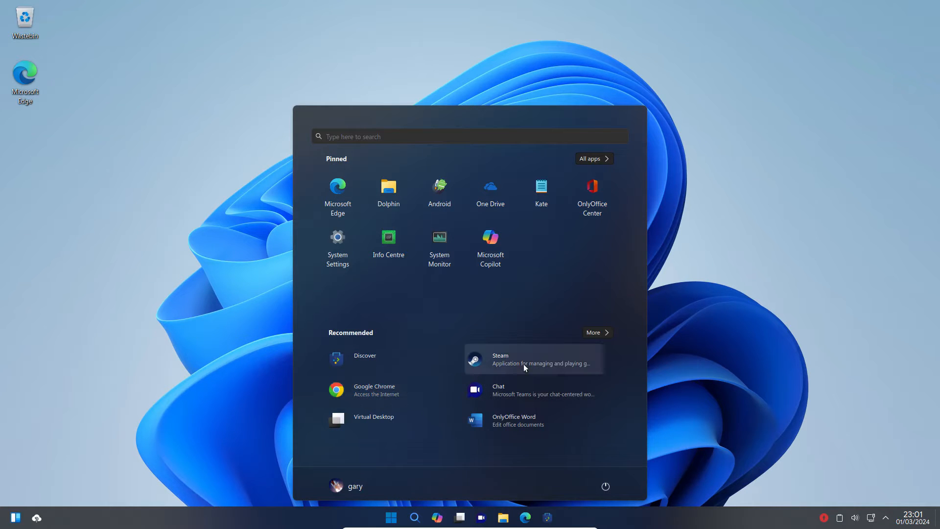
mouse_move(525, 390)
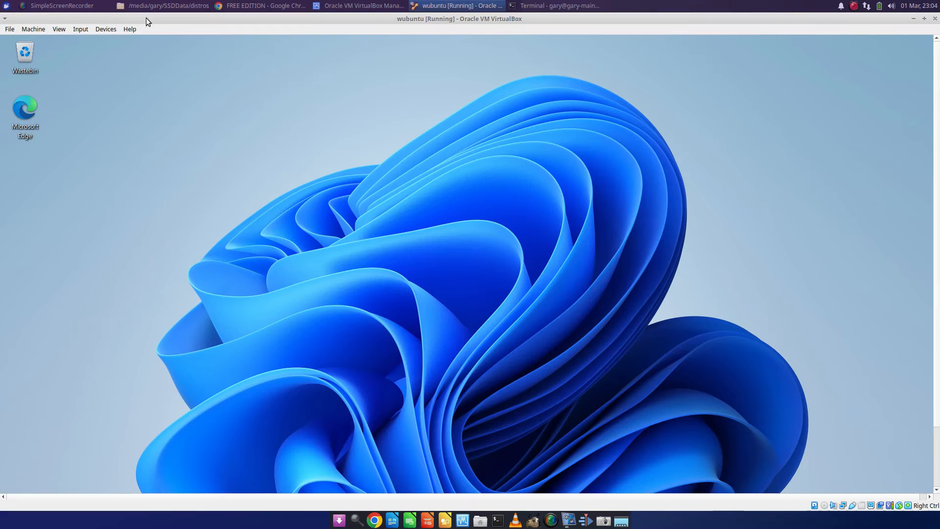
Show the wubuntu.org Wubuntu 11.4.4 LTS page scrolled to its Plasma system requirements.
left_click(263, 6)
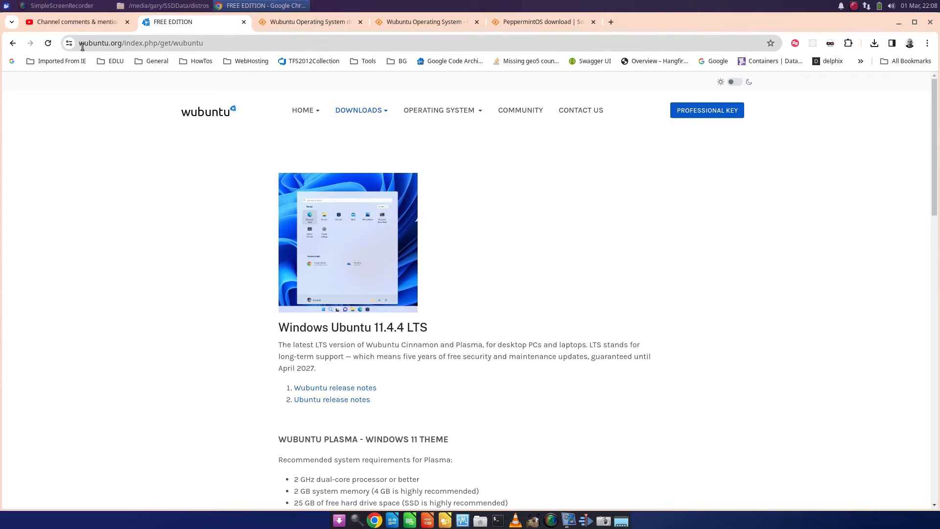
mouse_move(508, 268)
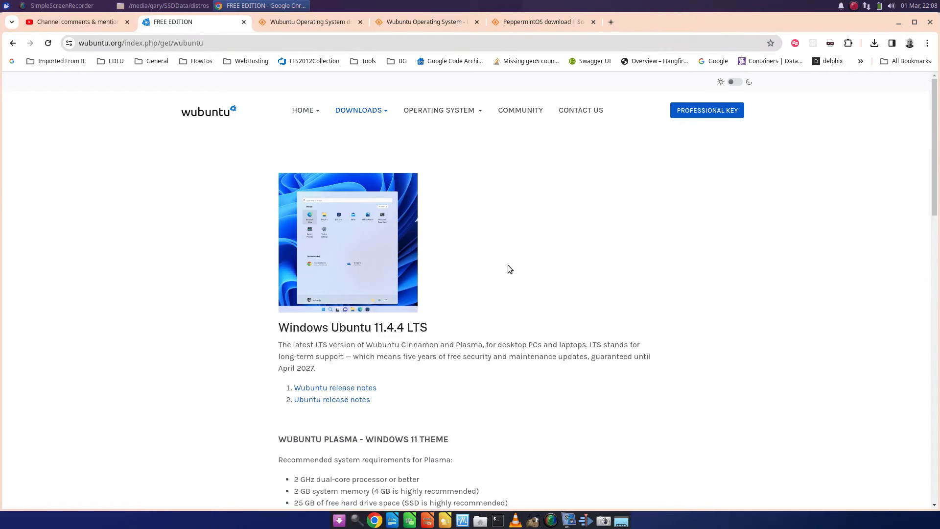
scroll("down", 3)
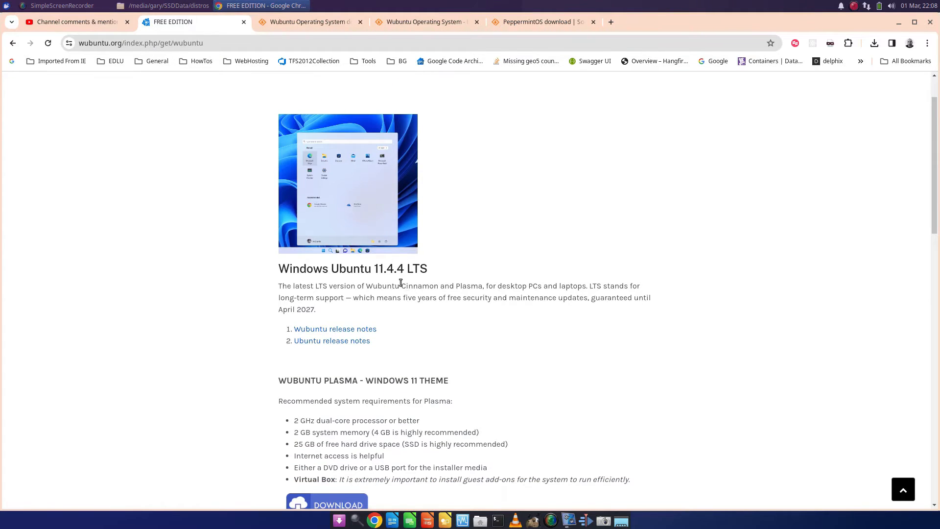
scroll("down", 3)
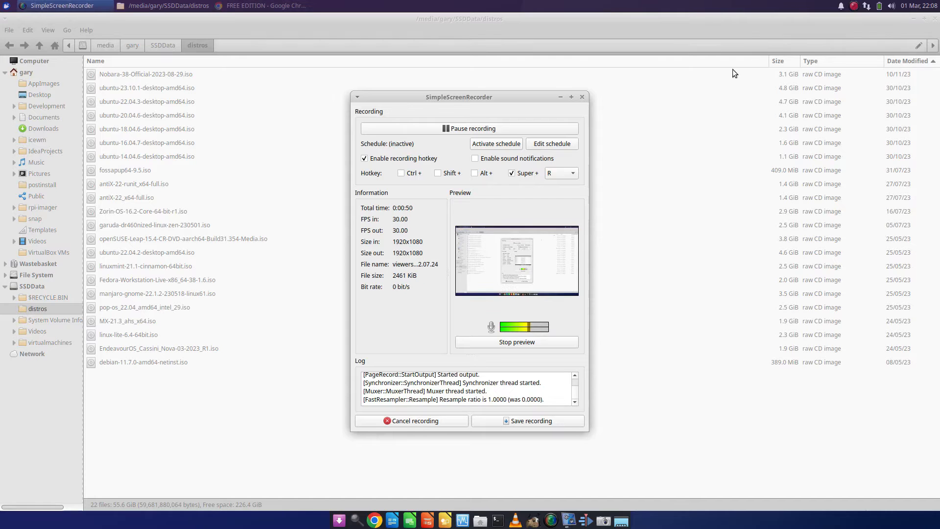
Create a new machine named wubuntu with 8192 MB of memory.
left_click(327, 48)
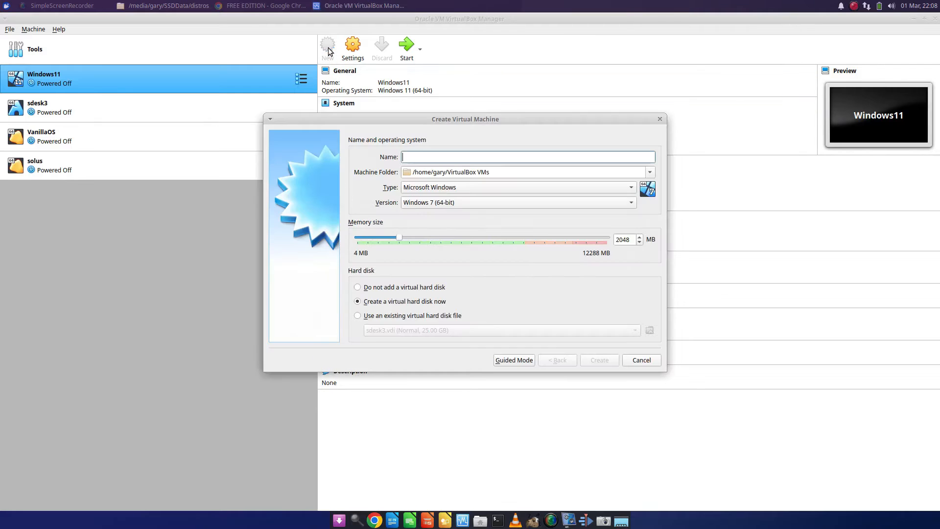
type("wubunt")
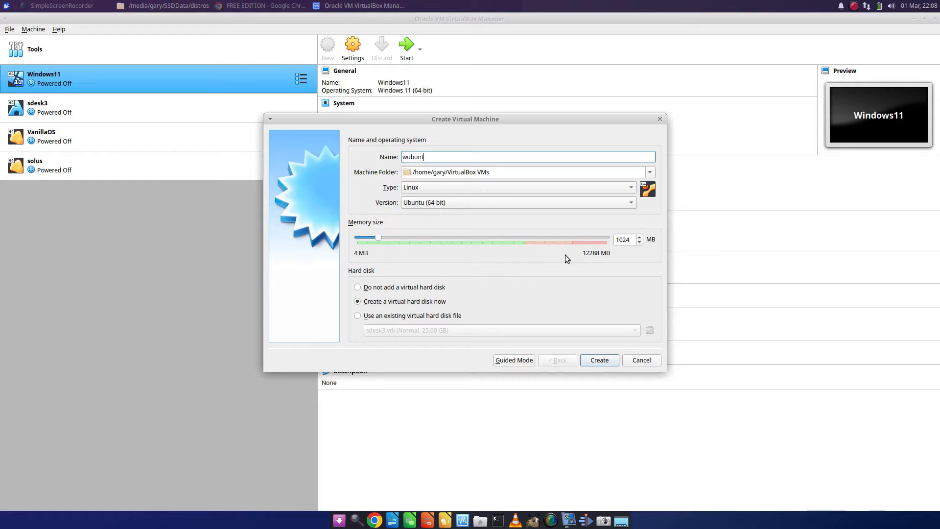
type("u")
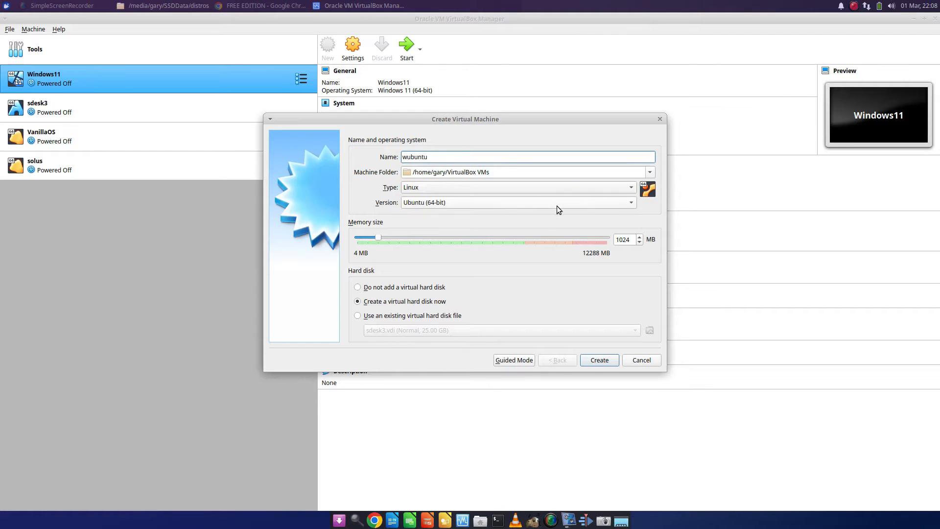
left_click_drag(378, 237, 581, 240)
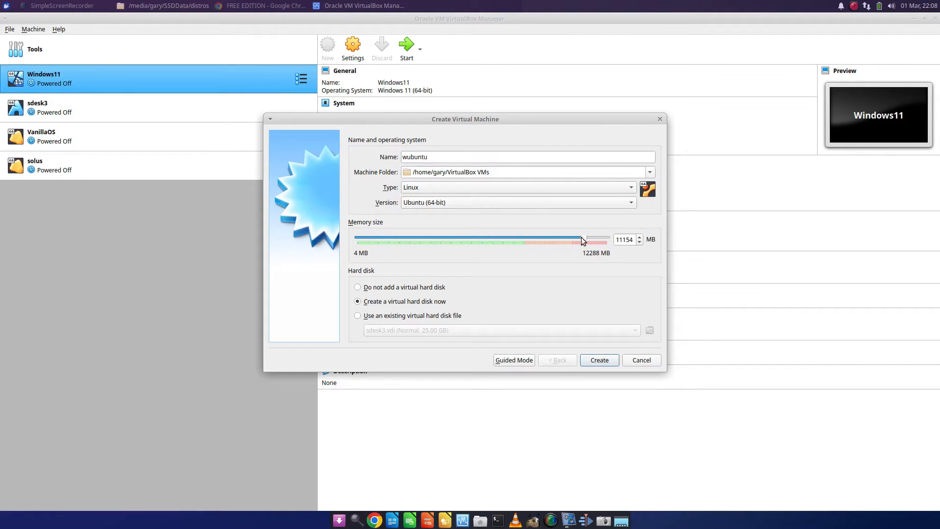
left_click_drag(579, 240, 523, 240)
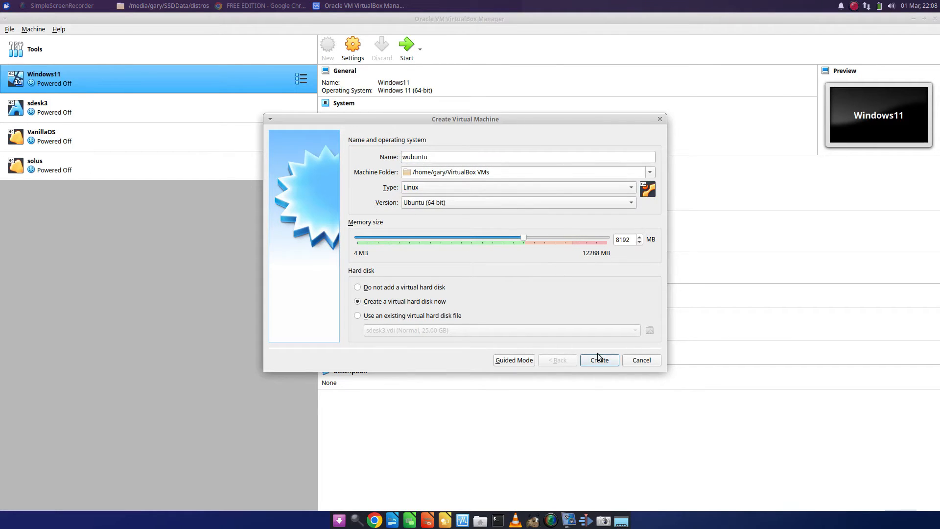
left_click(598, 360)
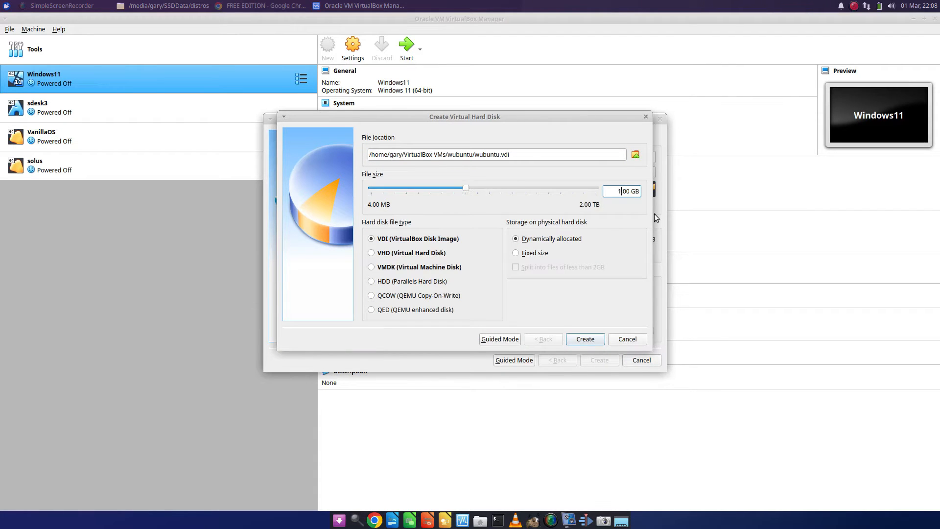
Give it a 25 GB virtual disk saved in the virtualmachines folder and create the machine.
left_click_drag(465, 188, 520, 188)
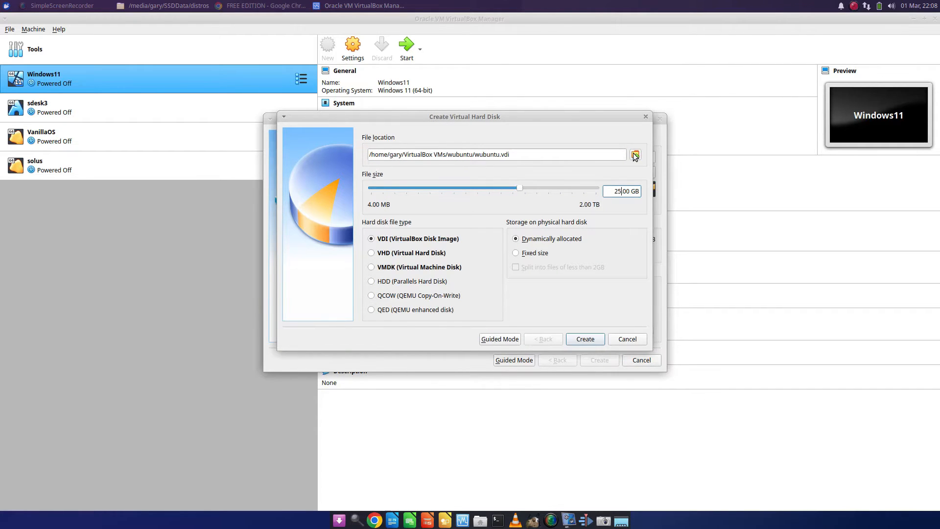
left_click(634, 156)
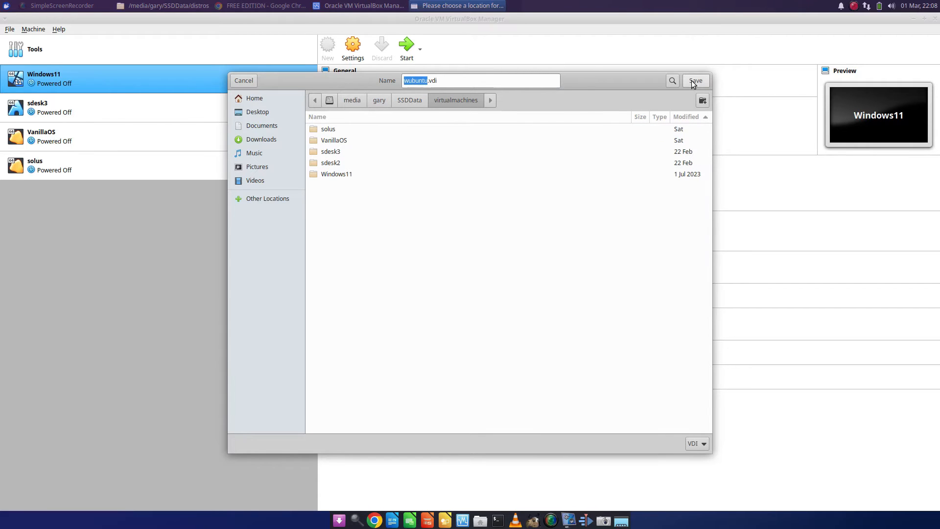
left_click(695, 81)
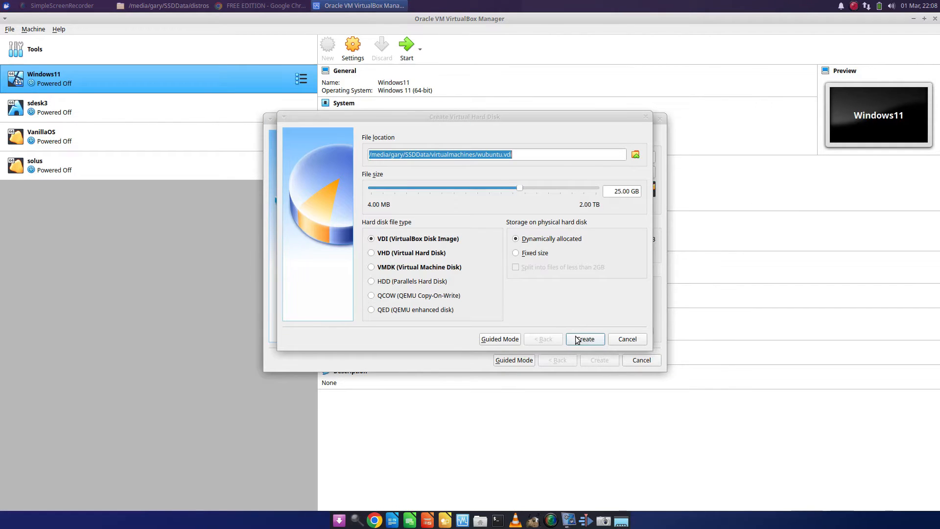
left_click(584, 339)
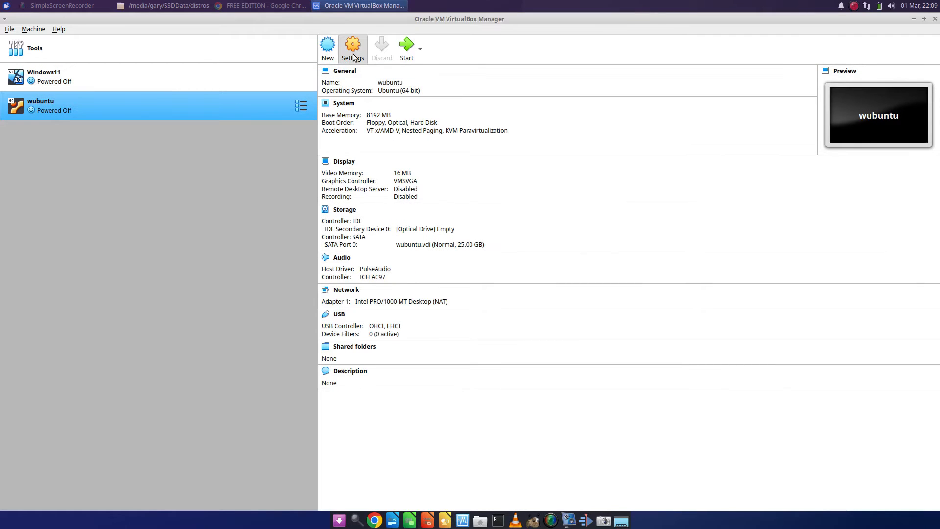
Set the wubuntu machine to 4 processors in its System settings.
left_click(353, 47)
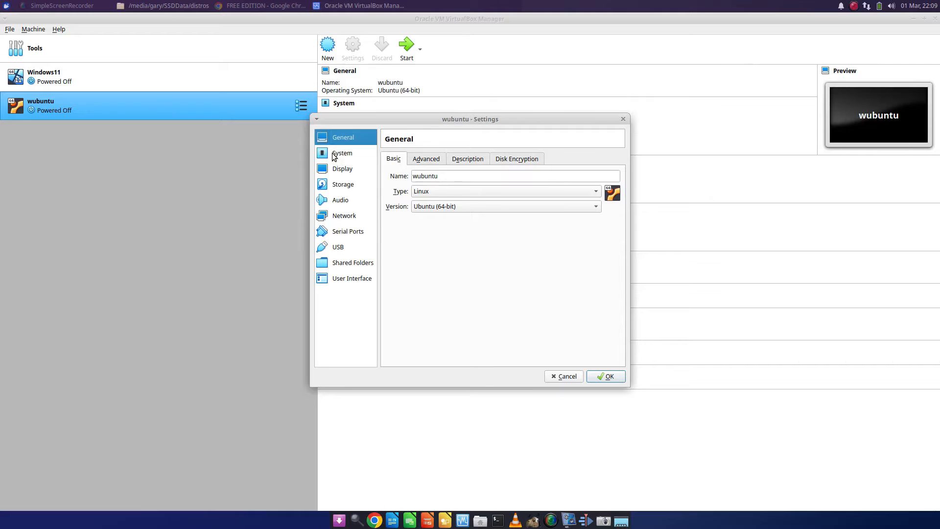
left_click(341, 153)
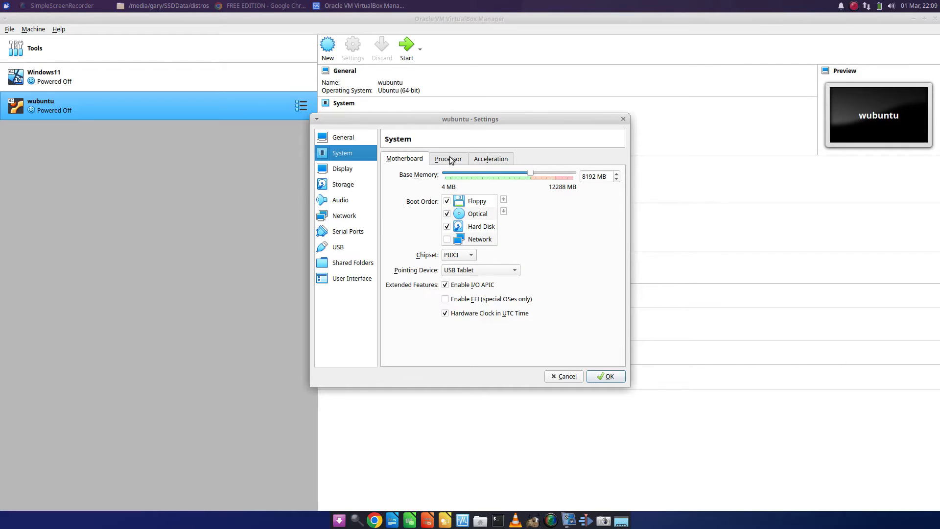
left_click(448, 158)
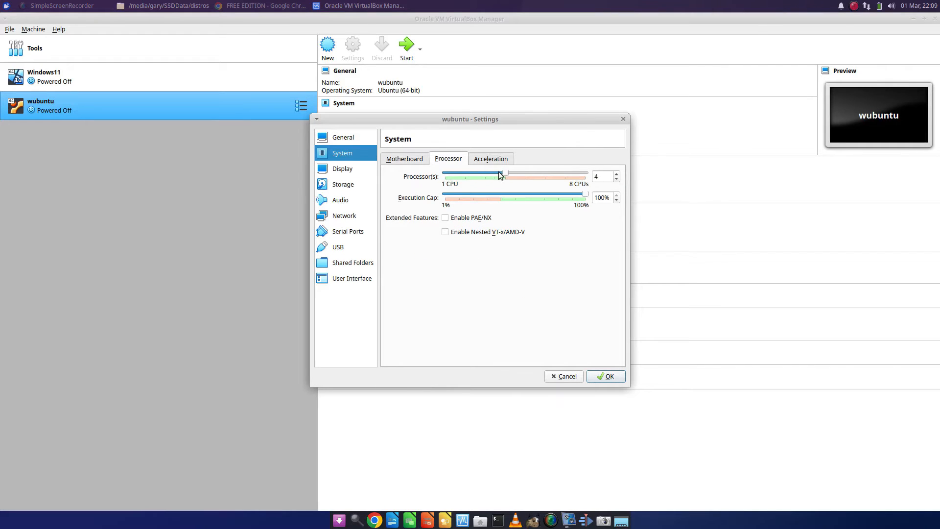
left_click(343, 168)
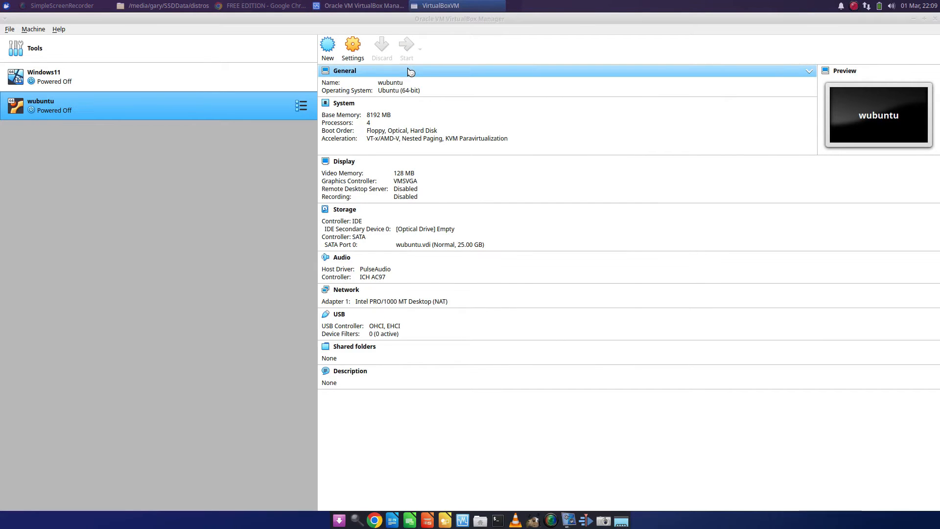
Boot wubuntu from the windows-ubuntu-11.4.4-copilot-win11-plasma-amd64.iso image.
left_click(405, 48)
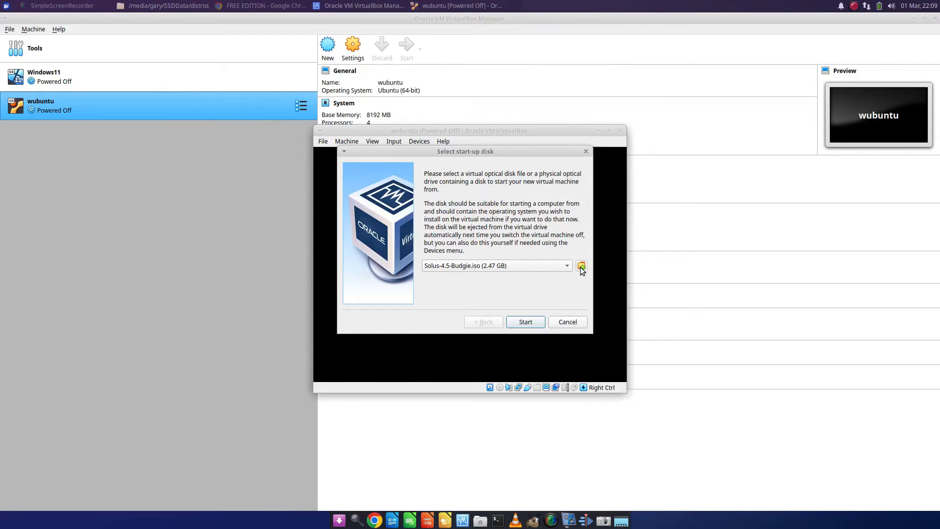
left_click(580, 265)
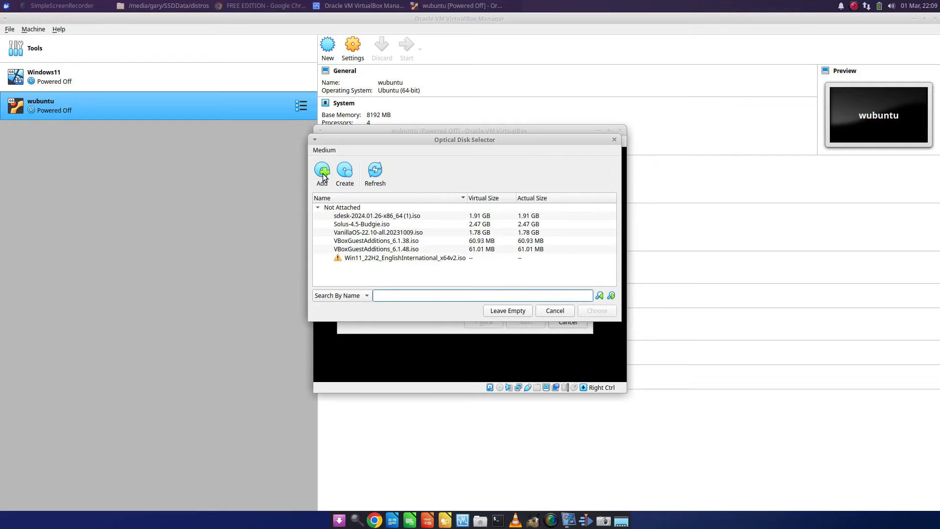
left_click(321, 174)
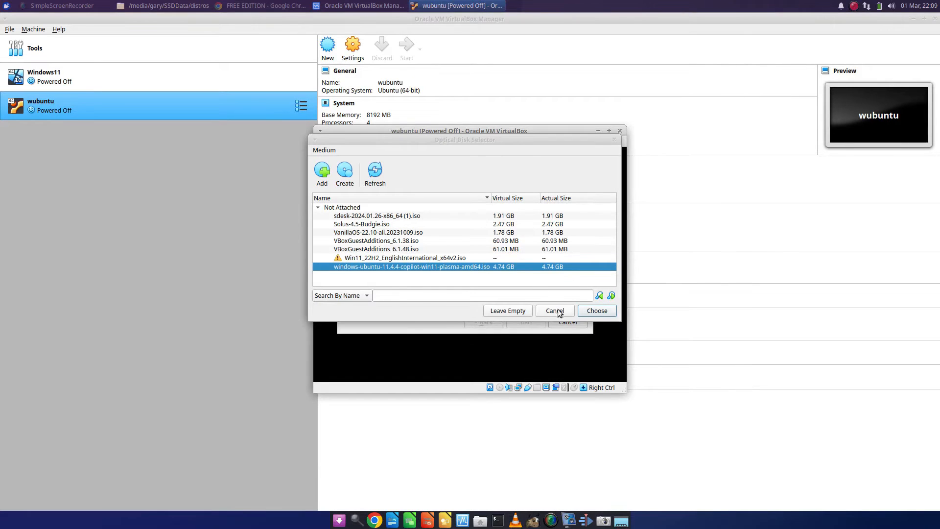
left_click(597, 310)
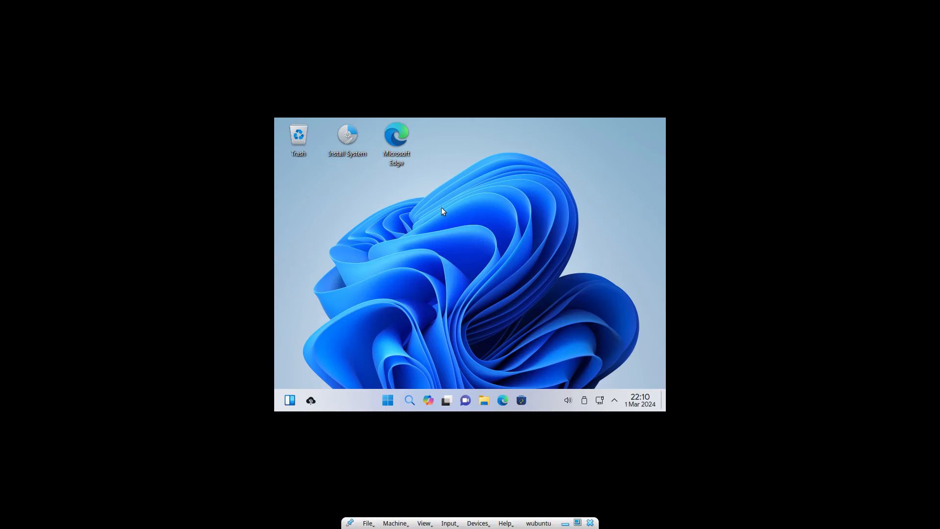
Set the guest display resolution to 1920x1080, keep it and close Display Configuration.
right_click(442, 212)
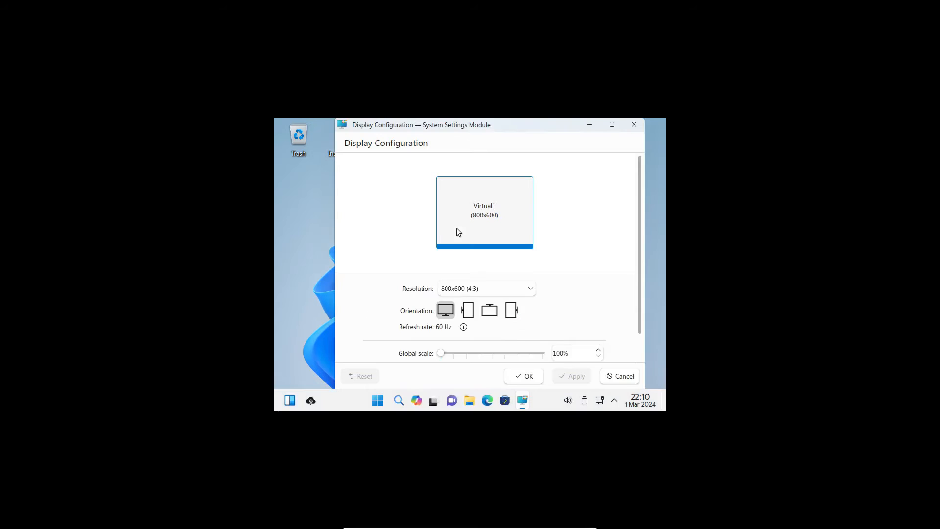
left_click(486, 288)
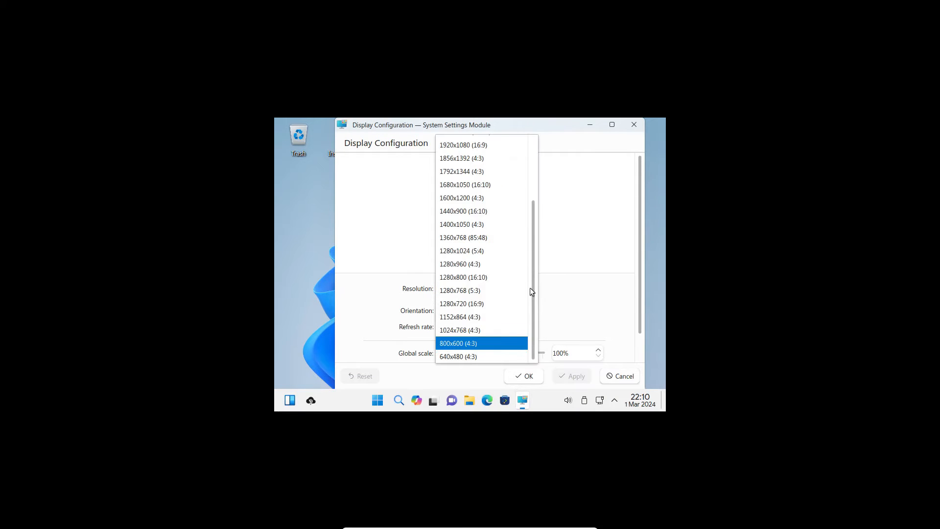
left_click(463, 145)
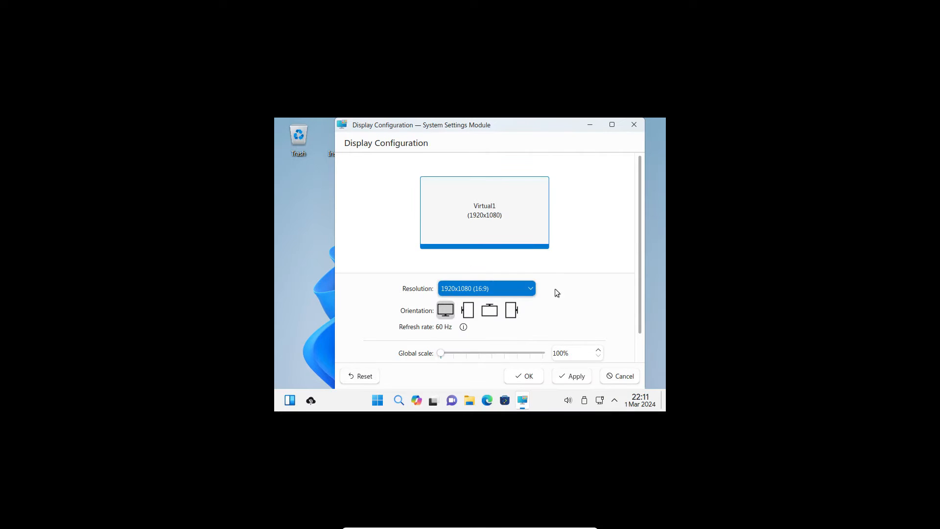
left_click(574, 375)
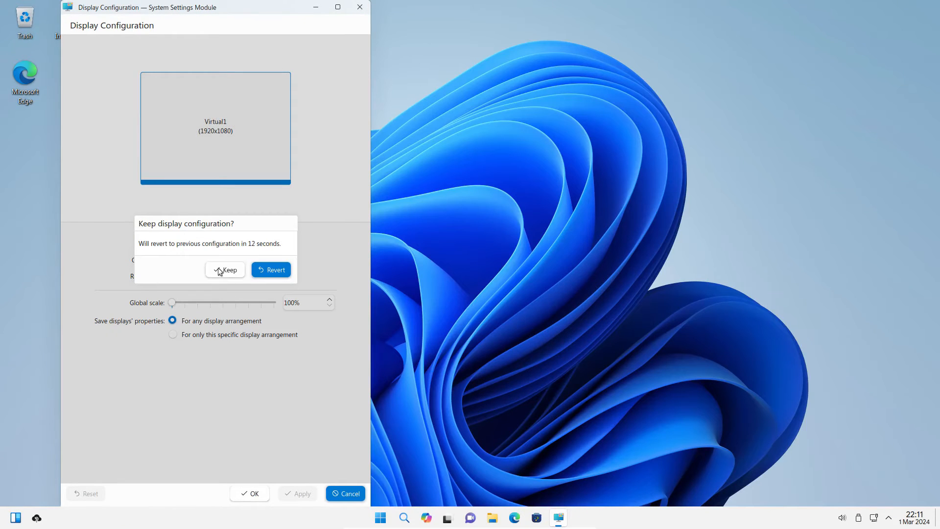
left_click(225, 270)
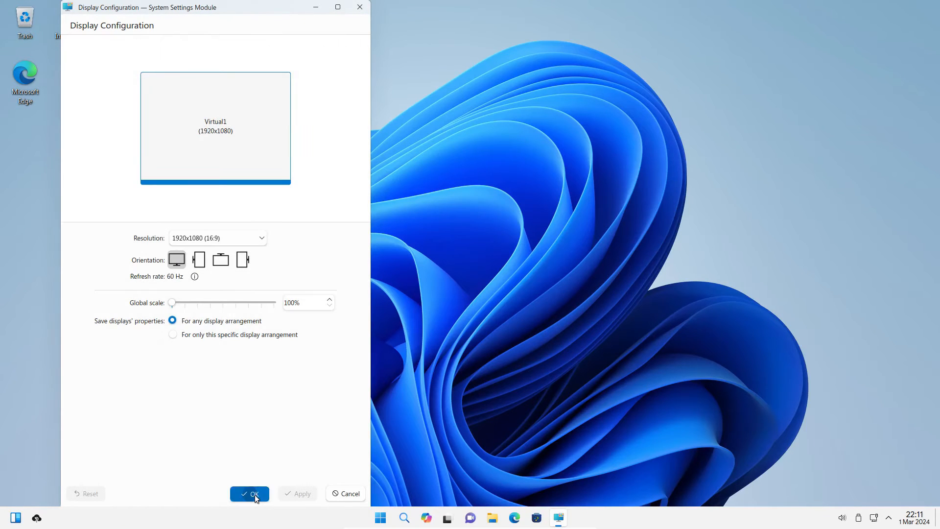
left_click(250, 492)
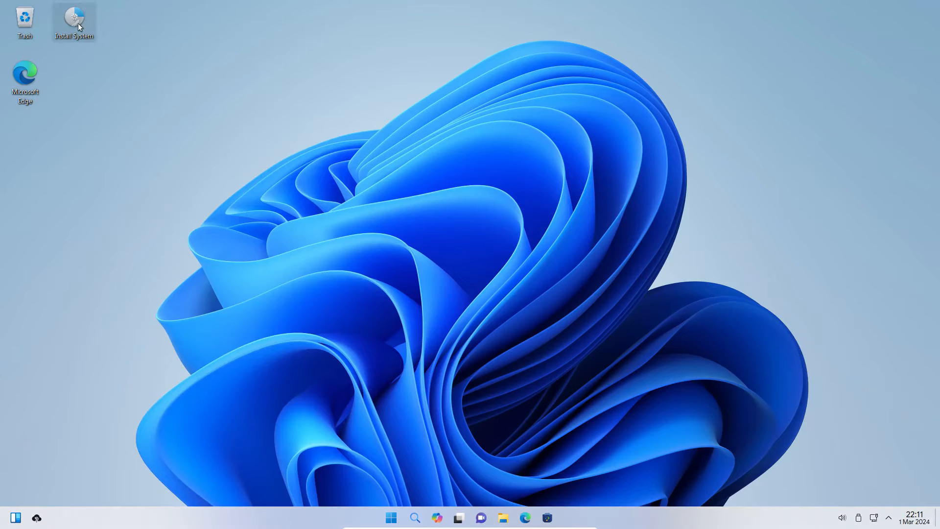
Launch Install System, choose British English and accept the London location.
left_click(74, 21)
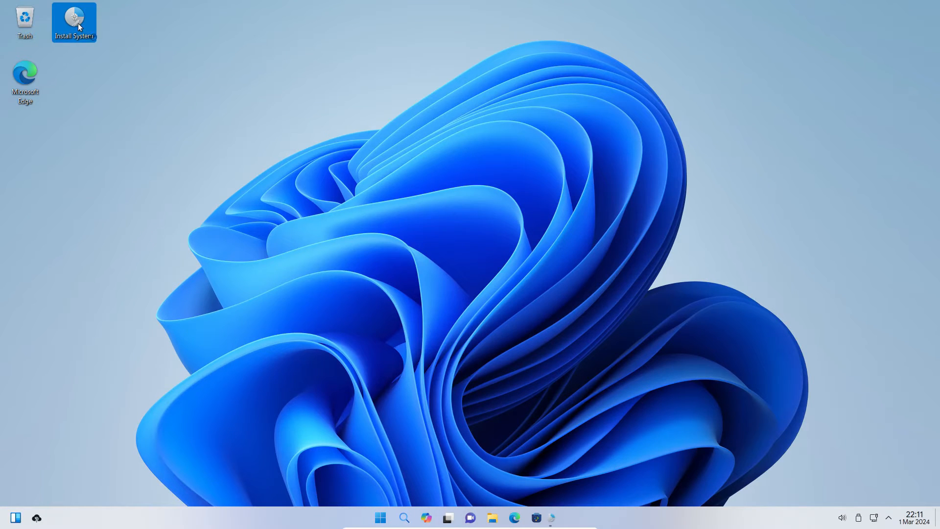
double_click(73, 22)
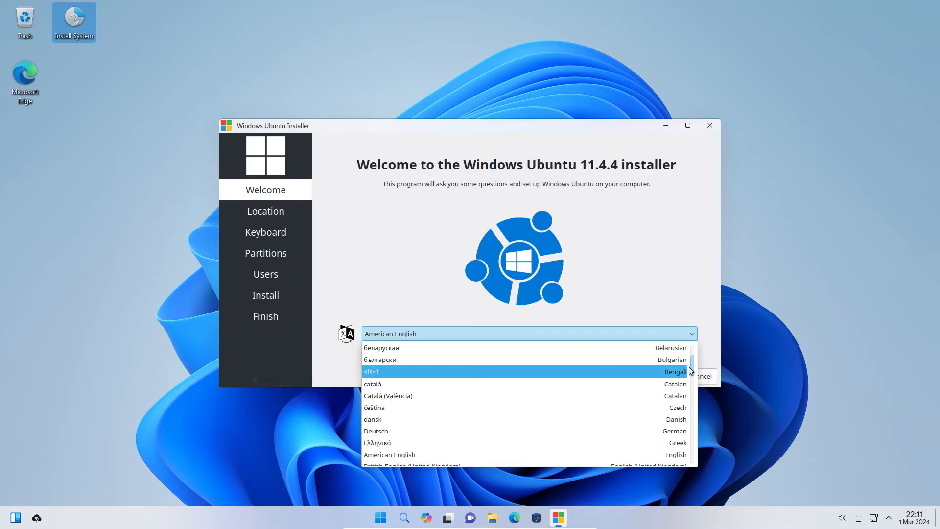
scroll("down", 3)
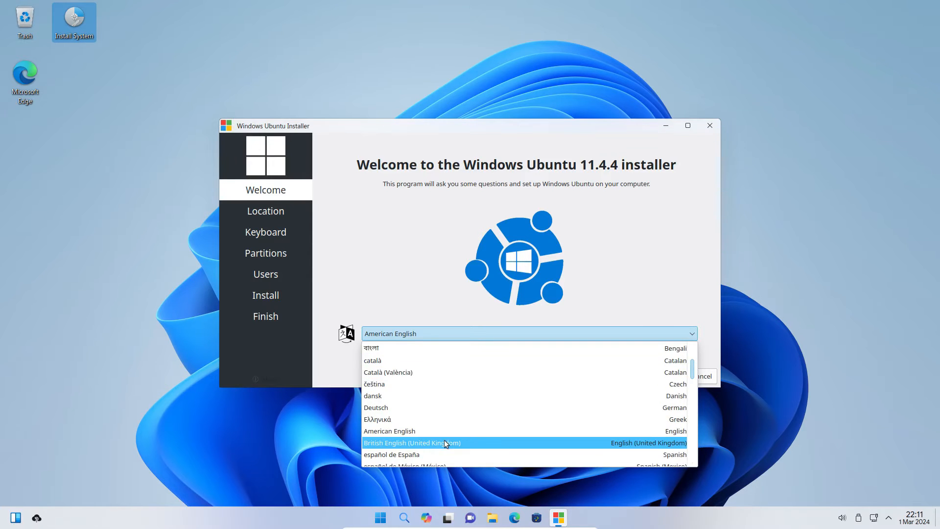
left_click(412, 442)
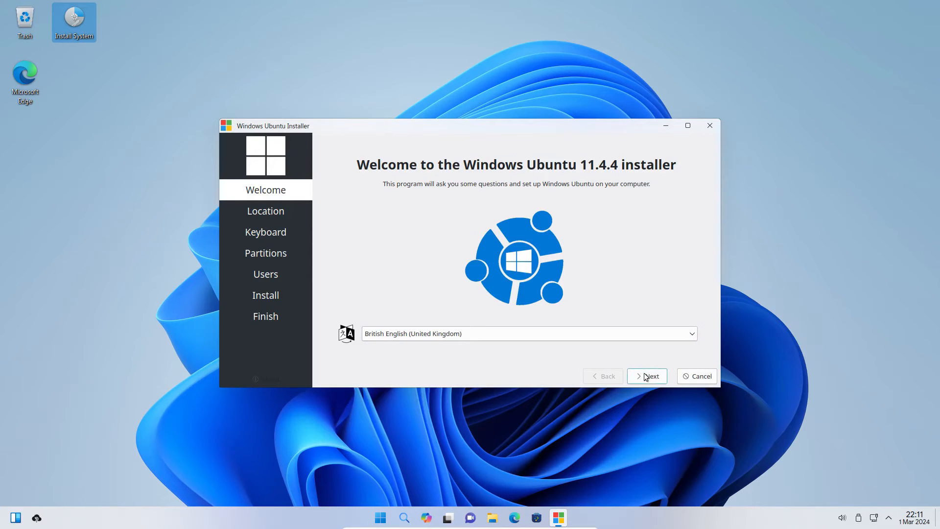
left_click(647, 376)
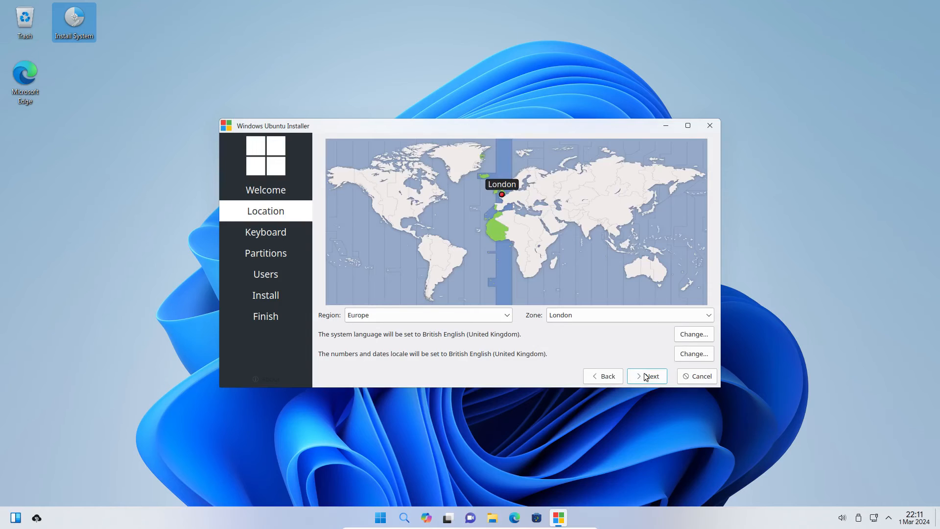
left_click(647, 376)
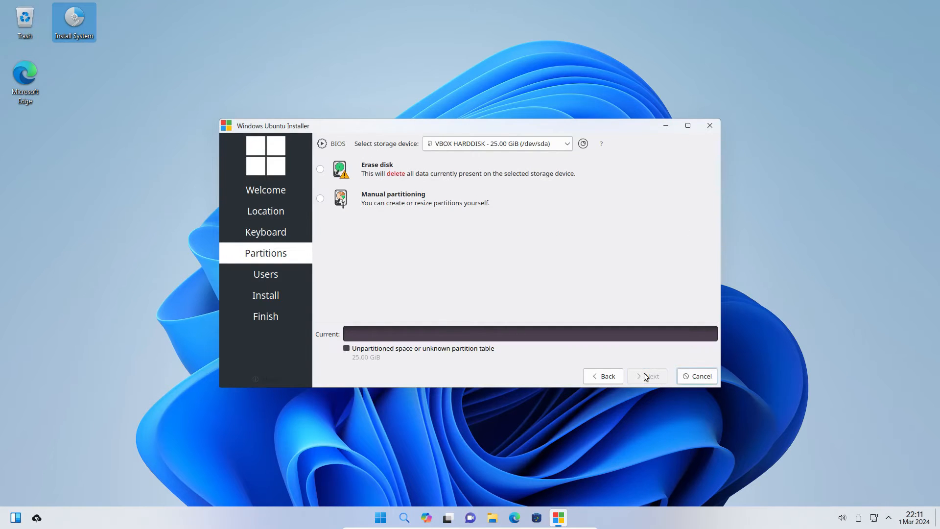
Erase the entire disk, enter user gary's account details and start the installation.
left_click(320, 169)
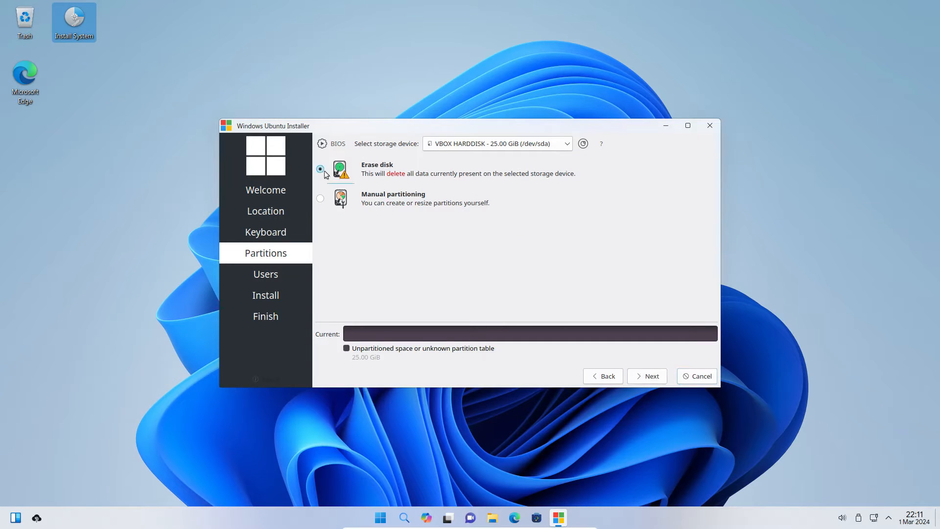
left_click(646, 376)
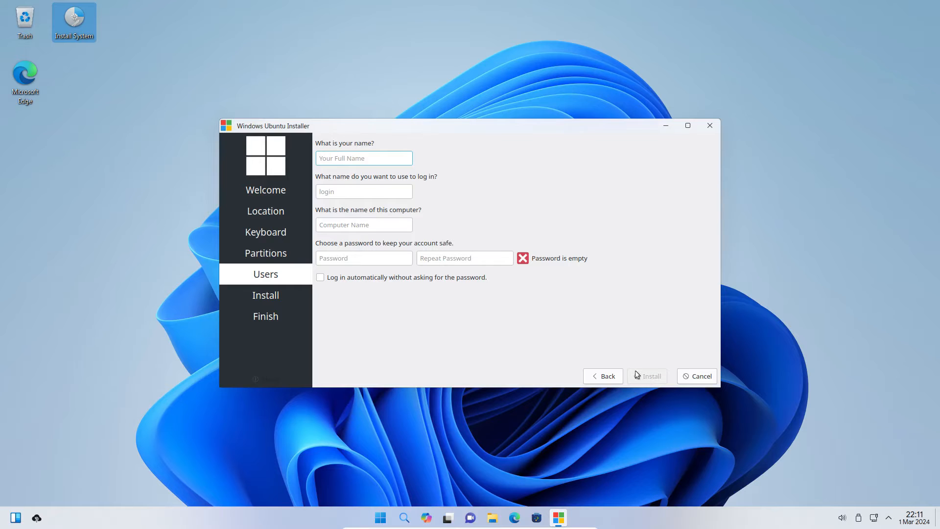
type("gr")
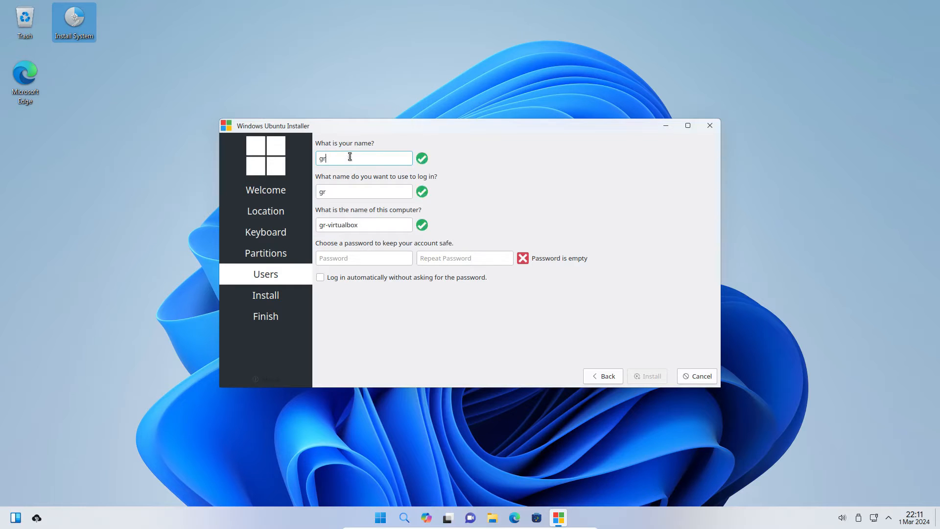
type("ary")
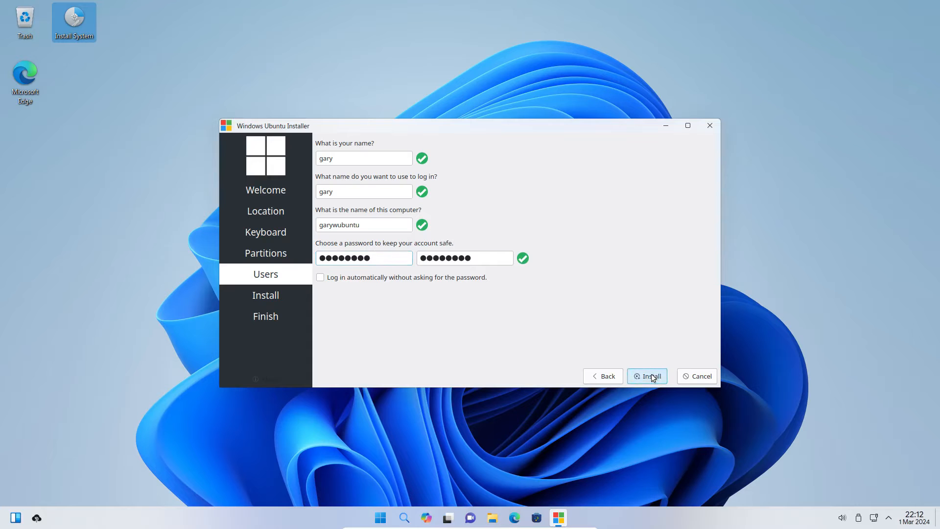
left_click(647, 376)
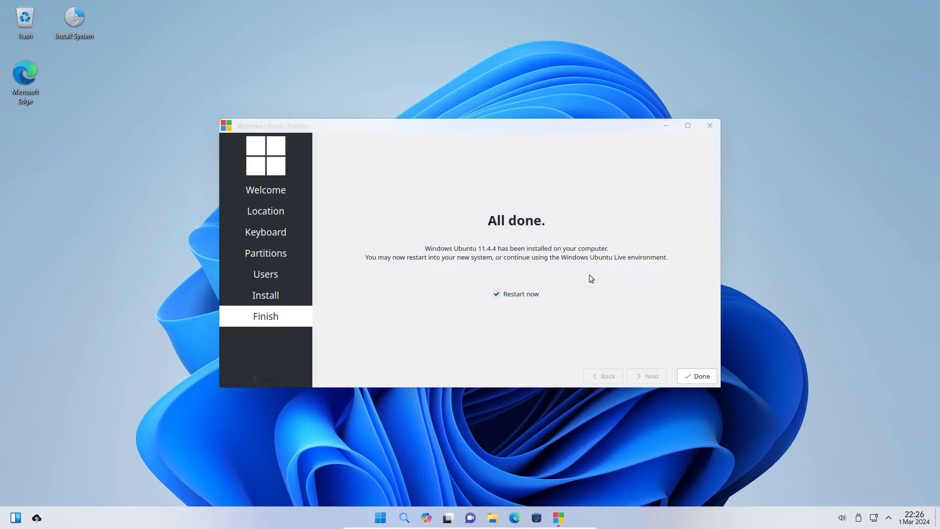
mouse_move(486, 317)
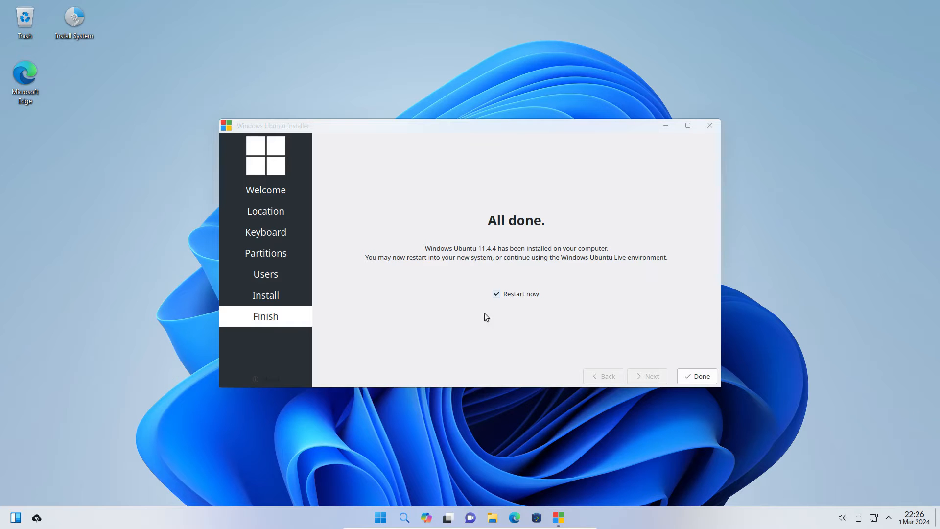
Restart after install, eject the installer ISO and log in as gary with the password.
left_click(696, 376)
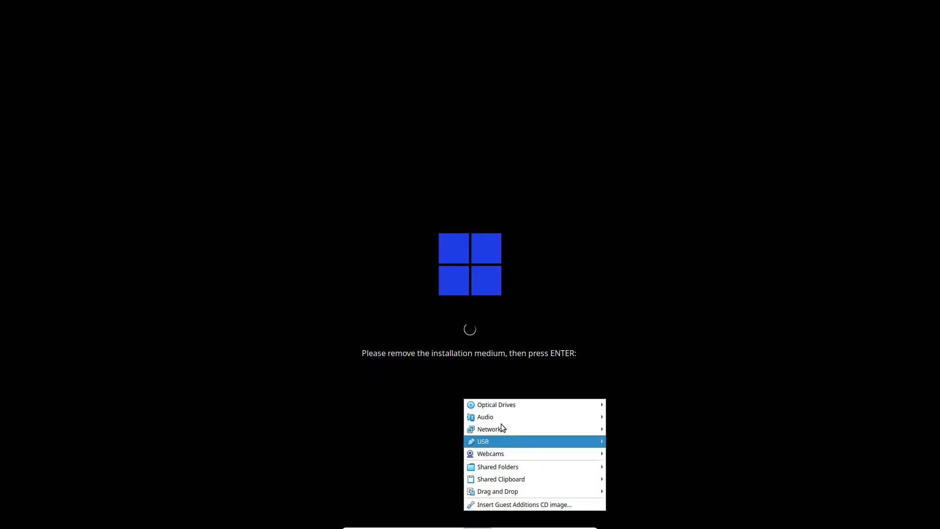
mouse_move(496, 404)
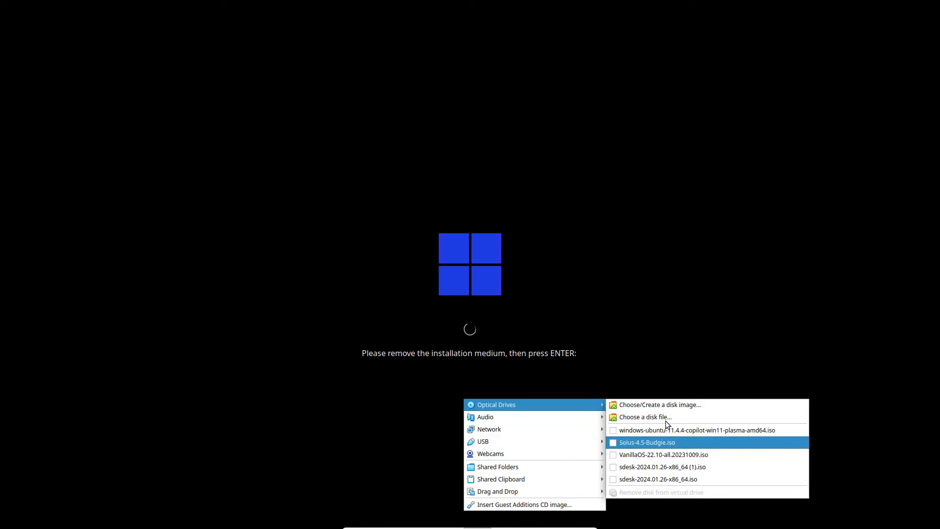
mouse_move(702, 430)
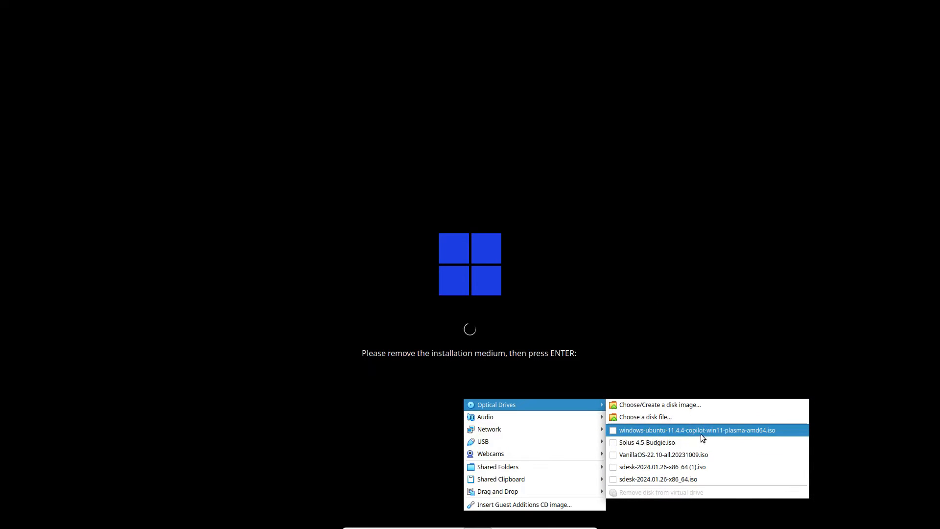
left_click(696, 430)
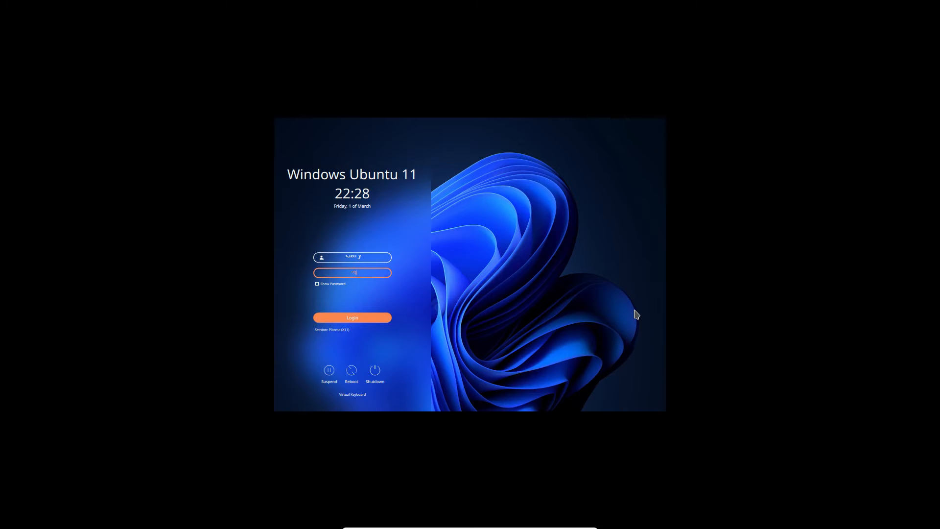
type("password")
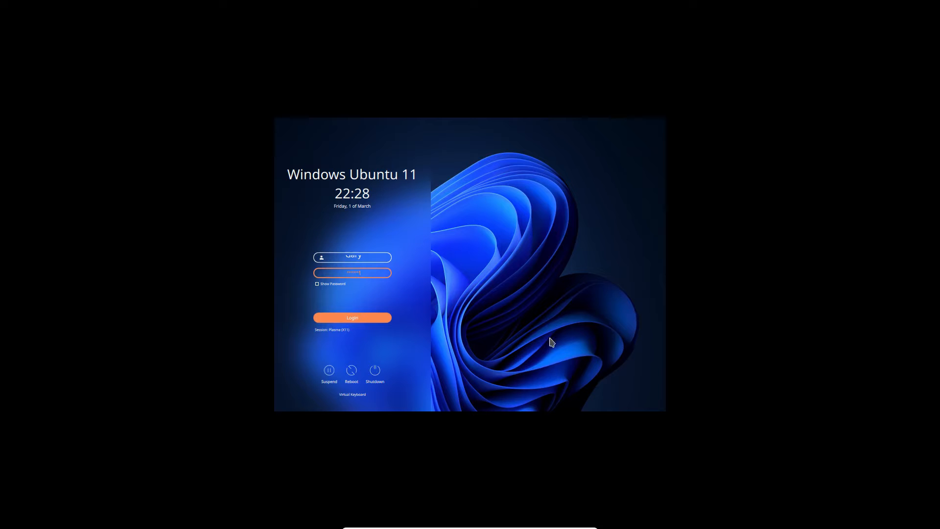
left_click(351, 317)
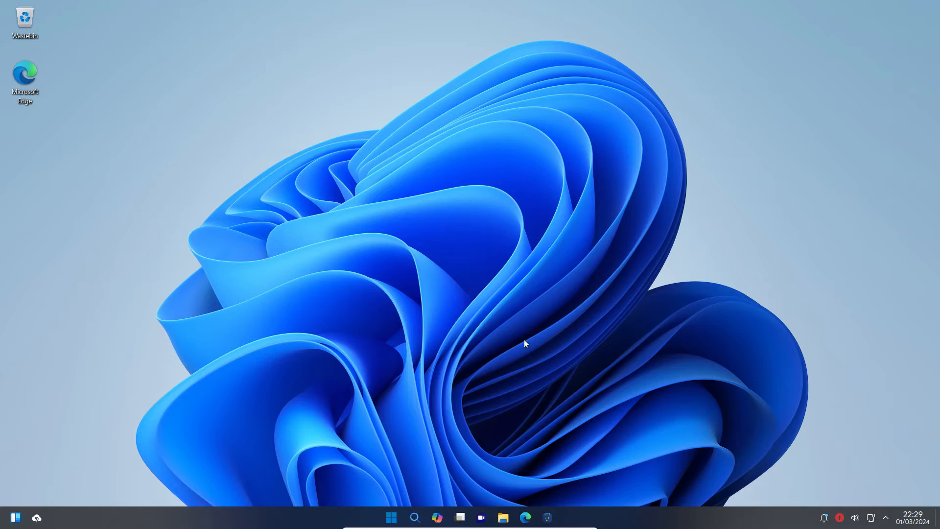
mouse_move(383, 358)
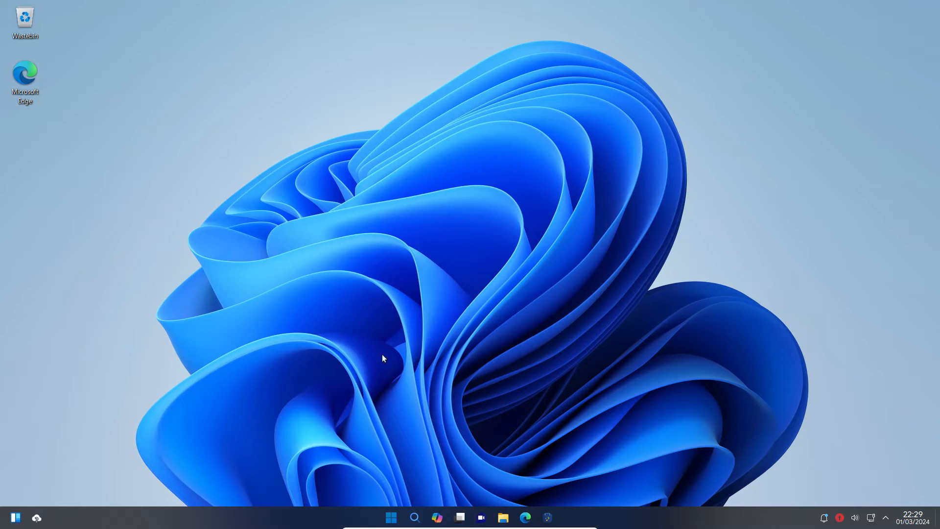
mouse_move(551, 435)
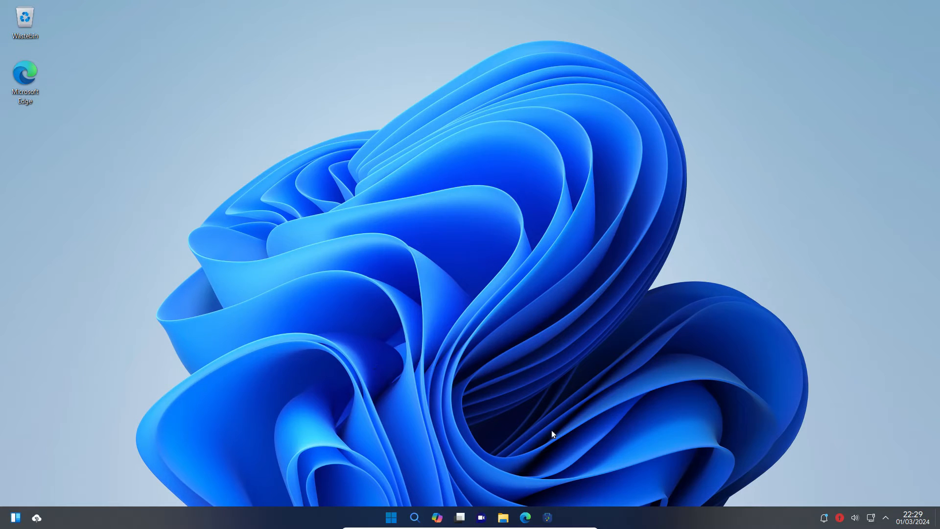
Attach the host's Realtek Bluetooth Radio USB device to the guest.
left_click(390, 517)
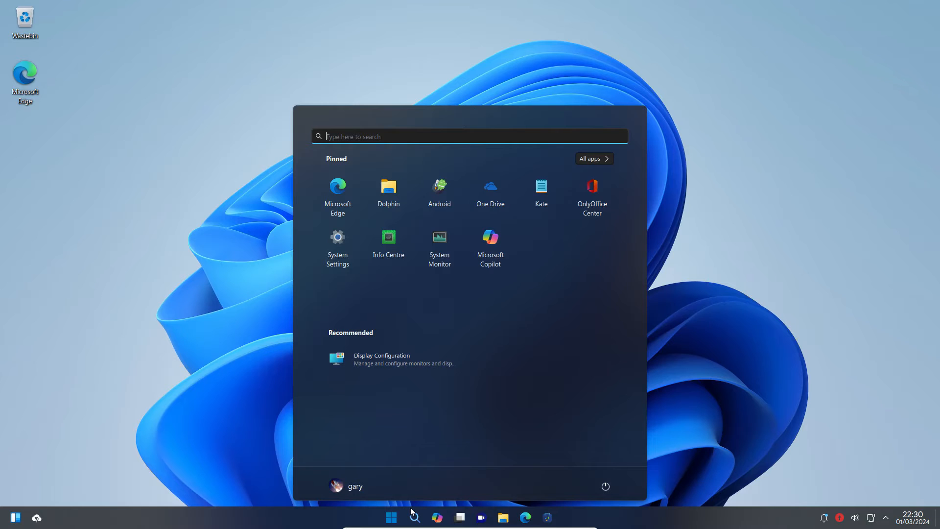
mouse_move(413, 517)
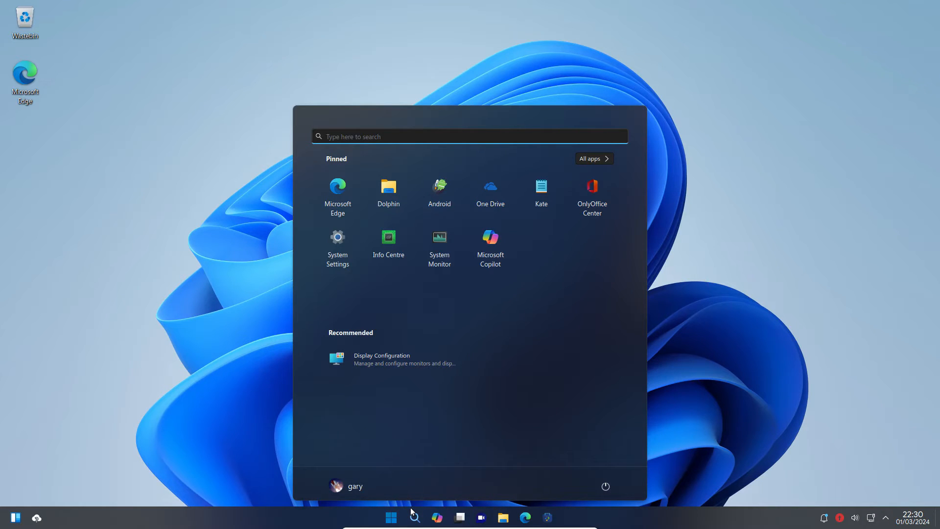
mouse_move(743, 407)
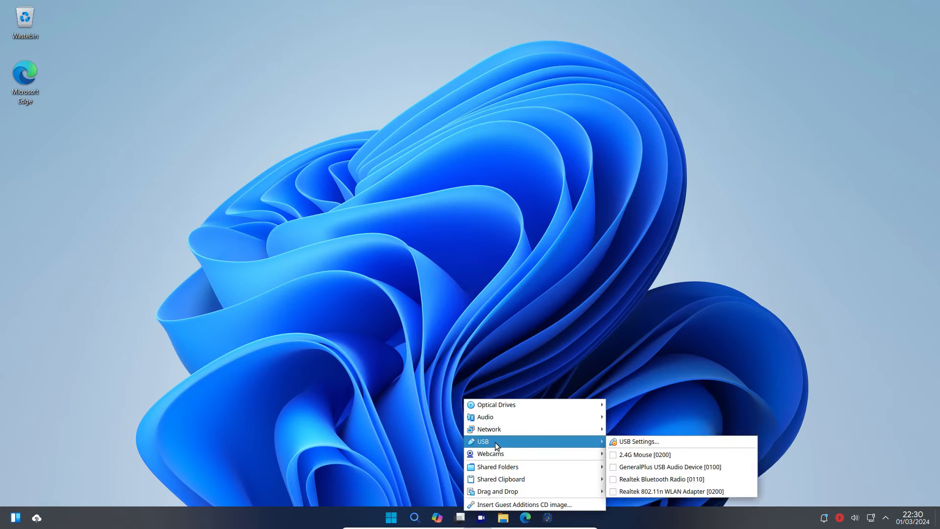
mouse_move(489, 453)
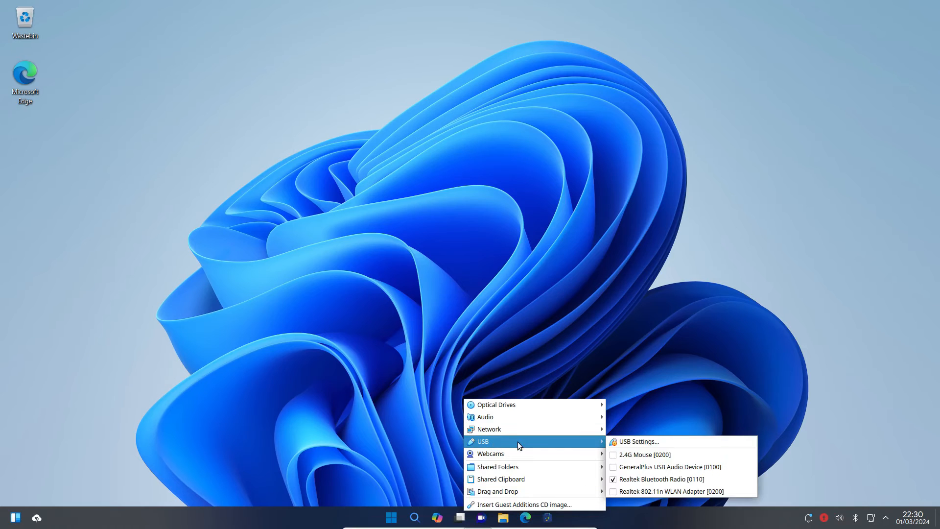
left_click(676, 411)
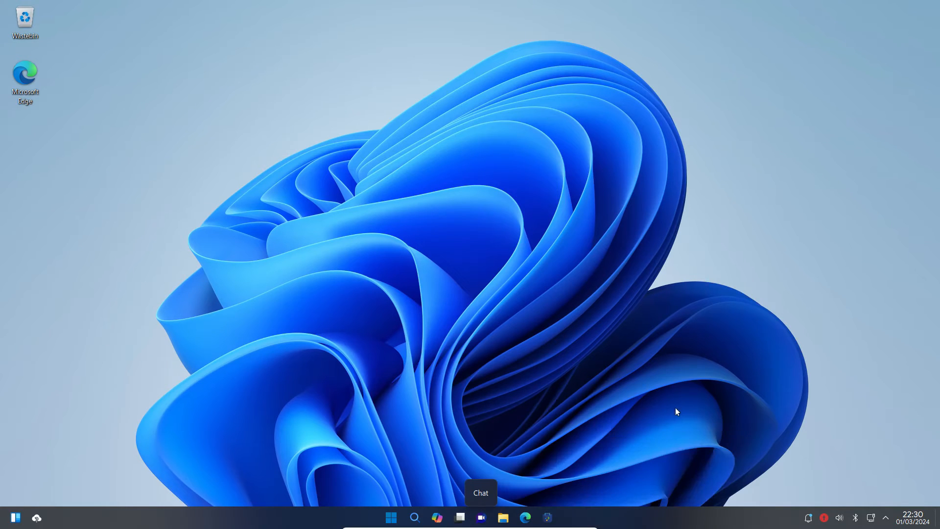
Connect to the BT-3ZASKJ Wi-Fi with its password, disconnect it, and show the Bluetooth panel.
left_click(870, 517)
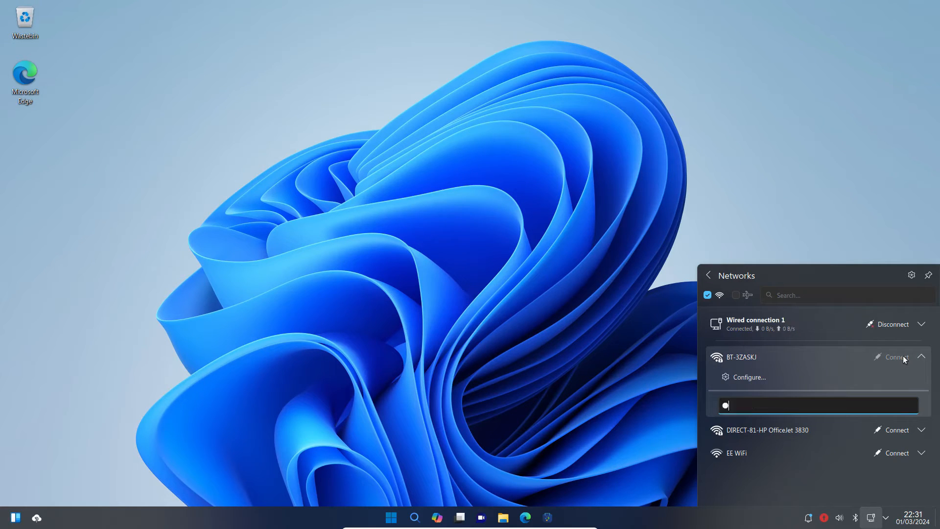
type("password")
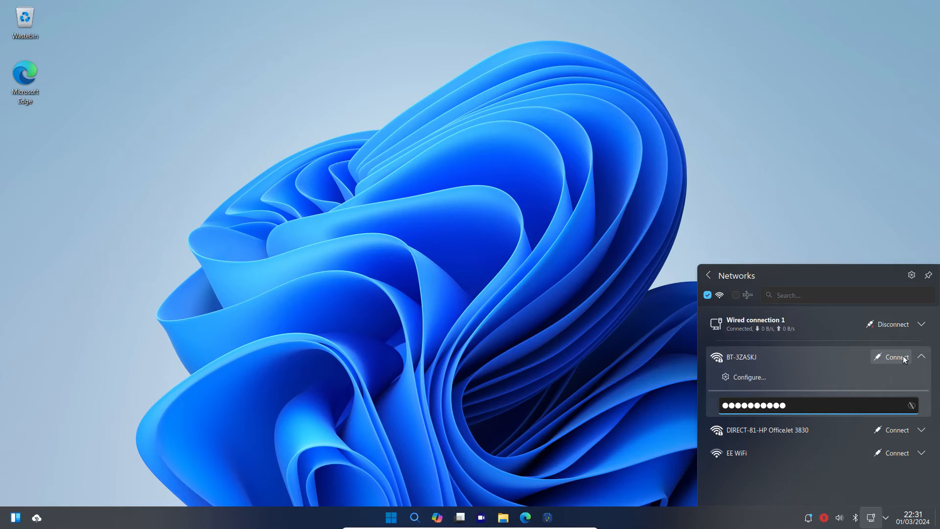
left_click(896, 356)
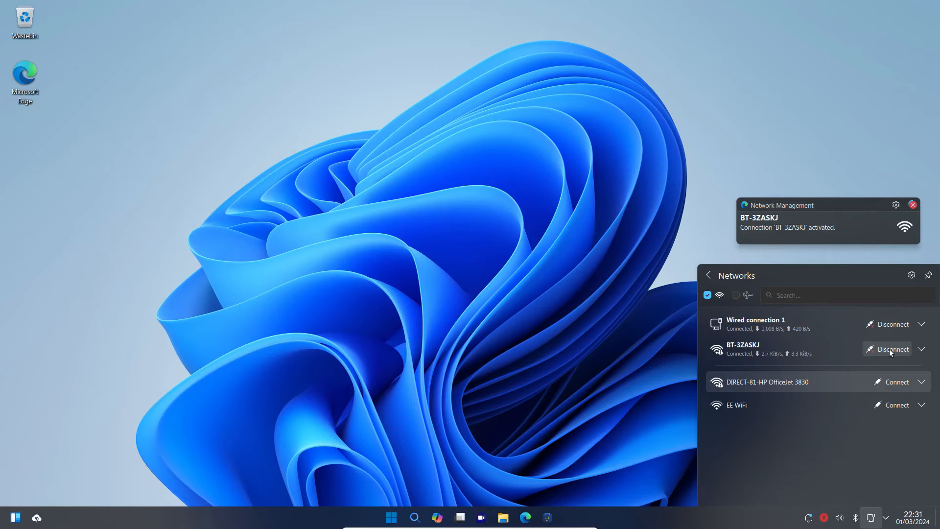
left_click(891, 349)
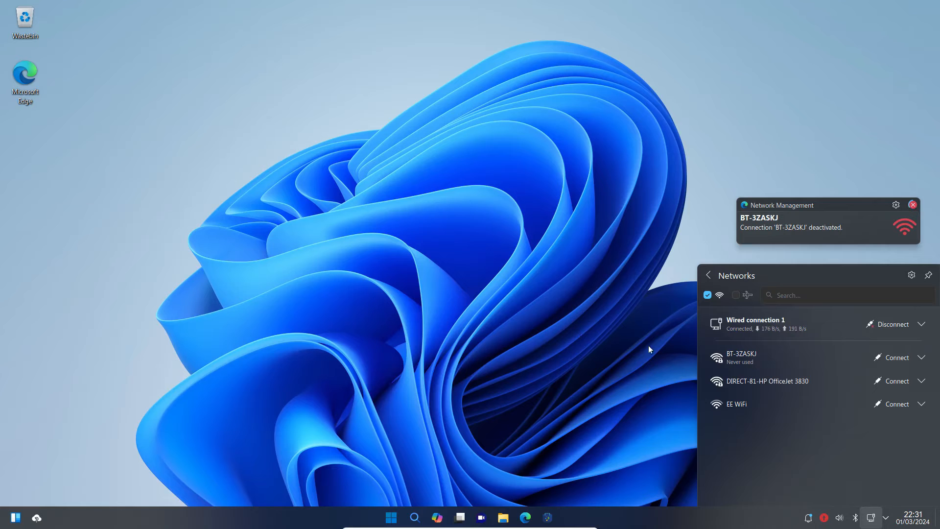
left_click(854, 517)
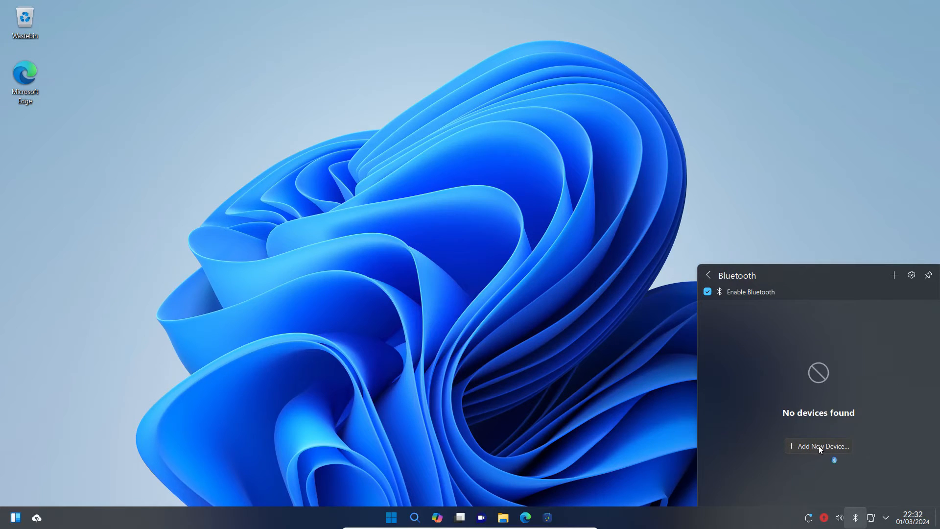
Start Add New Device from the Bluetooth panel, then cancel the device scan dialog.
left_click(821, 446)
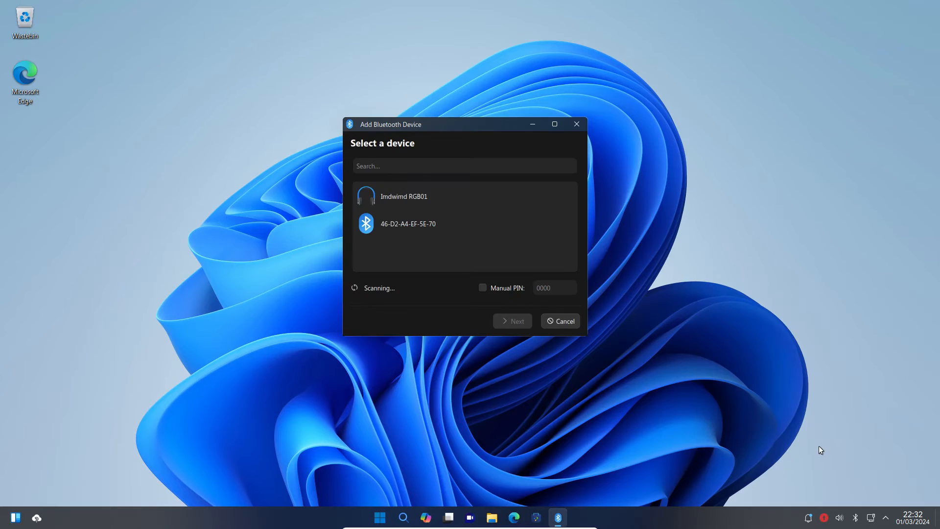
left_click(512, 322)
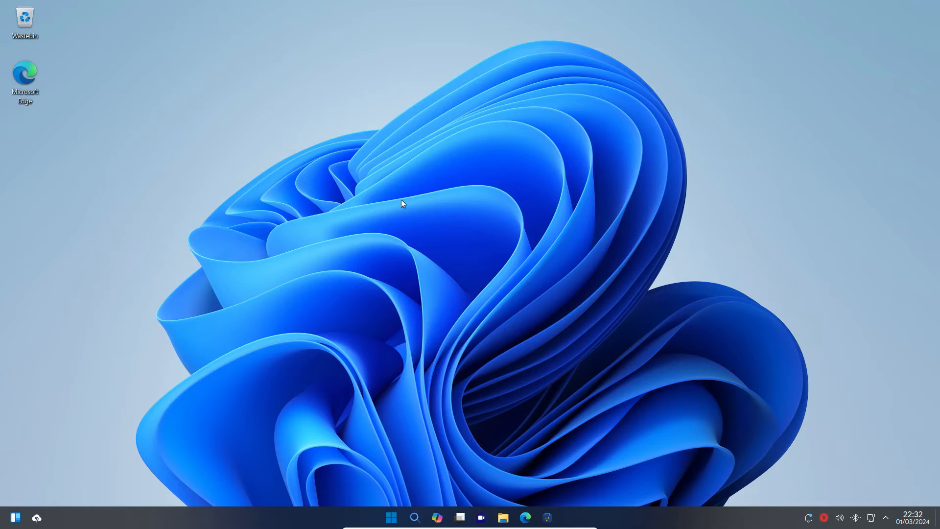
mouse_move(711, 262)
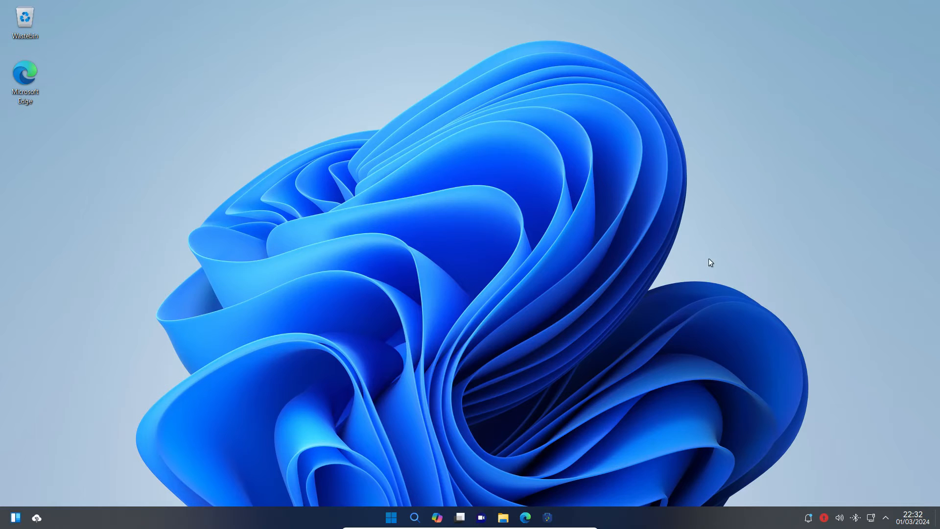
mouse_move(598, 389)
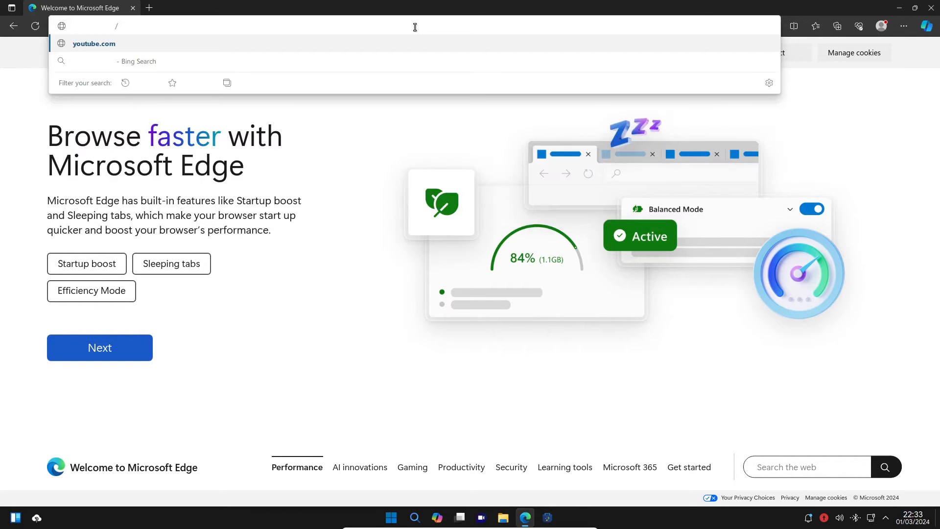
type("@everyda")
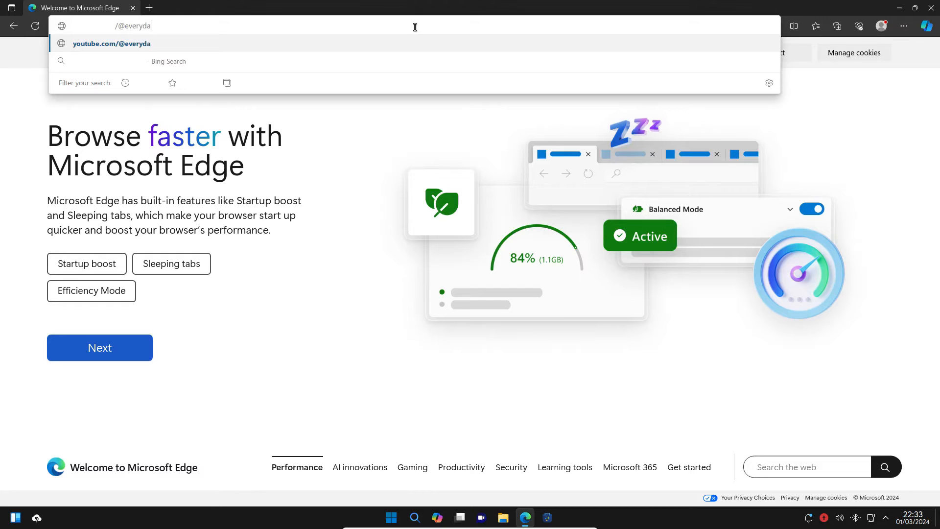
type("linuxuser%3Fcbrd%3D1&gl=GB&m=0&pc=yt&cm=2&hl=en-GB&src=1")
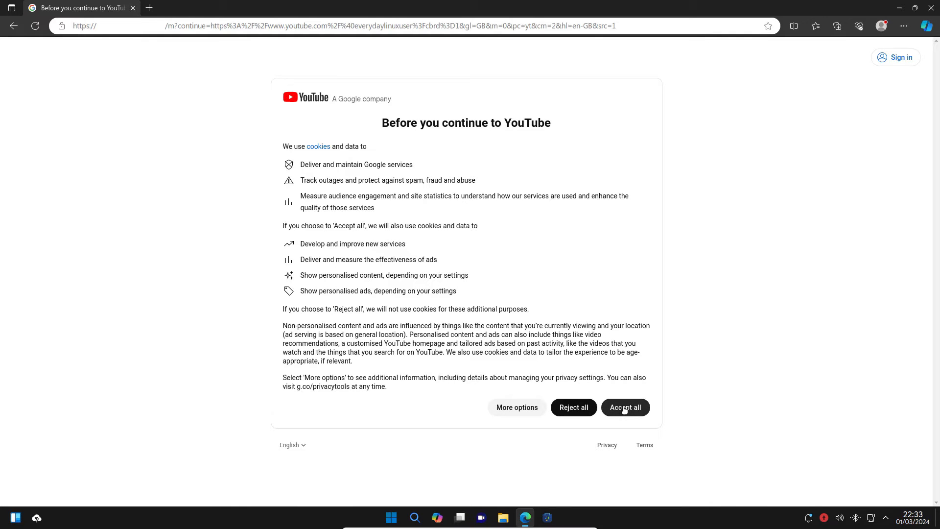
left_click(624, 407)
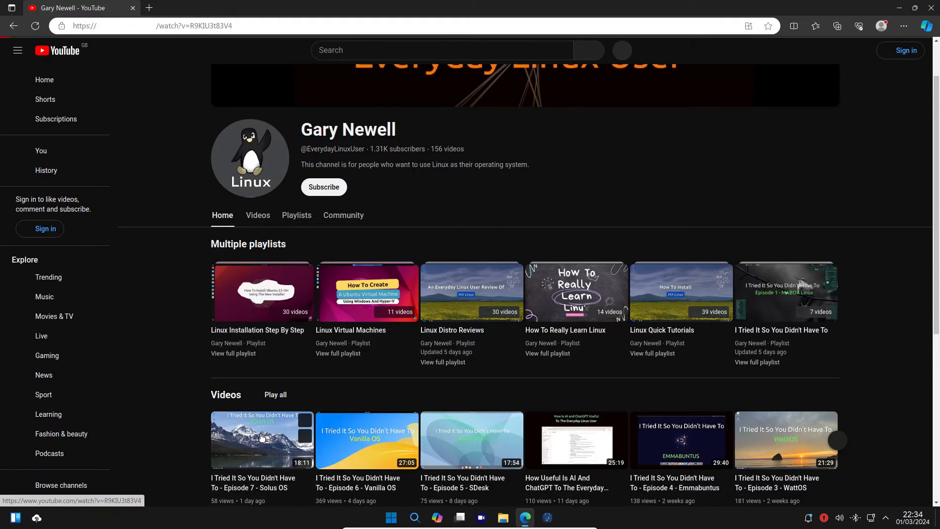
left_click(262, 440)
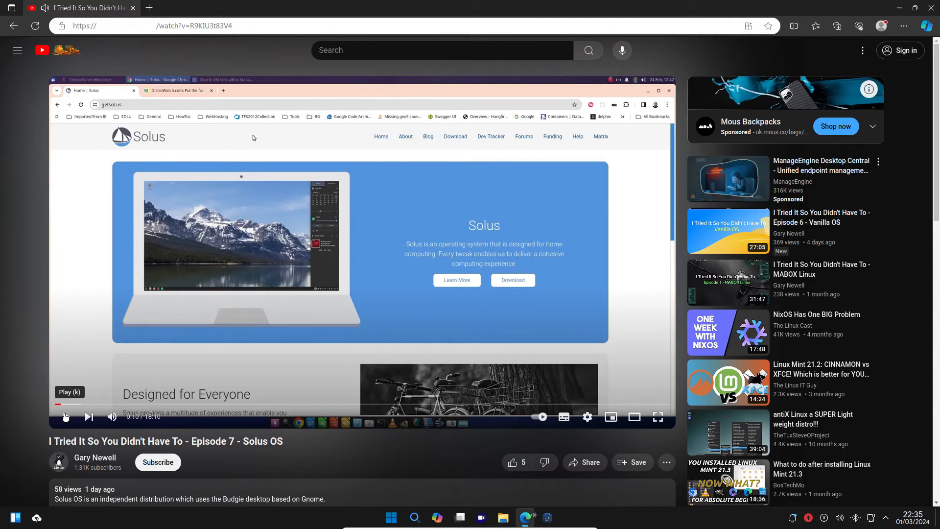
left_click(66, 417)
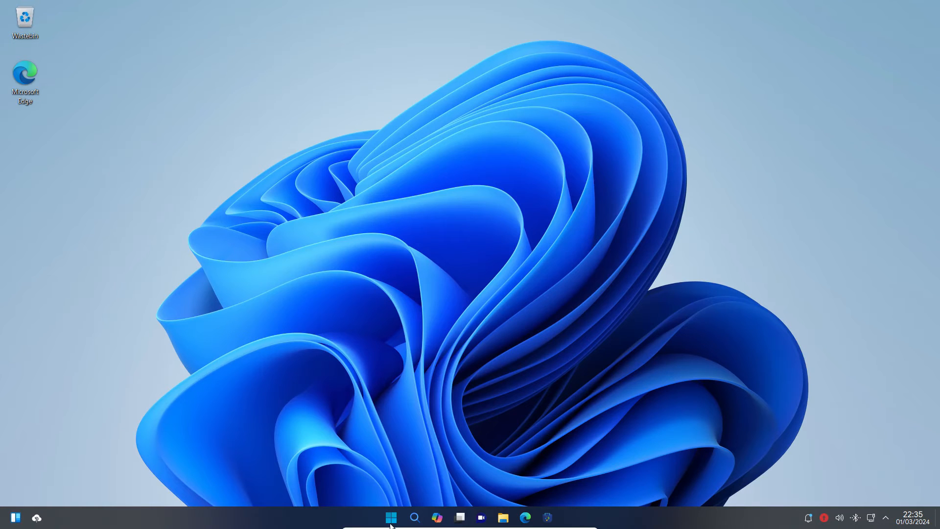
Launch System Settings from the Start menu and search 'pr' to reach the Printers page.
left_click(390, 517)
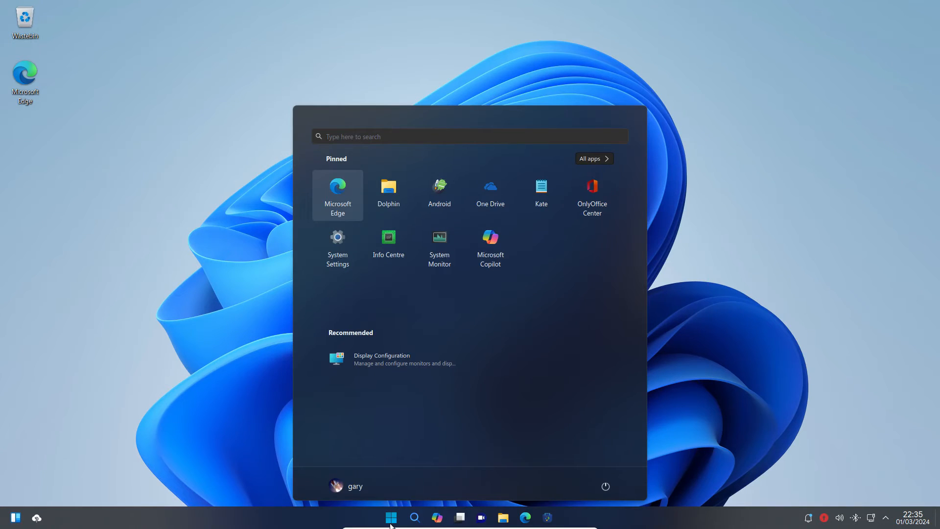
type("print")
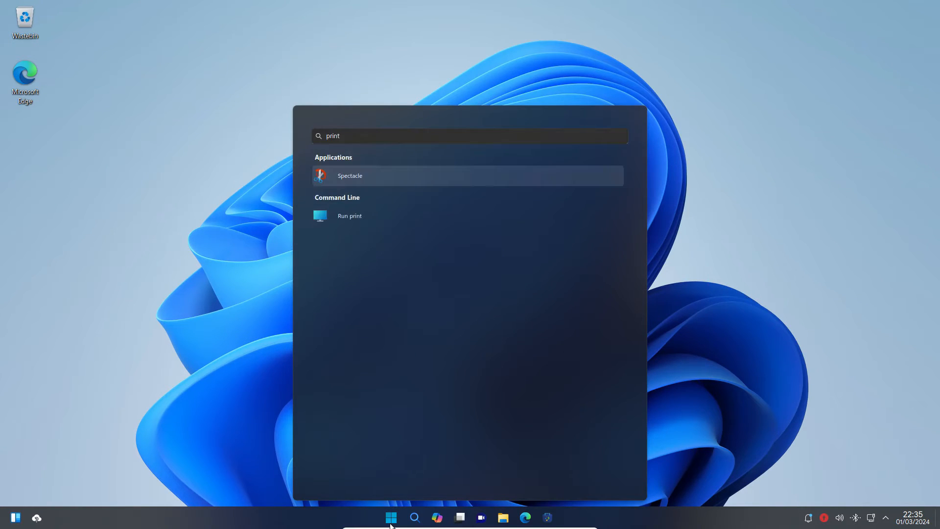
mouse_move(387, 503)
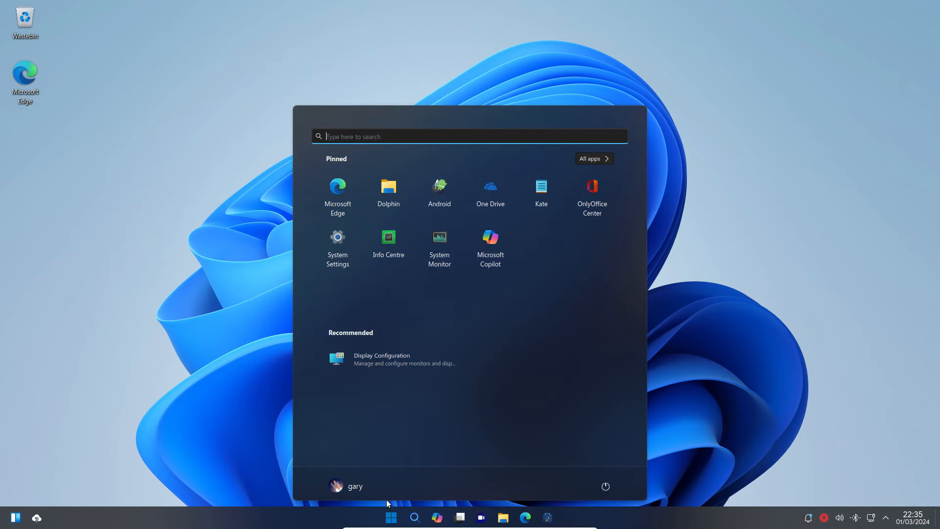
left_click(391, 517)
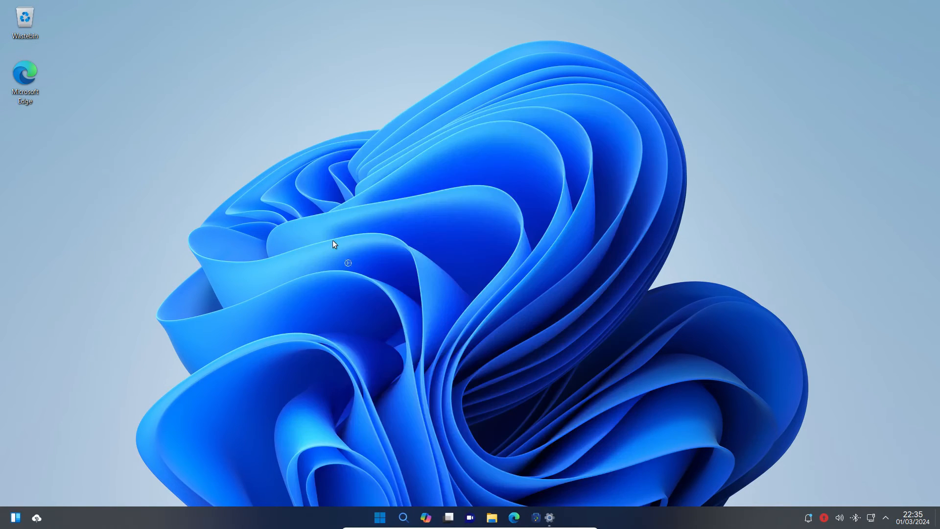
left_click(548, 517)
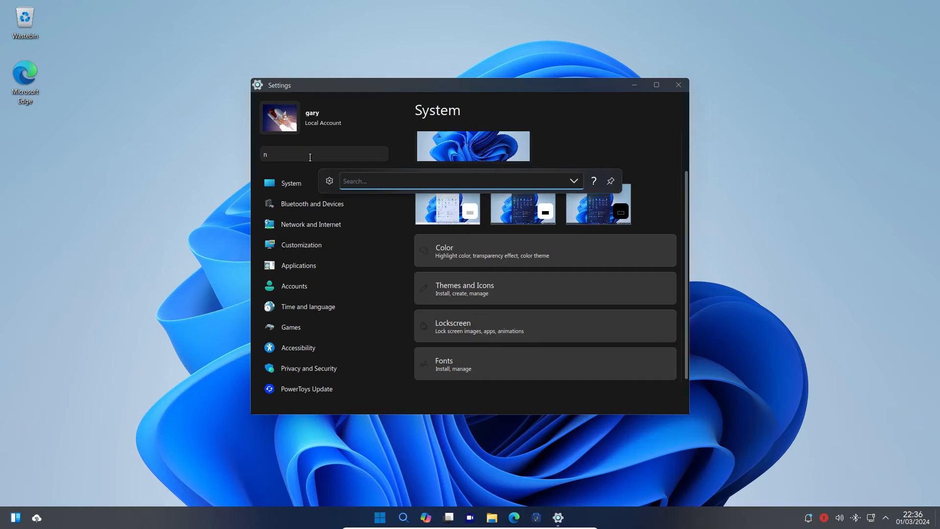
type("p")
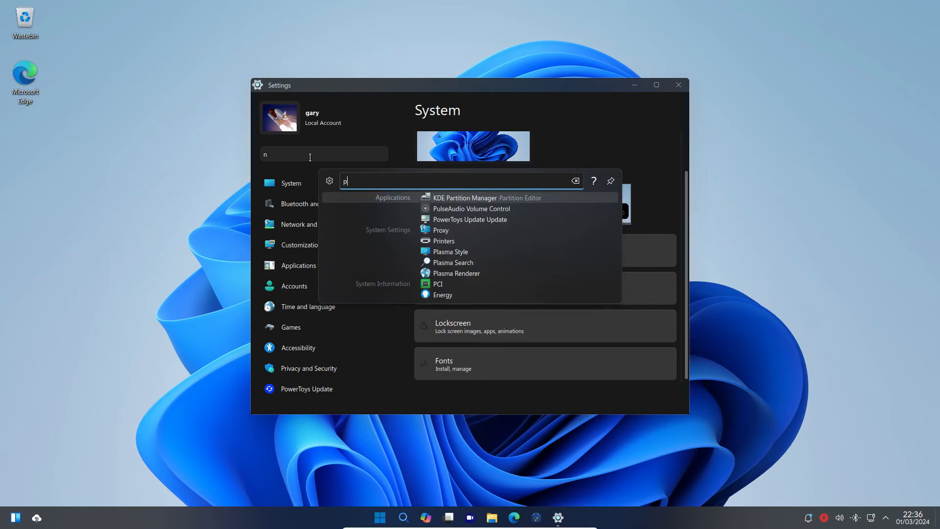
type("r")
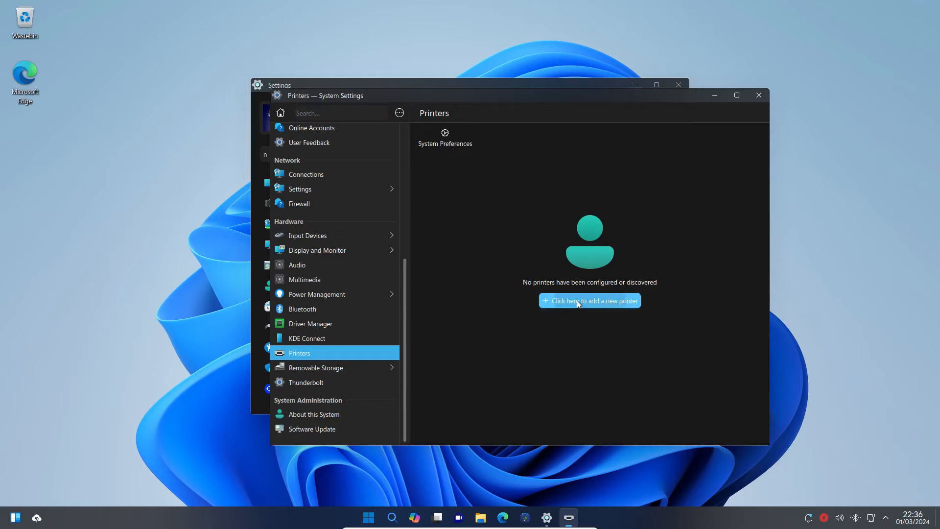
Add a new Internet Printing Protocol (https) printer at address 192.16 and continue to drivers.
left_click(589, 301)
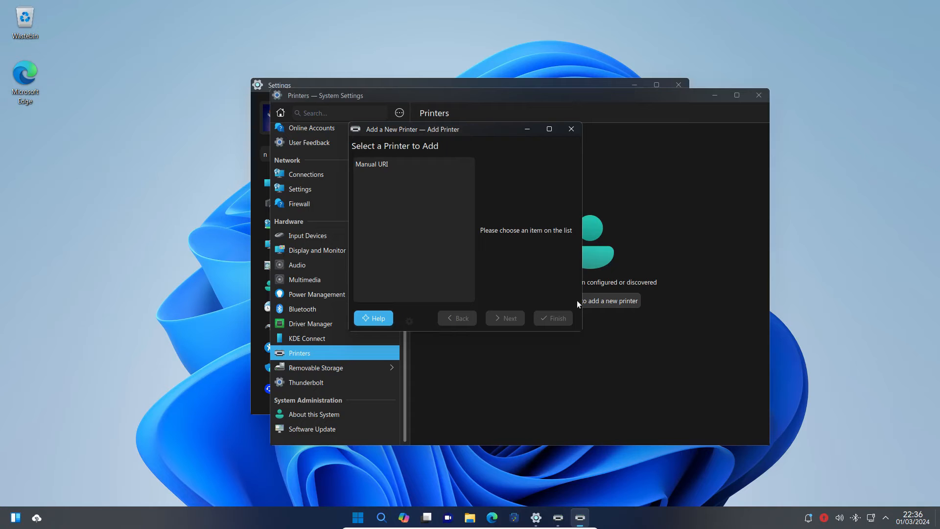
mouse_move(448, 188)
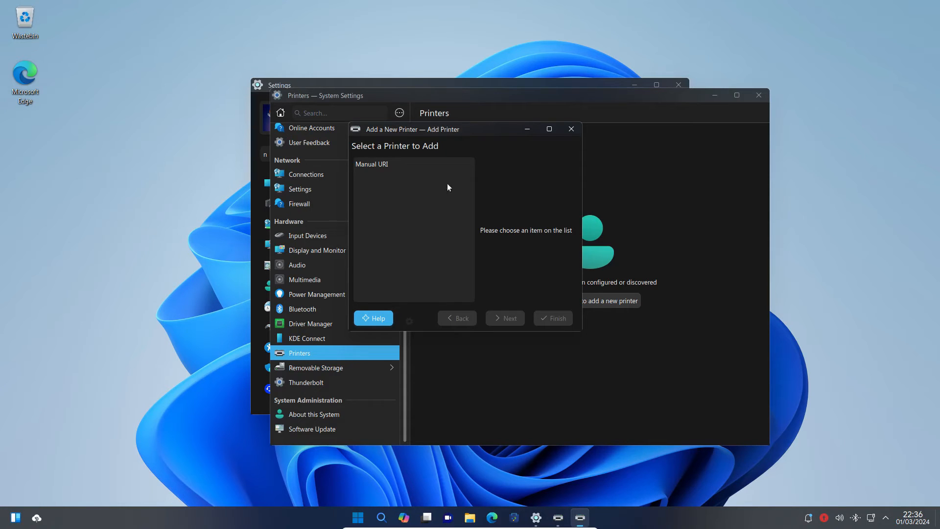
mouse_move(442, 266)
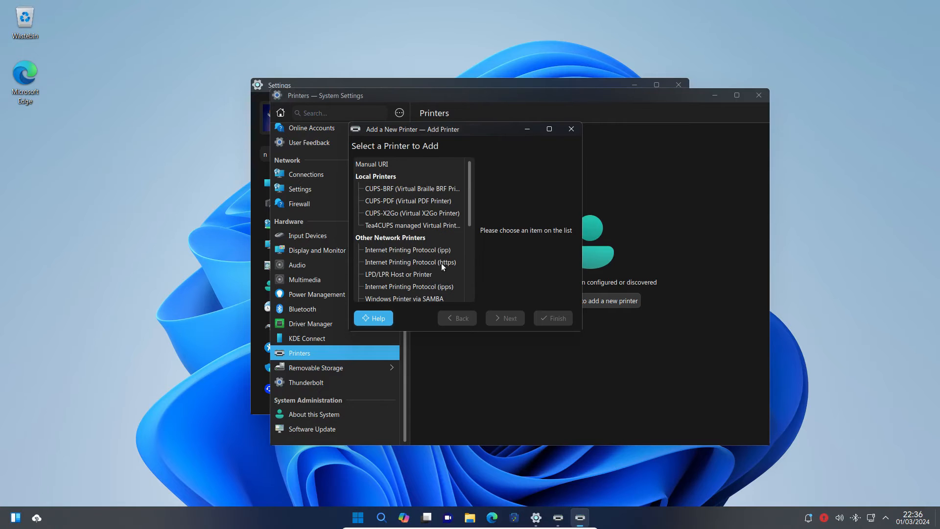
left_click(408, 250)
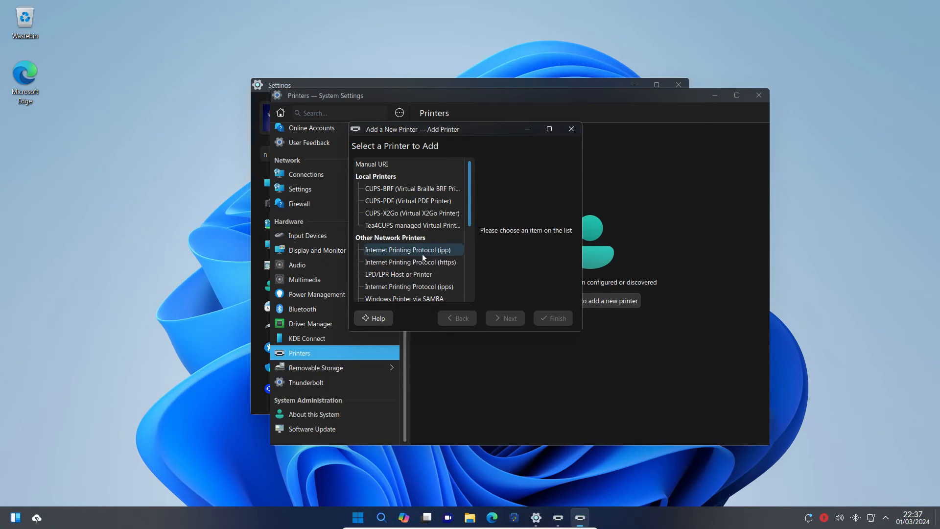
left_click(410, 262)
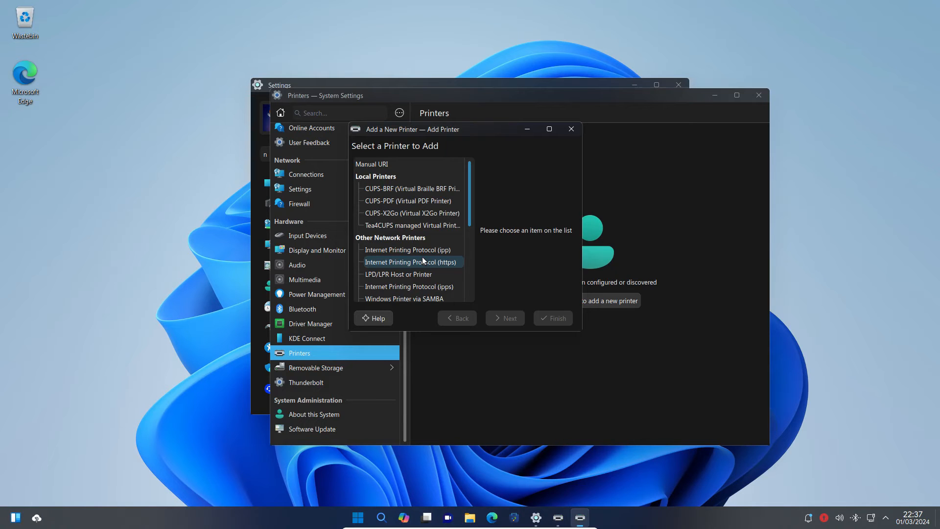
left_click(411, 263)
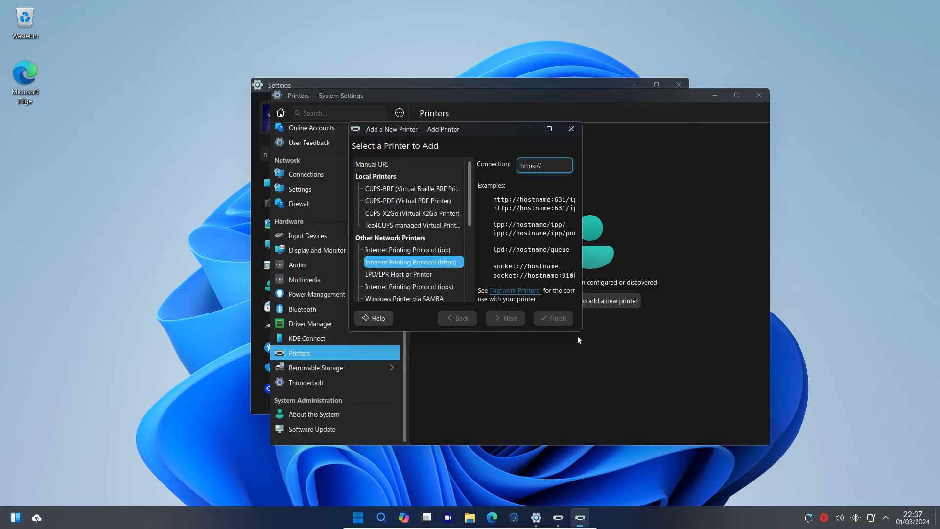
type("192.168.1.")
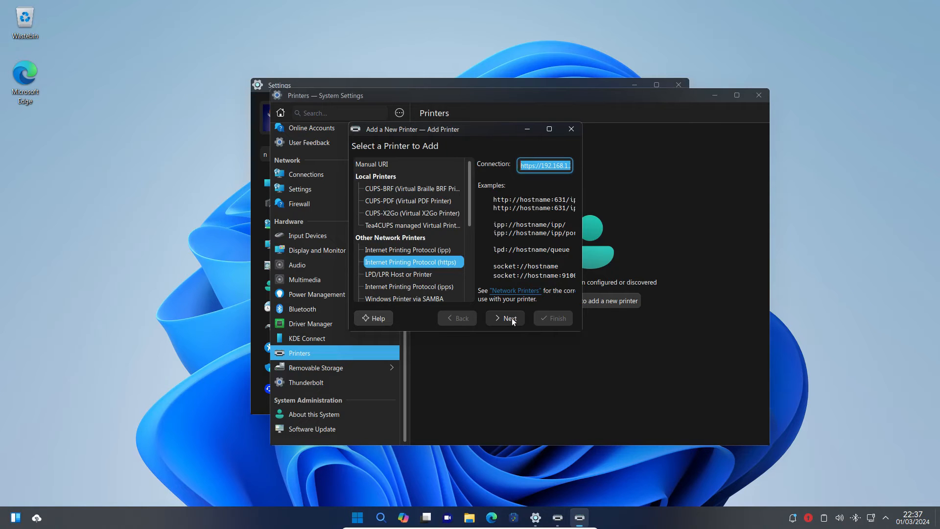
left_click(504, 317)
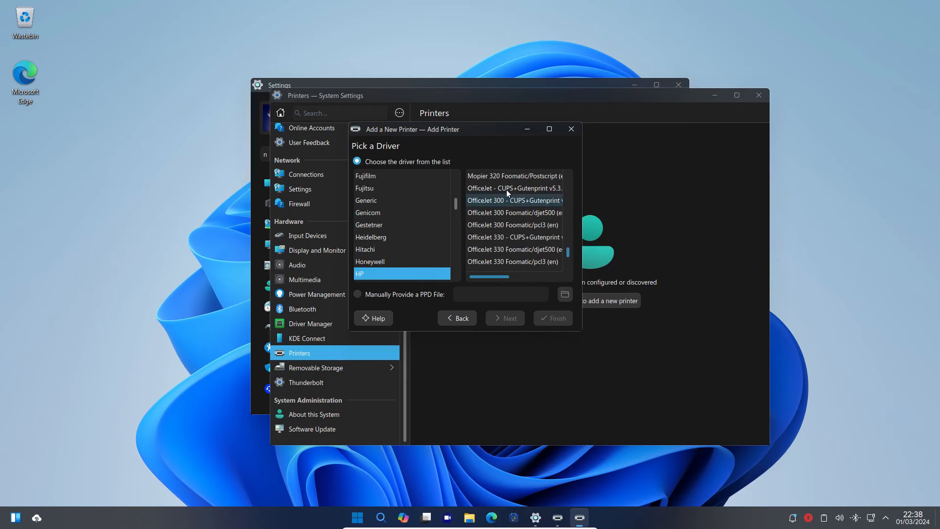
Choose the HP OfficeJet CUPS+Gutenprint driver, name the printer HP3830 and finish.
left_click(512, 188)
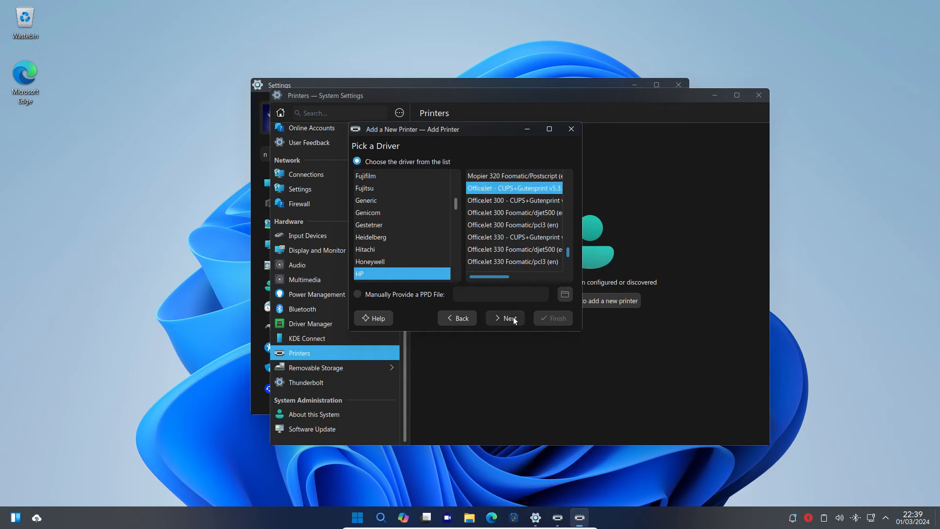
left_click(505, 317)
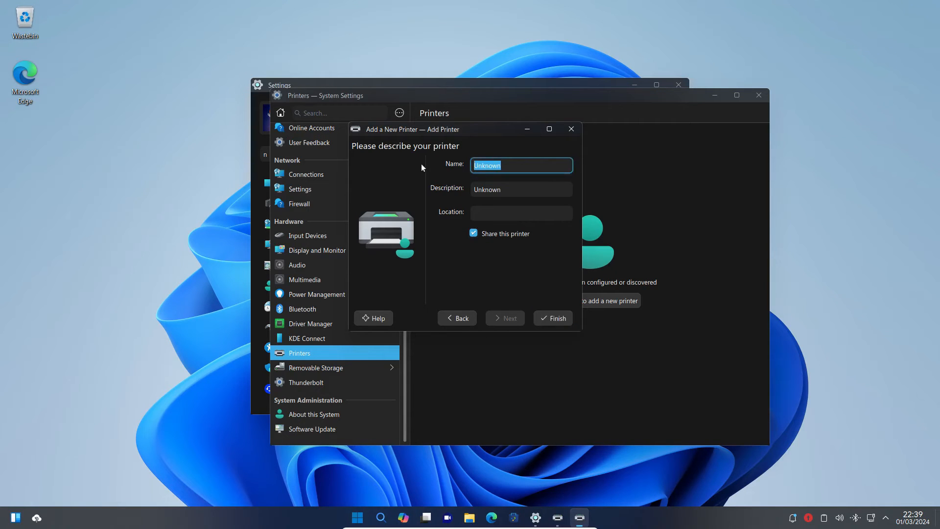
type("HP38")
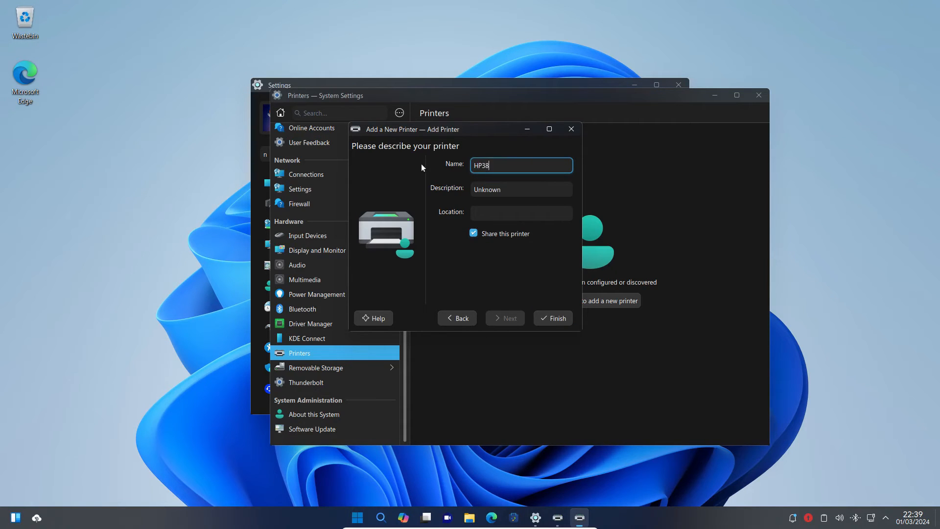
type("30")
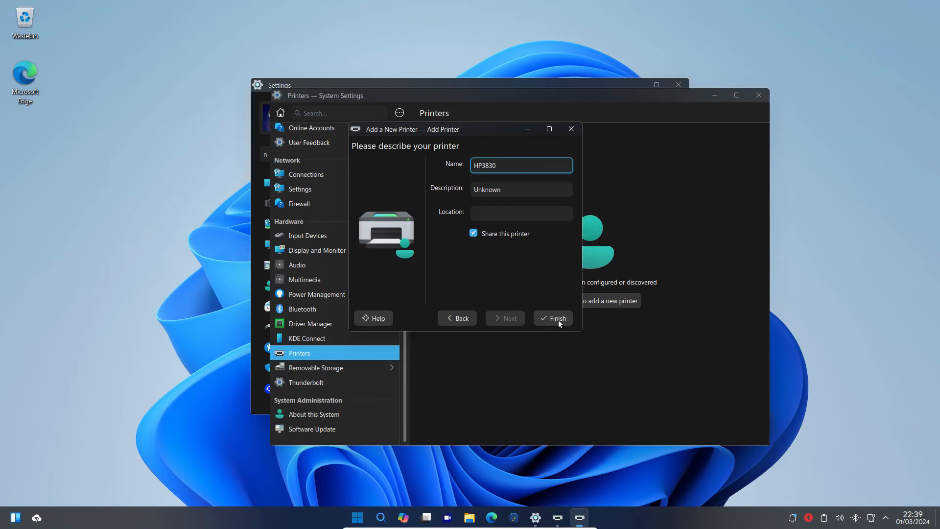
left_click(552, 317)
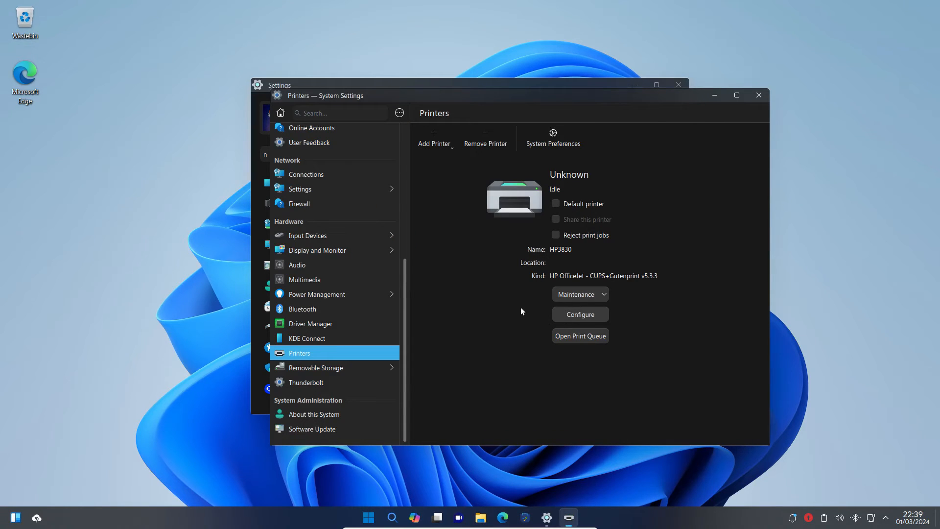
mouse_move(644, 192)
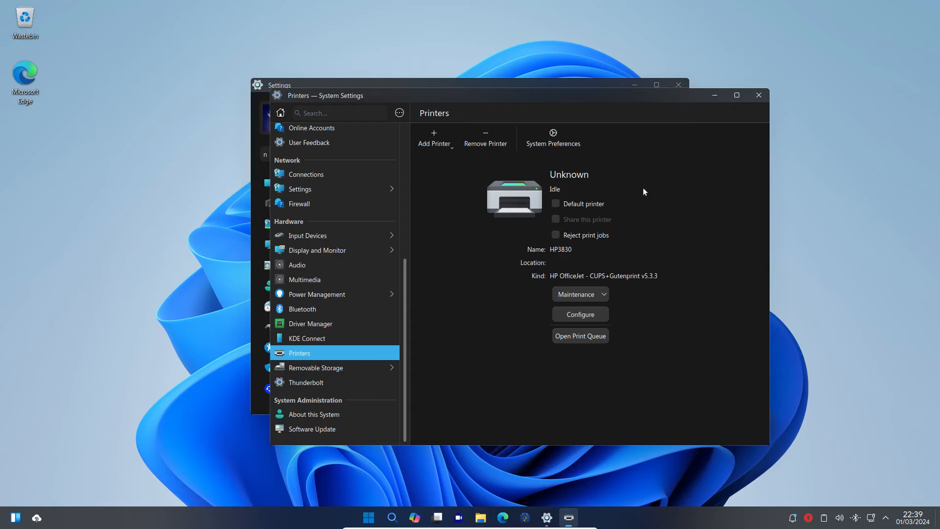
mouse_move(533, 206)
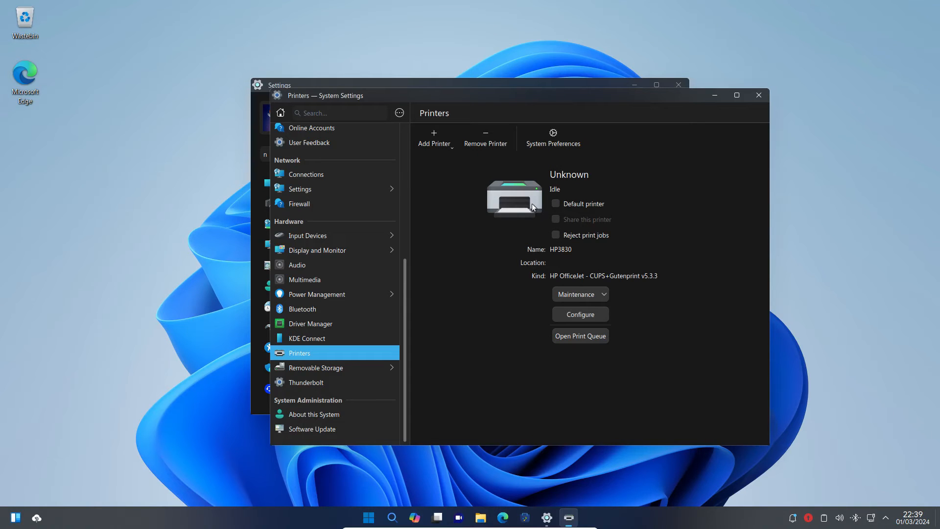
mouse_move(585, 282)
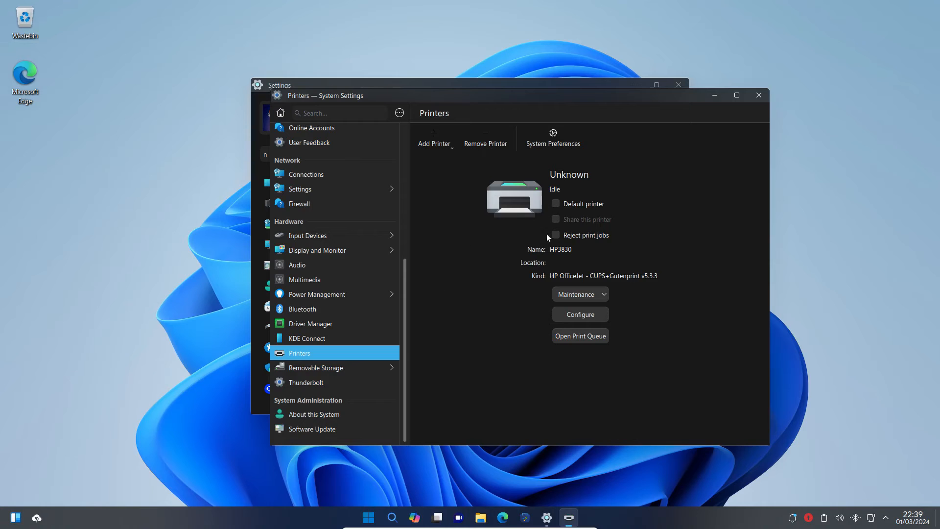
mouse_move(589, 260)
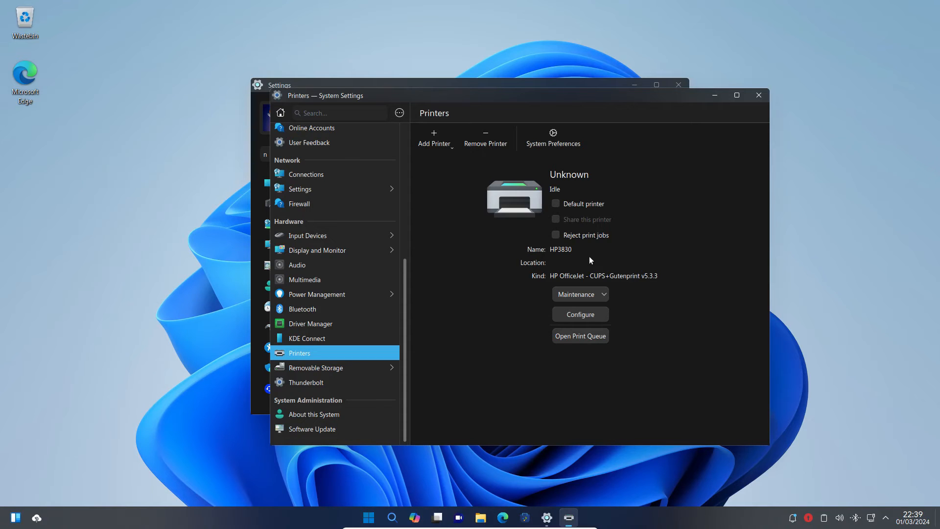
mouse_move(605, 210)
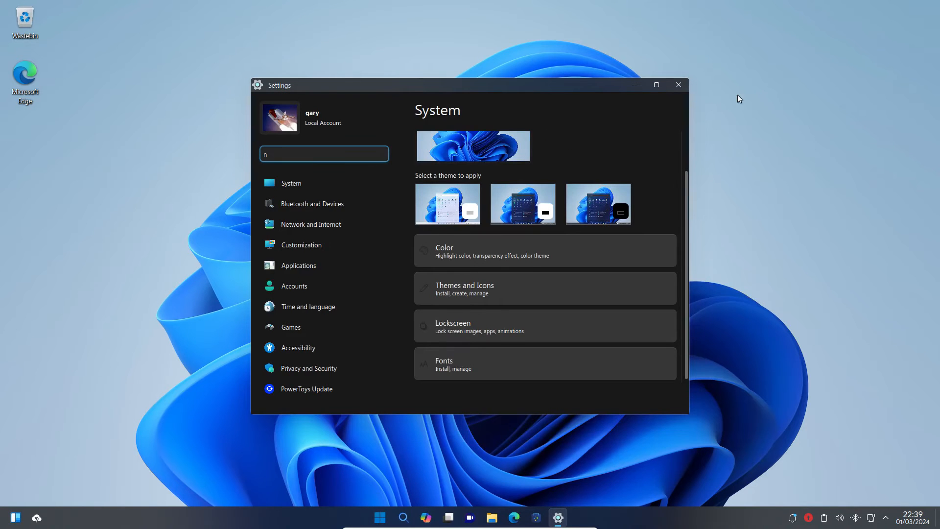
Close Settings and search 'office' in the KRunner Find launcher.
left_click(677, 84)
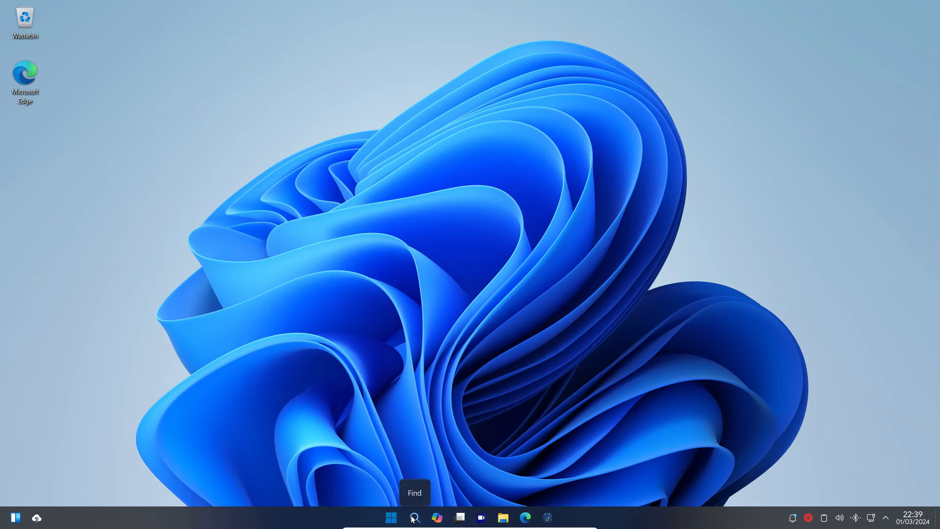
left_click(413, 517)
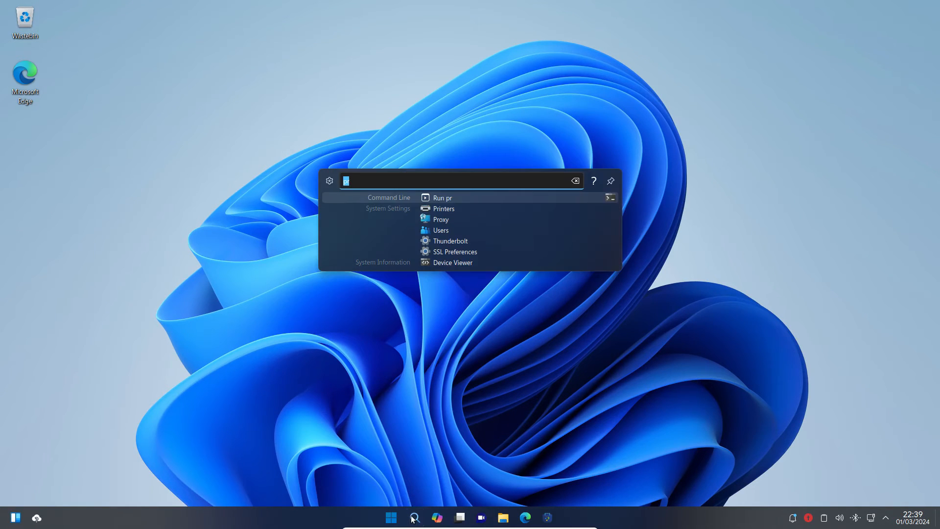
mouse_move(413, 517)
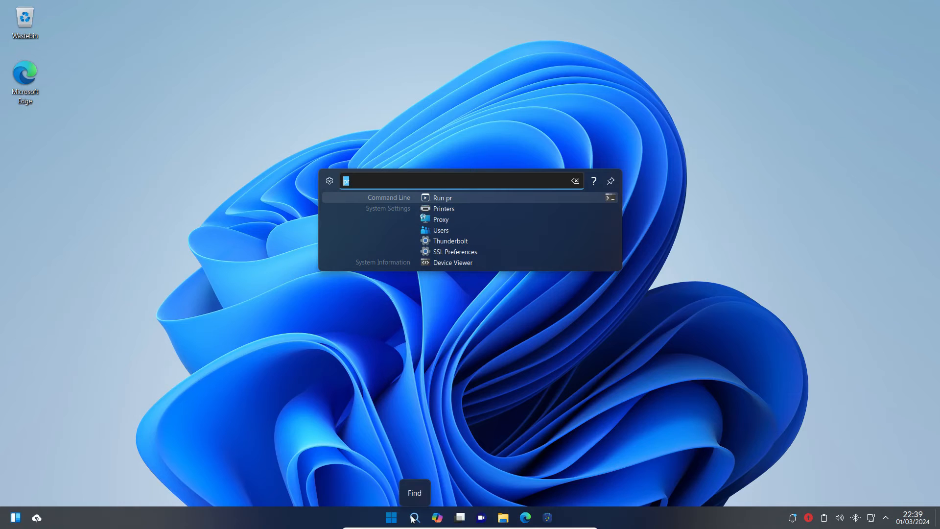
type("office")
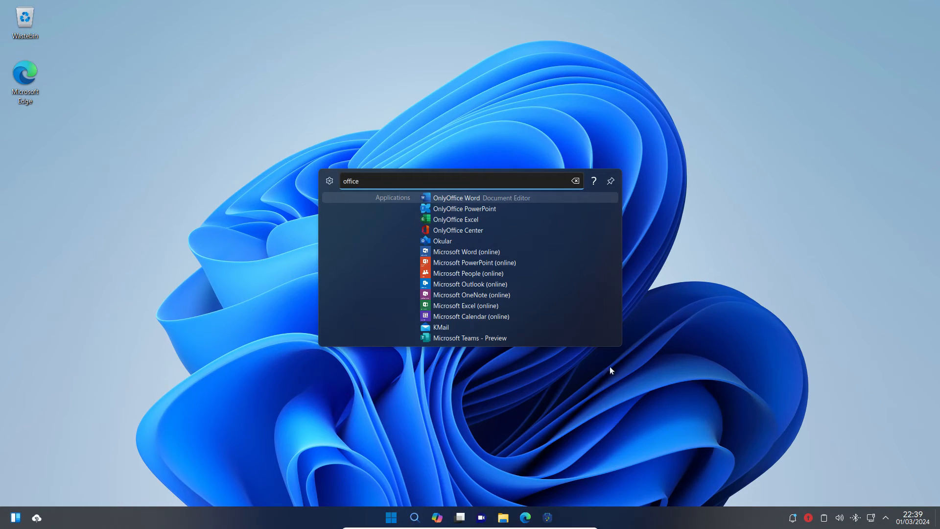
mouse_move(471, 201)
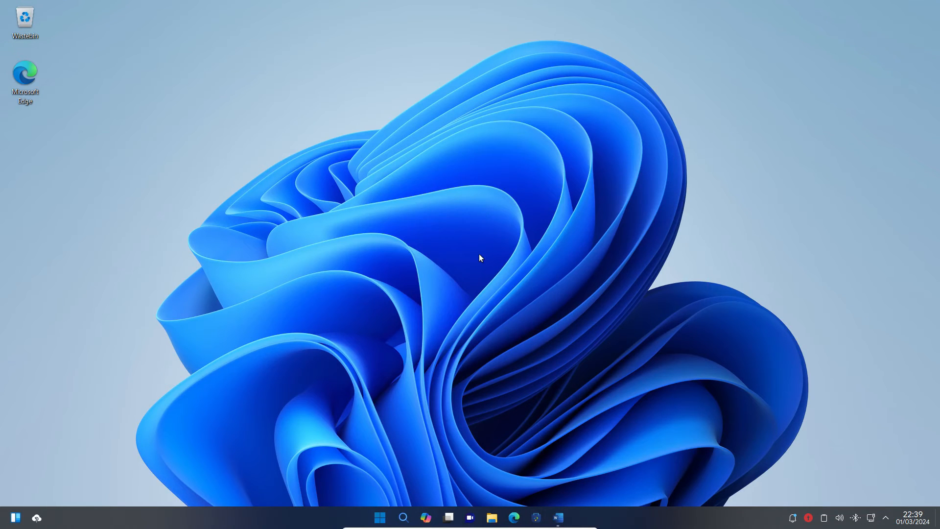
Bring up the loading ONLYOFFICE Document Editor with new Document1.docx.
left_click(557, 517)
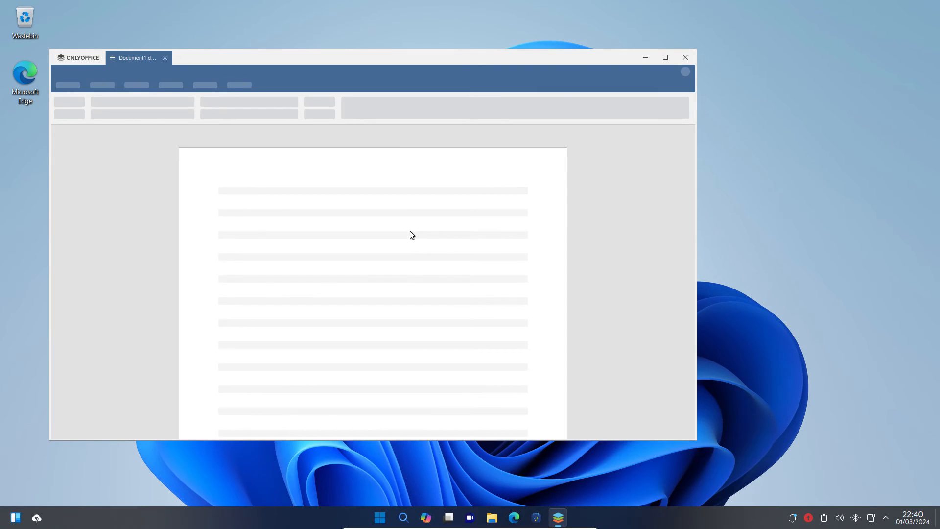
mouse_move(412, 231)
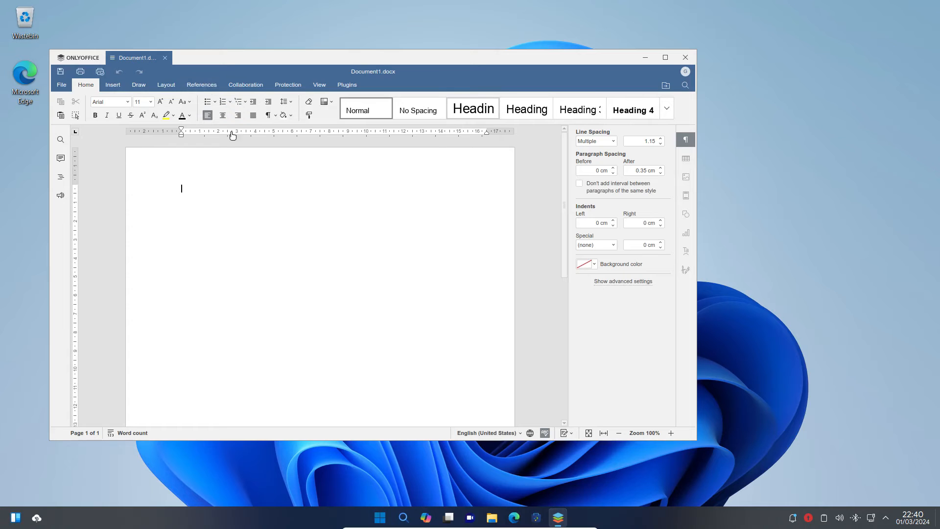
mouse_move(648, 193)
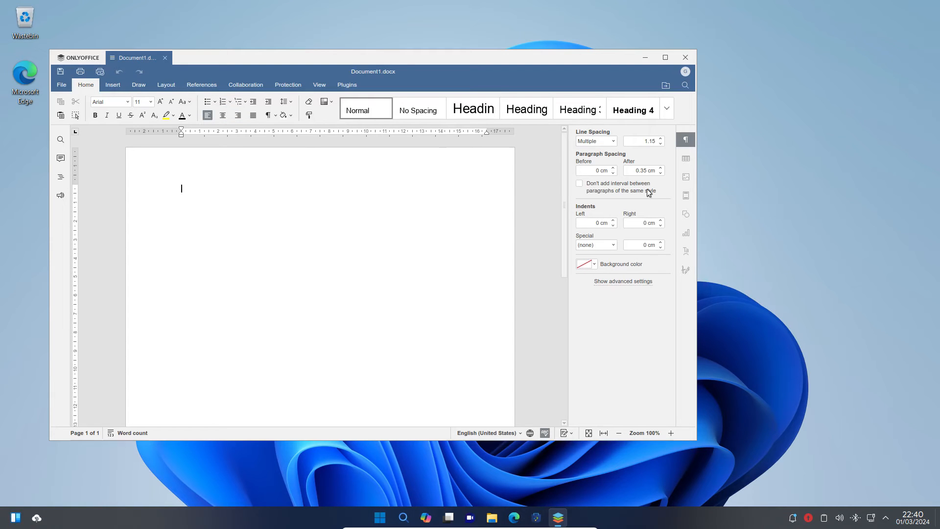
mouse_move(306, 139)
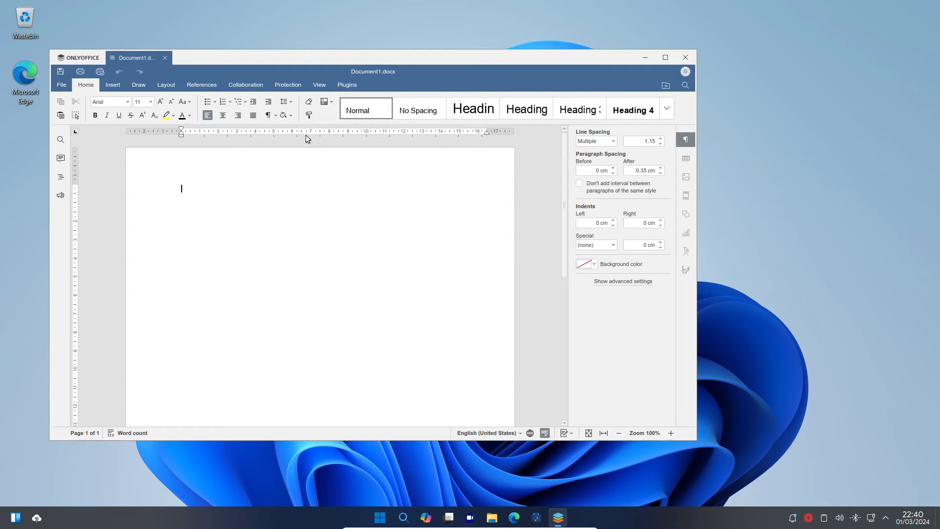
mouse_move(508, 134)
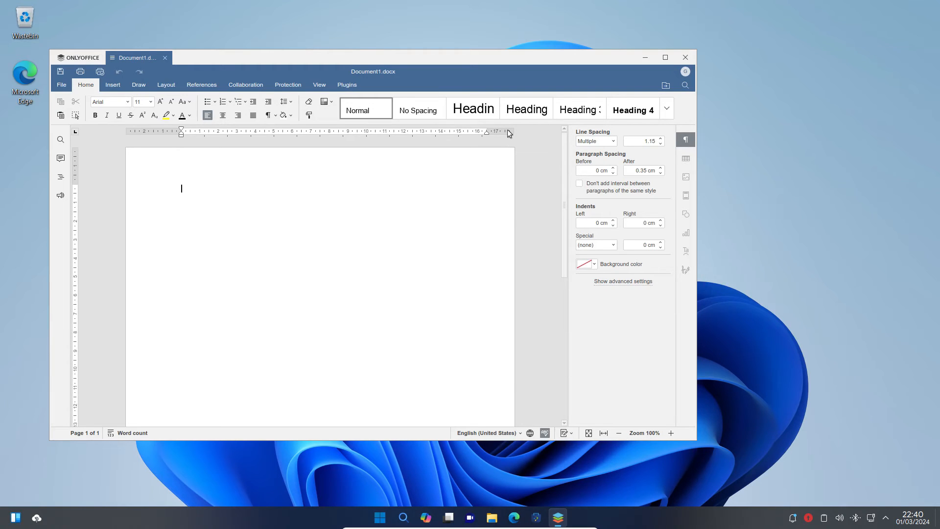
mouse_move(238, 147)
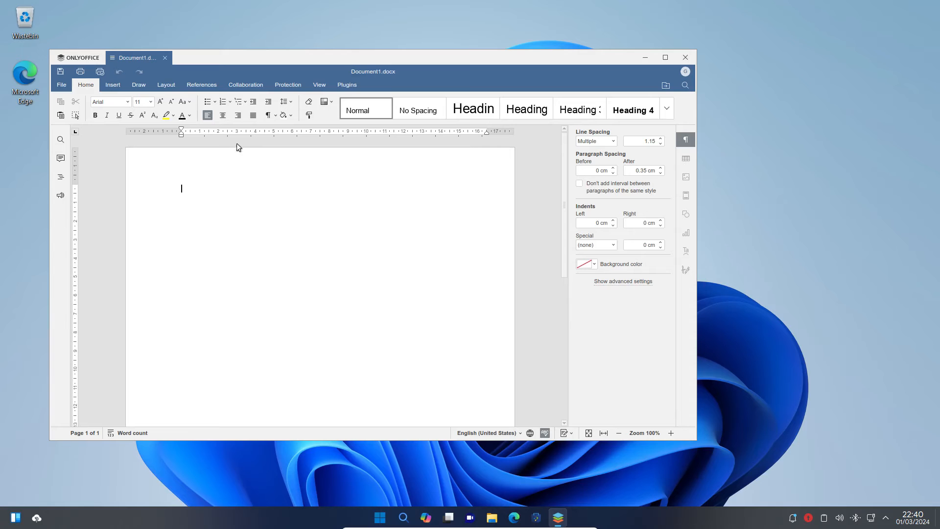
Launch Microsoft Copilot, accept its cookie notice and ask 'What is wubuntu'.
left_click(644, 57)
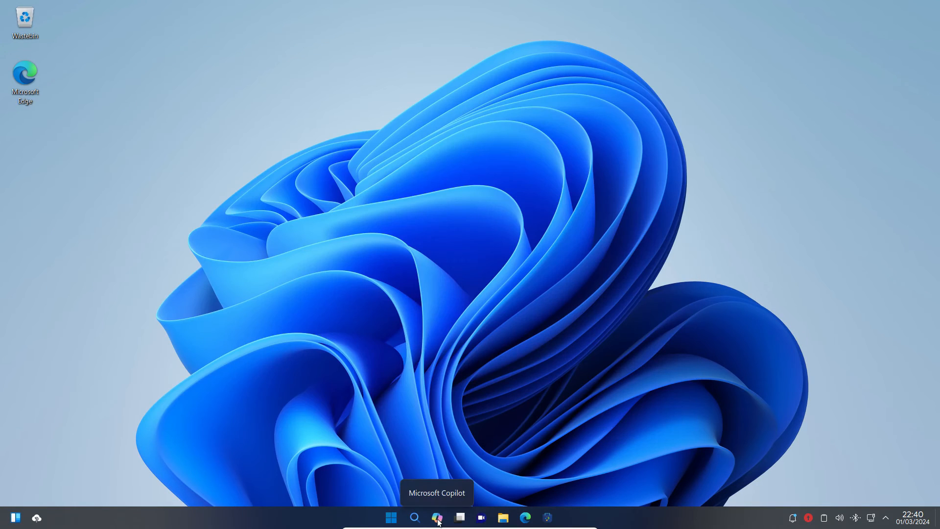
mouse_move(417, 429)
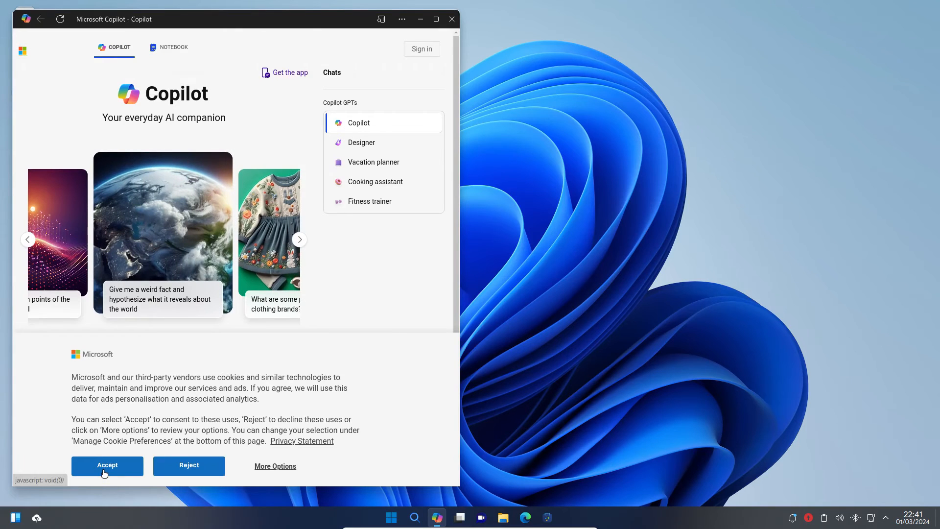
left_click(107, 466)
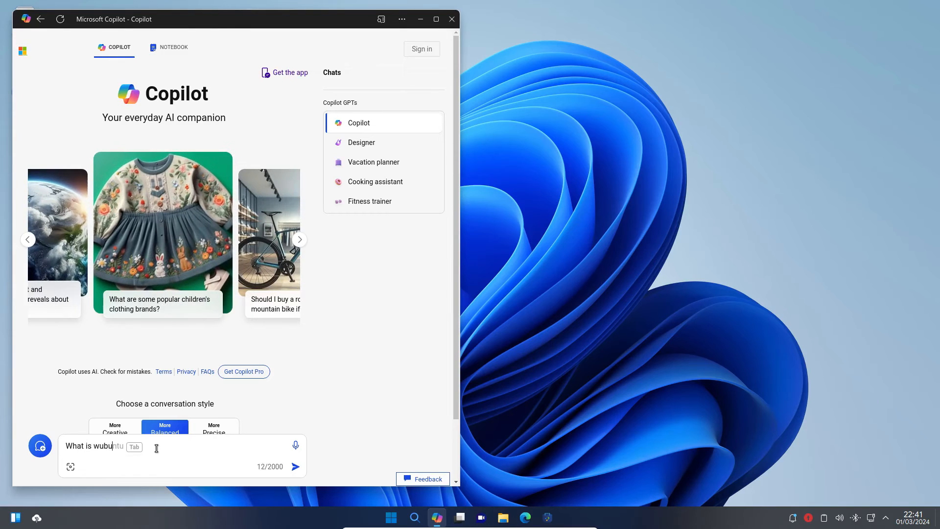
left_click(294, 466)
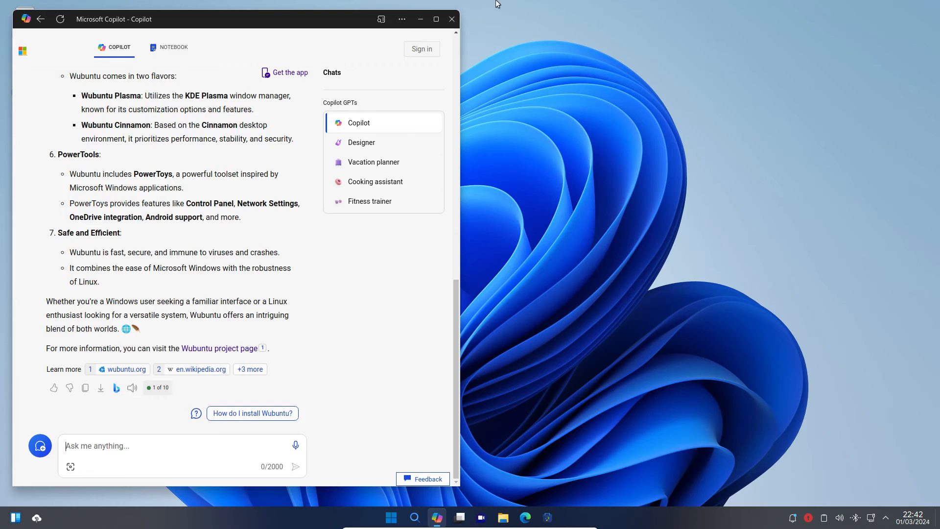
Close Copilot, launch Microsoft Teams and dismiss its welcome window.
left_click(452, 19)
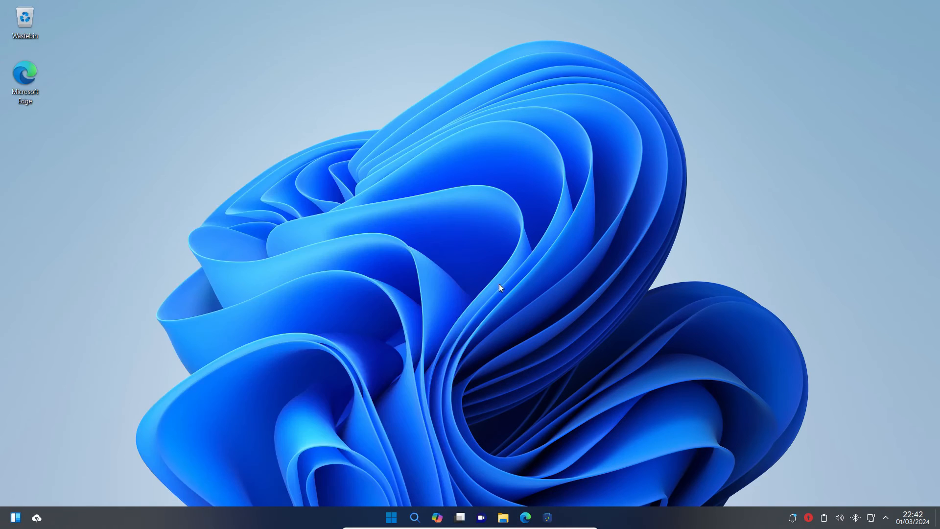
mouse_move(459, 517)
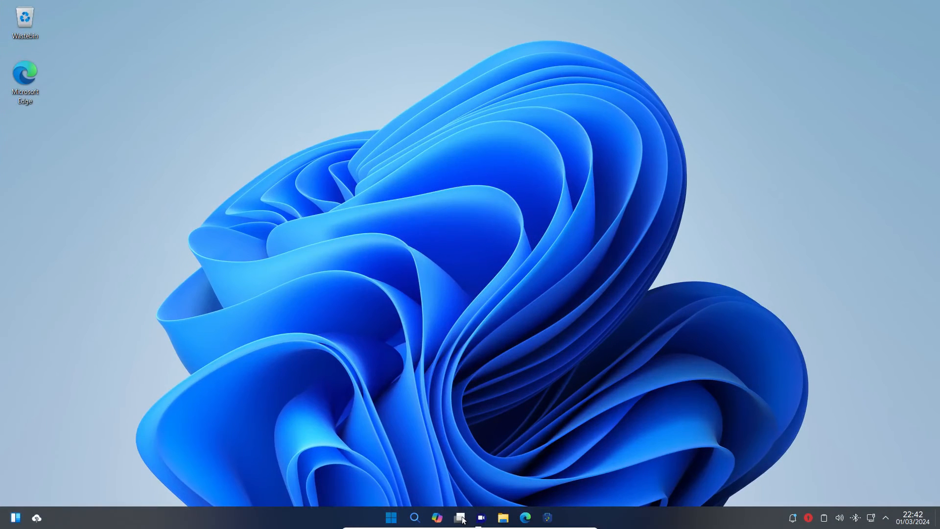
left_click(461, 517)
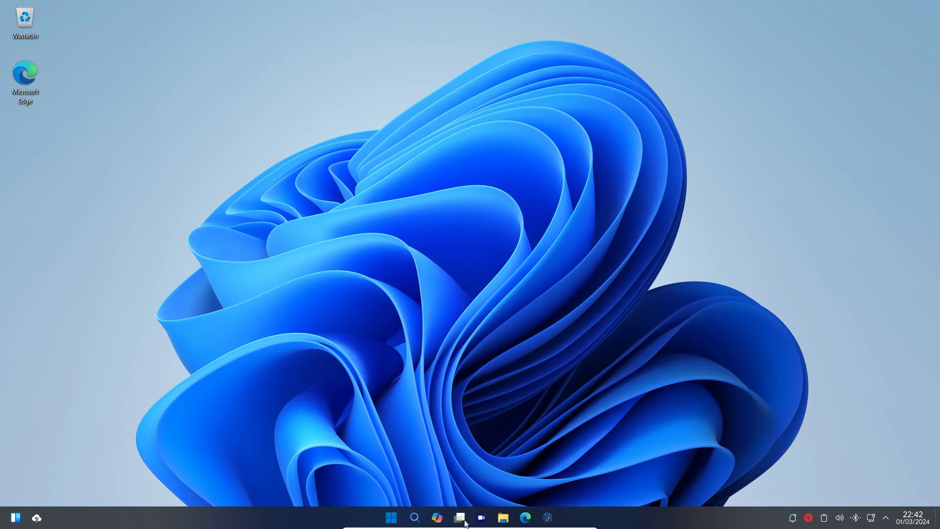
mouse_move(480, 517)
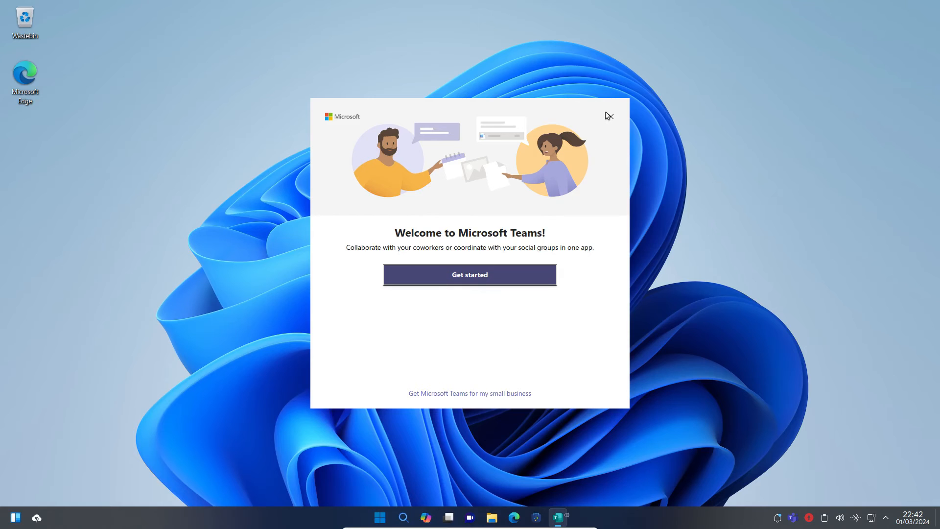
left_click(608, 115)
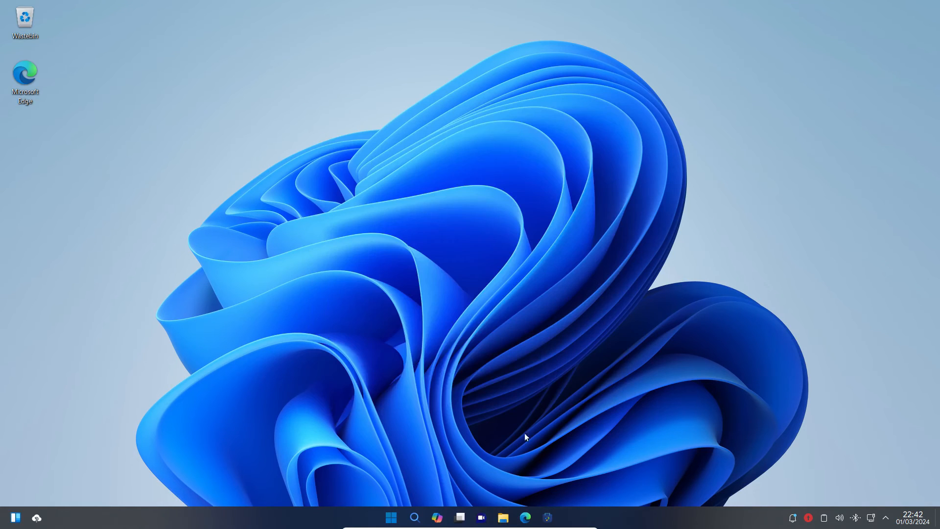
mouse_move(502, 517)
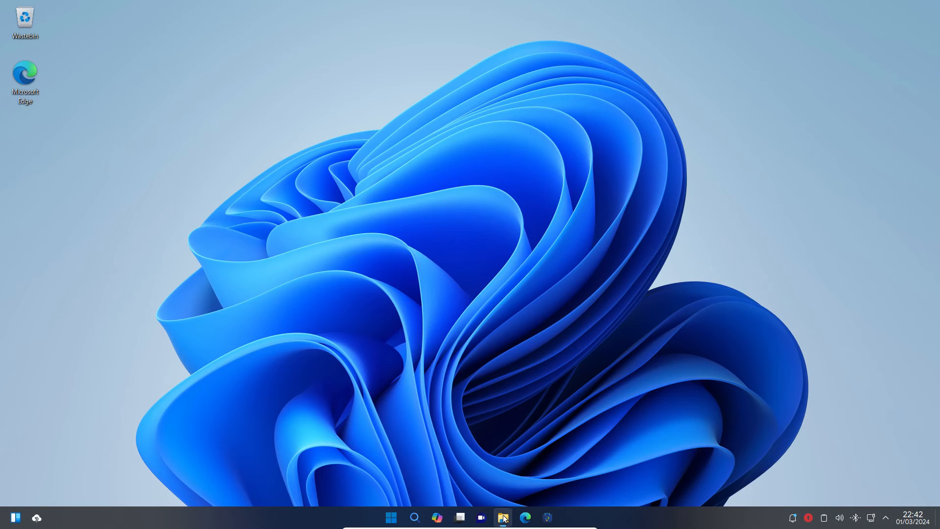
Browse the Home folder in Dolphin, then close the file manager.
left_click(502, 517)
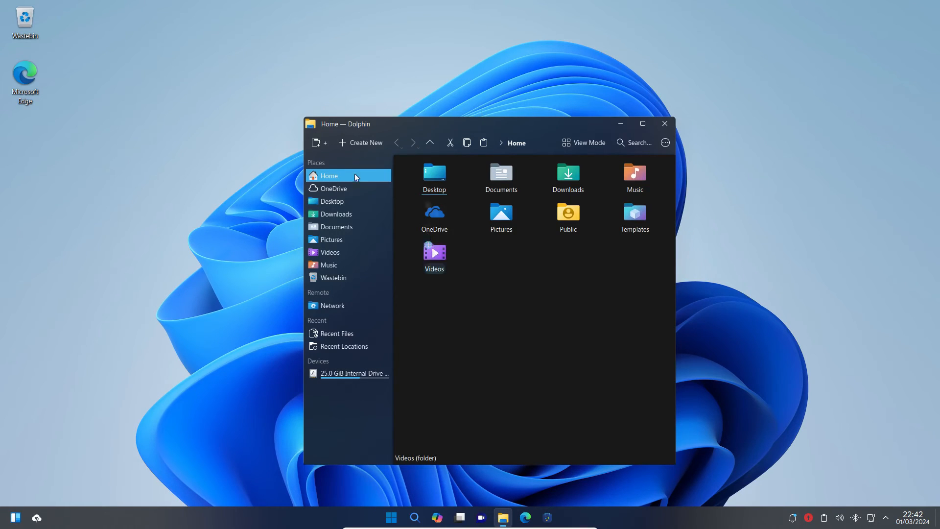
left_click(434, 215)
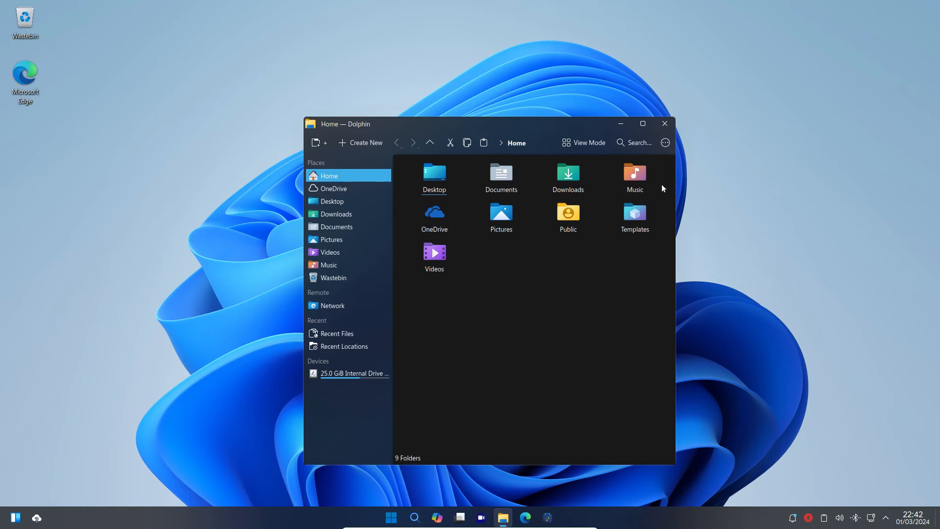
mouse_move(488, 257)
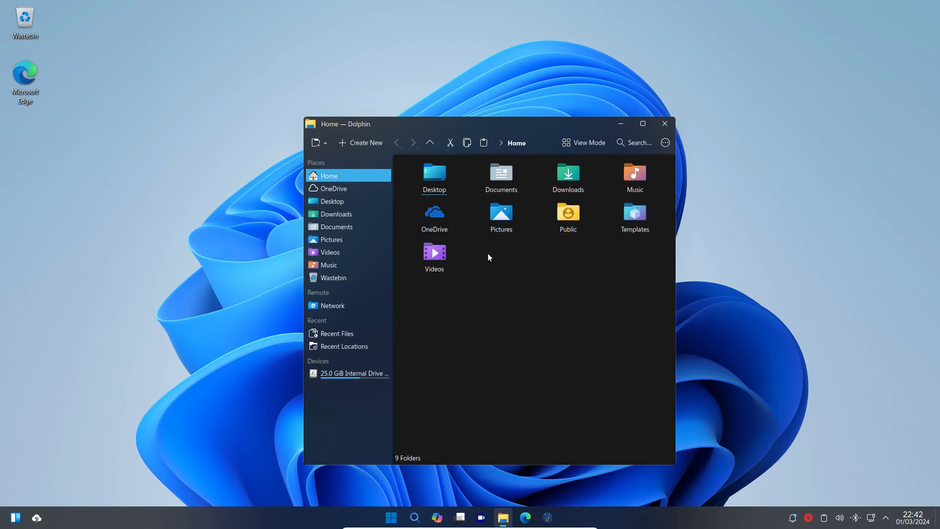
mouse_move(545, 277)
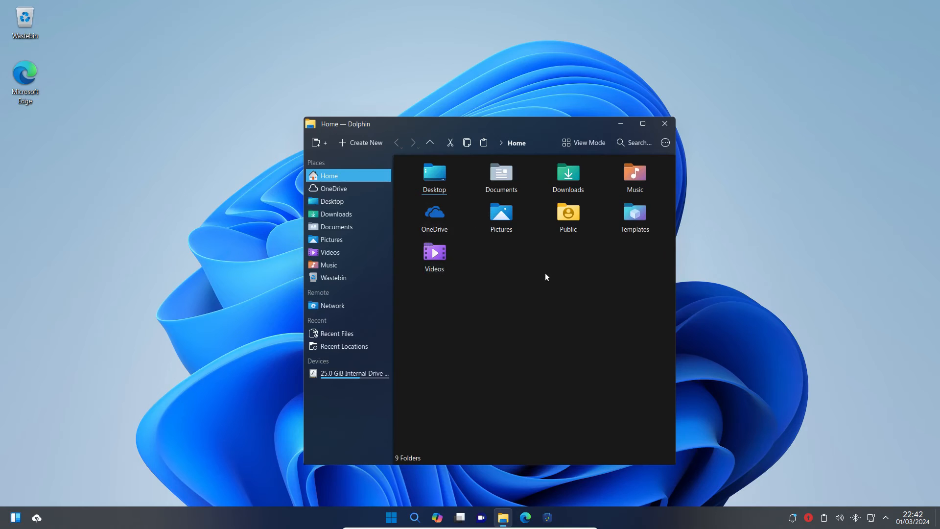
mouse_move(423, 217)
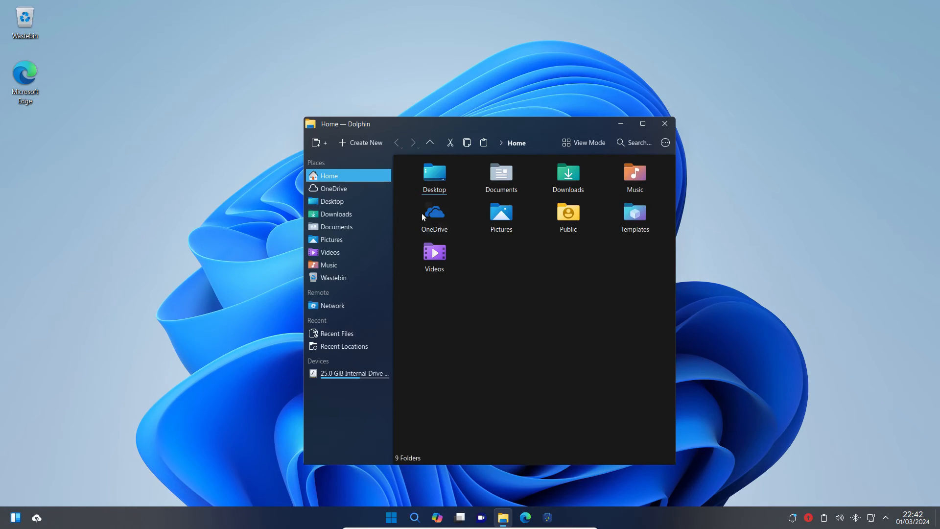
left_click(664, 124)
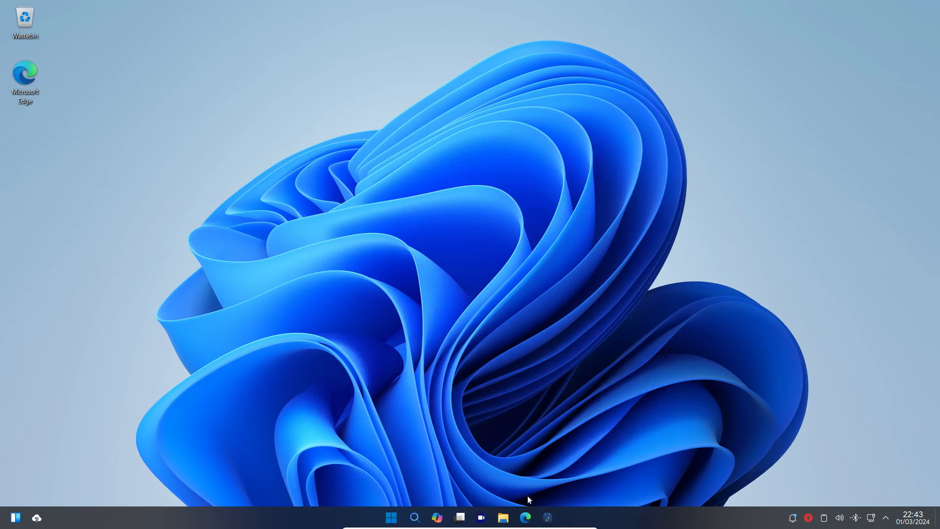
mouse_move(546, 517)
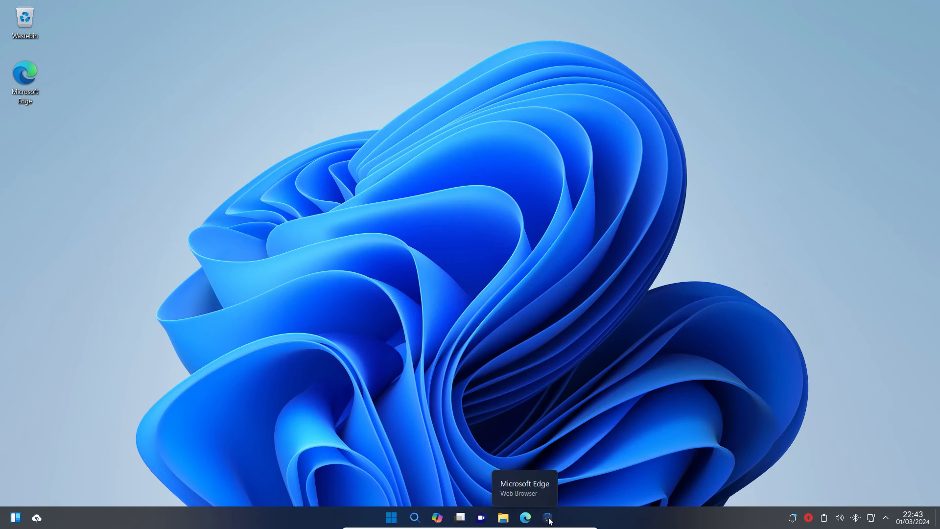
mouse_move(546, 517)
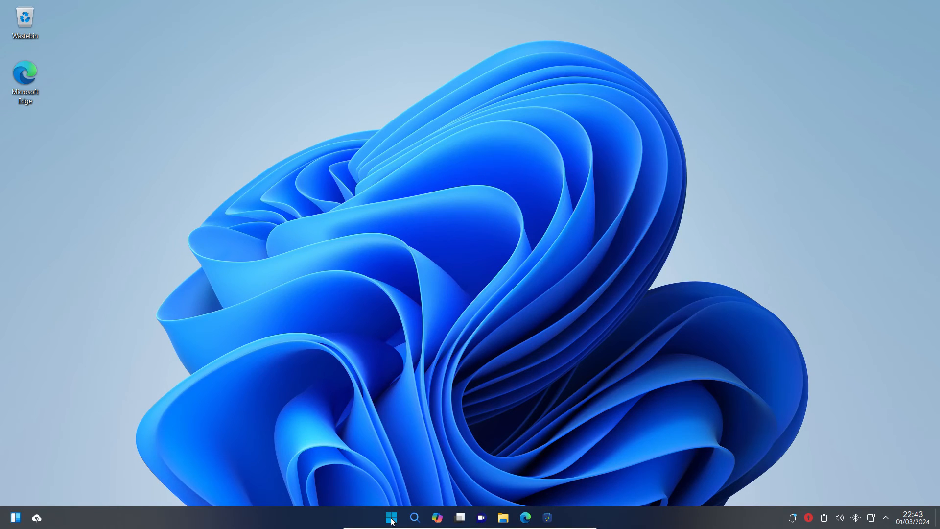
Show the Start menu's All apps list and dismiss Chrome's welcome prompt with usage statistics off.
left_click(391, 516)
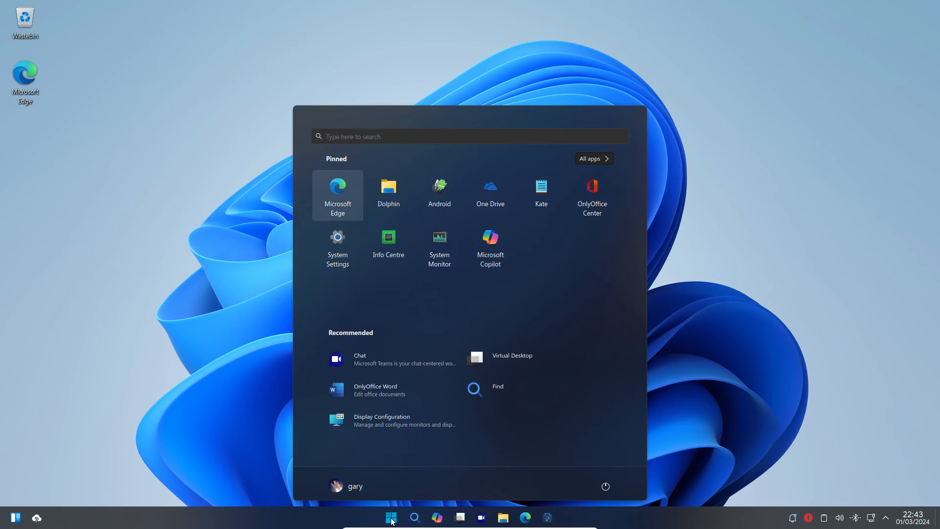
mouse_move(633, 268)
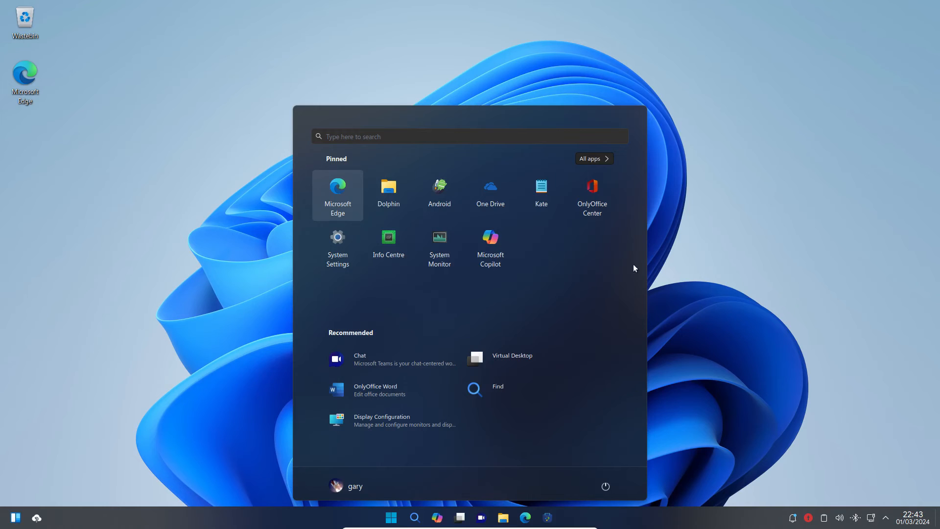
mouse_move(591, 163)
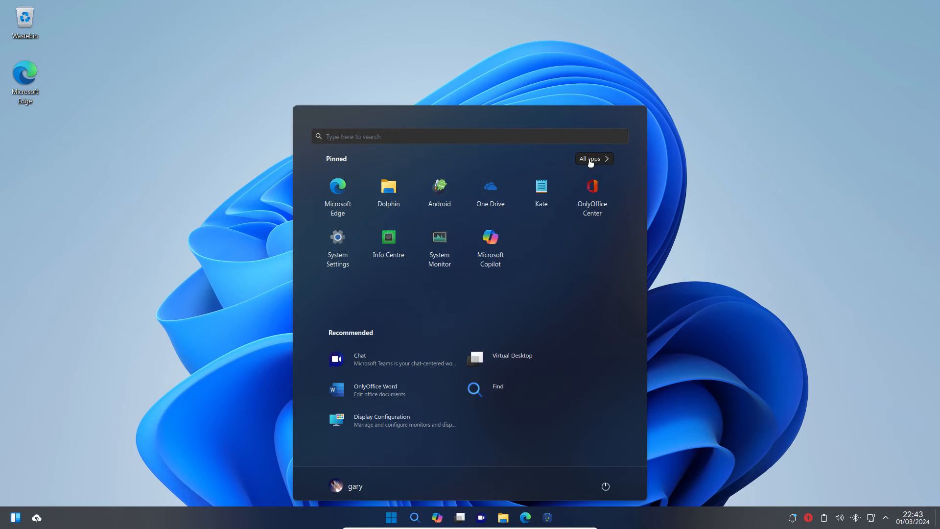
left_click(593, 159)
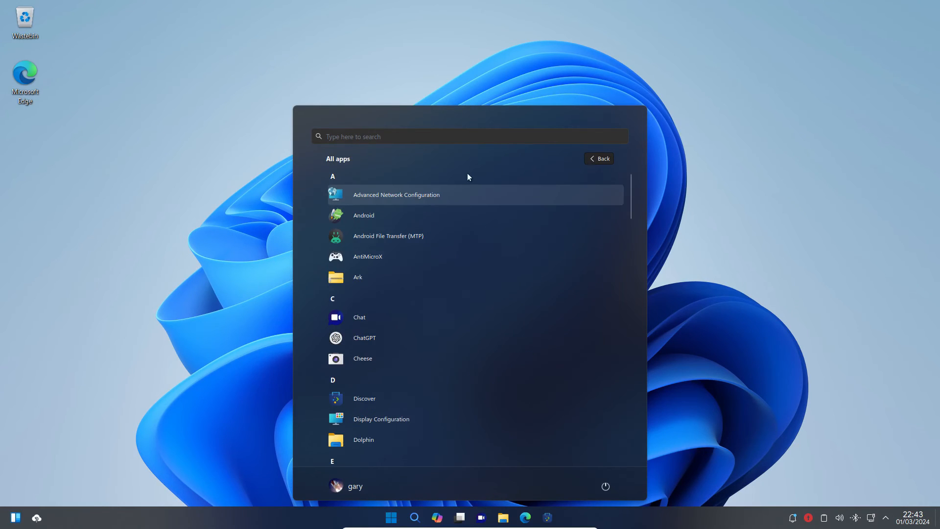
mouse_move(363, 216)
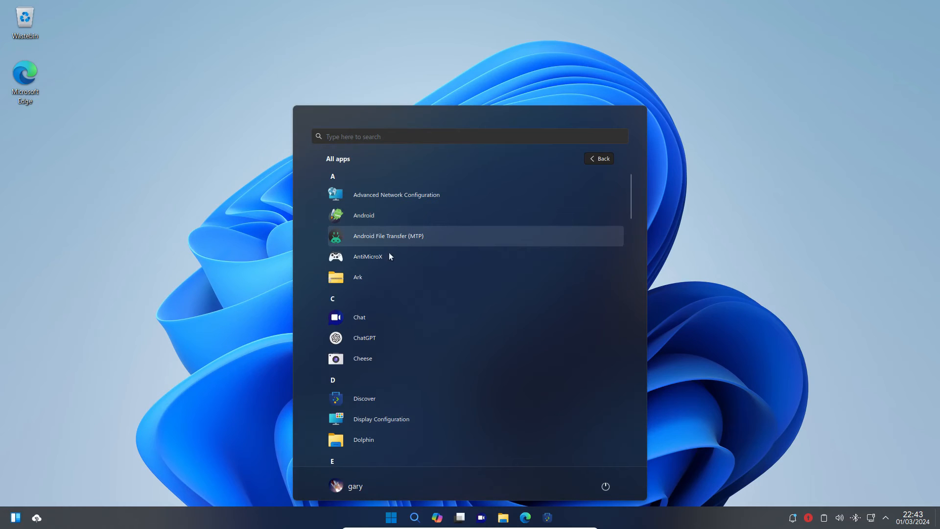
mouse_move(385, 256)
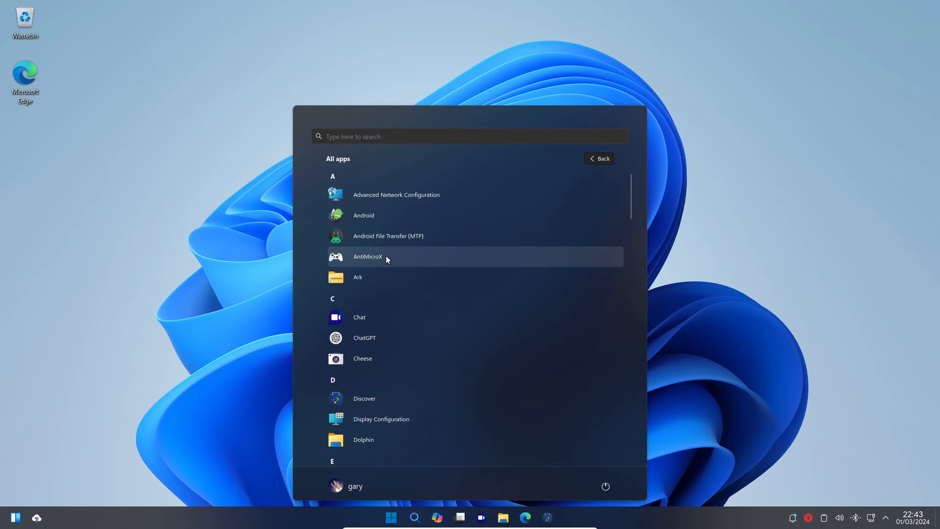
mouse_move(429, 260)
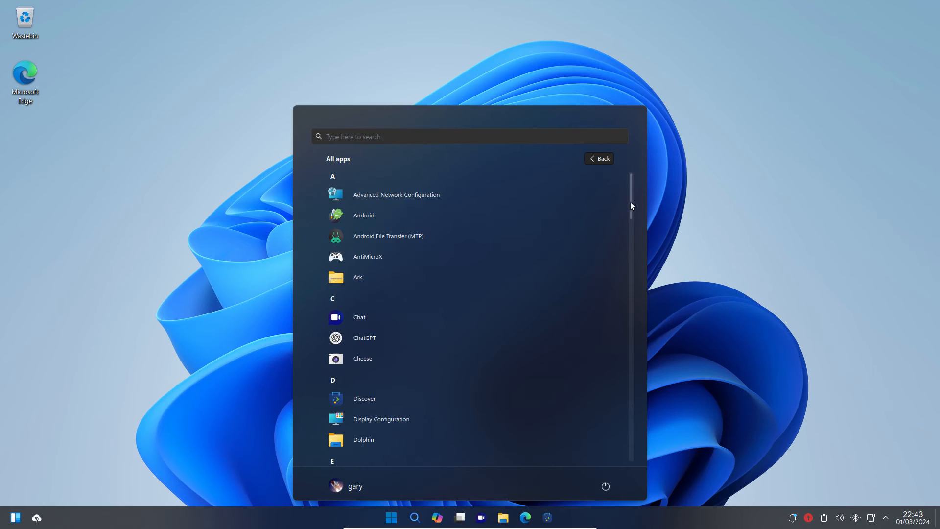
scroll("down", 3)
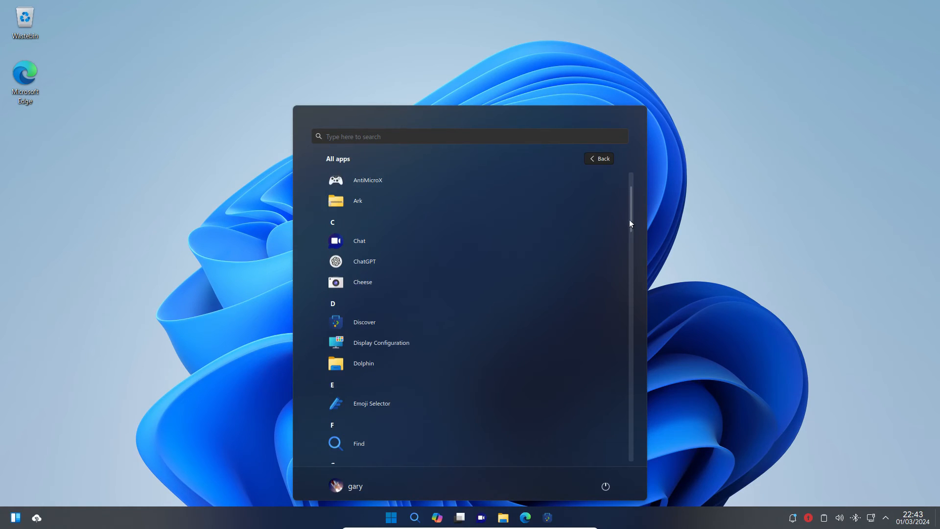
scroll("down", 3)
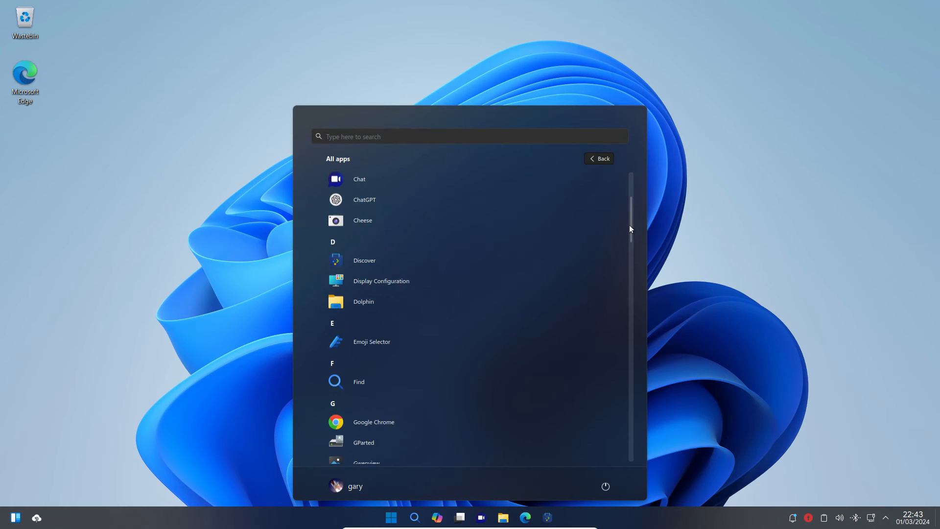
scroll("down", 3)
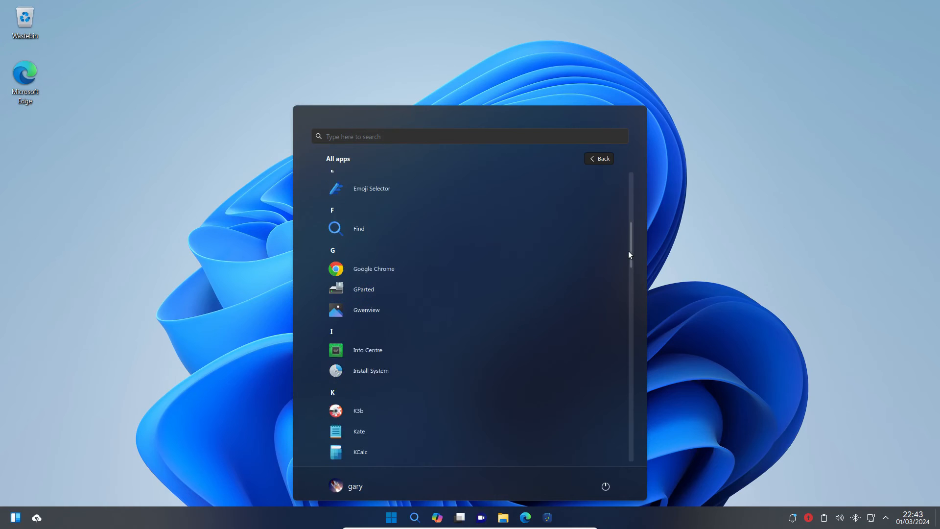
scroll("down", 3)
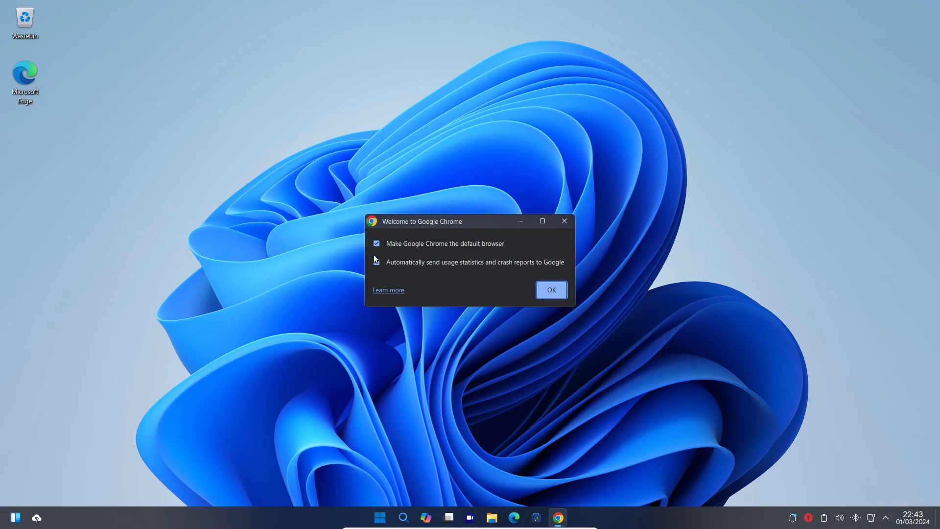
left_click(376, 262)
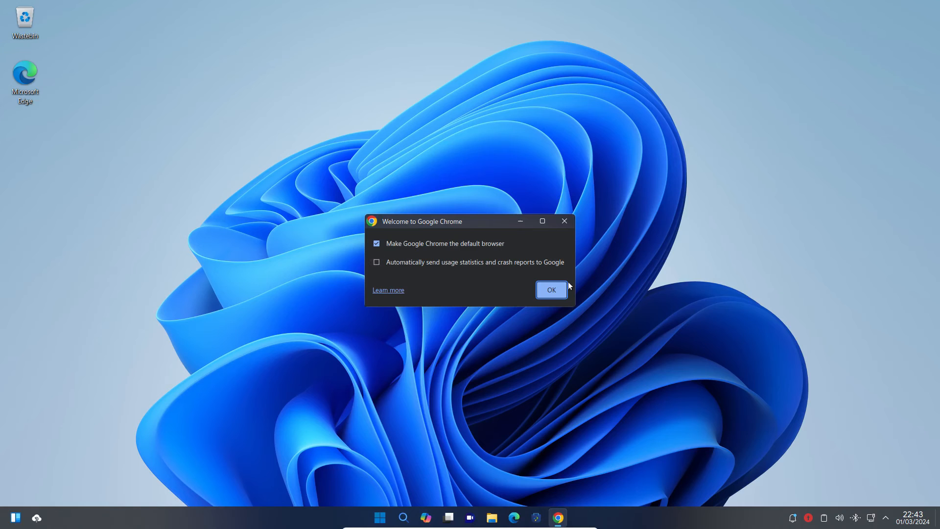
left_click(550, 290)
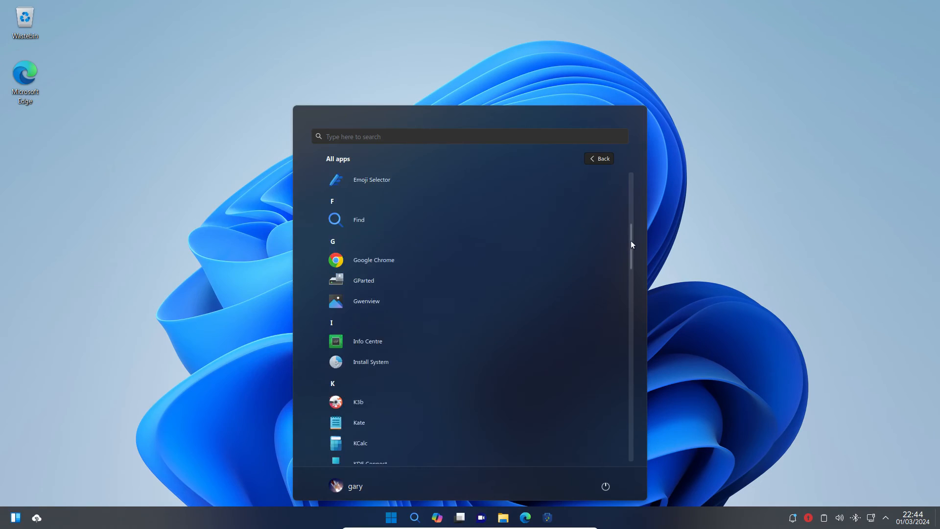
Scroll further down the alphabetical list of installed apps.
scroll("down", 3)
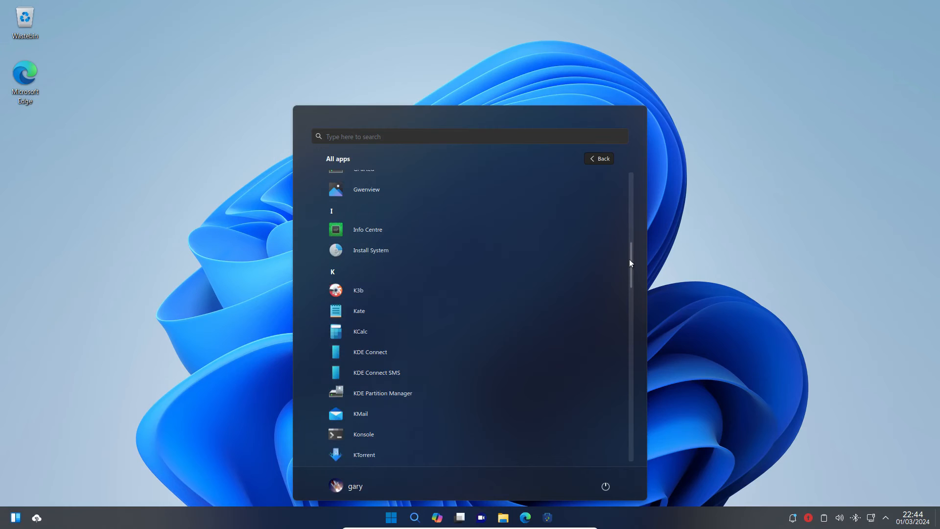
mouse_move(474, 252)
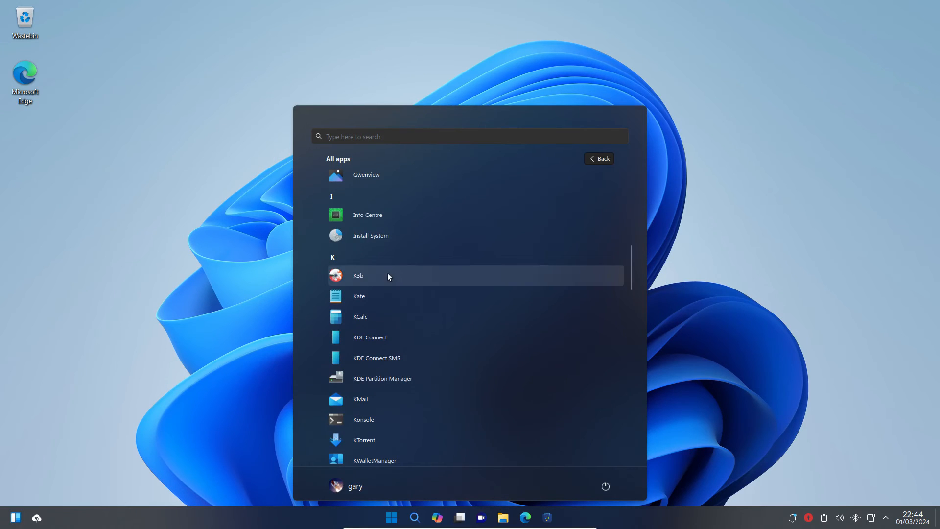
mouse_move(375, 316)
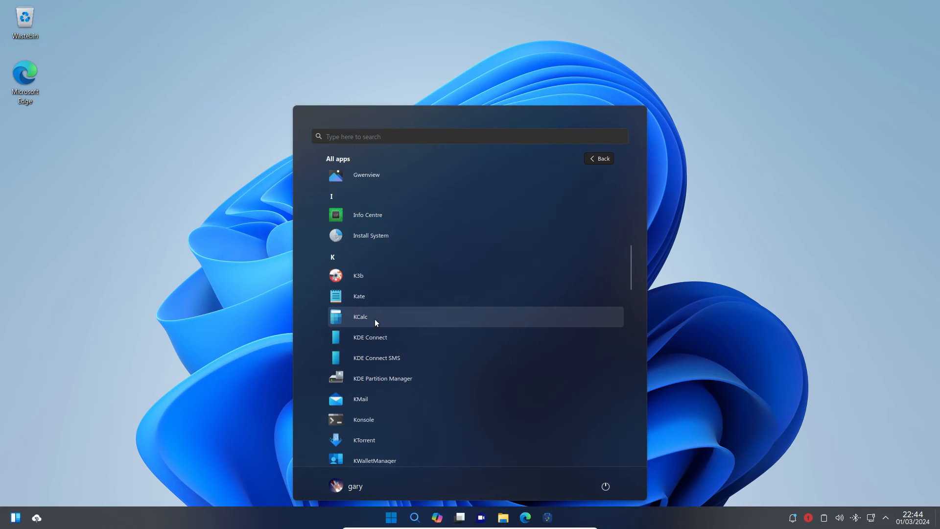
mouse_move(631, 293)
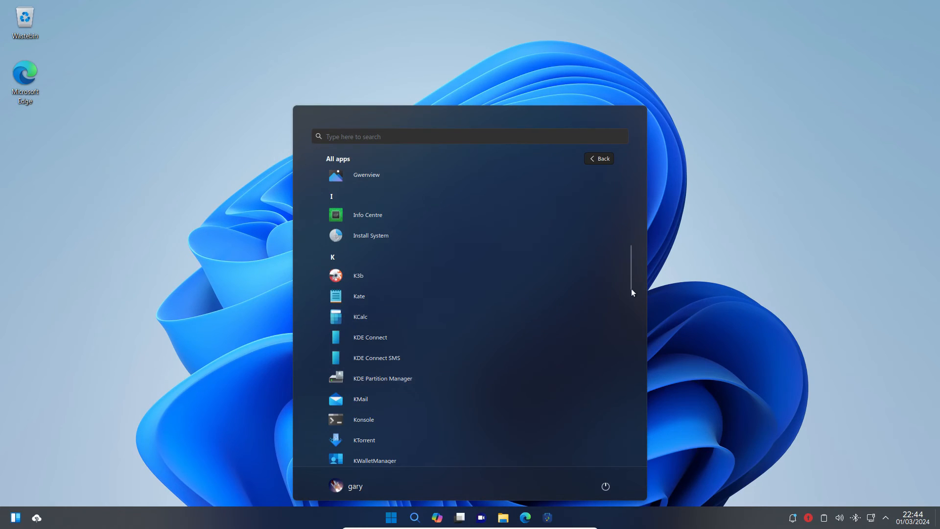
scroll("down", 3)
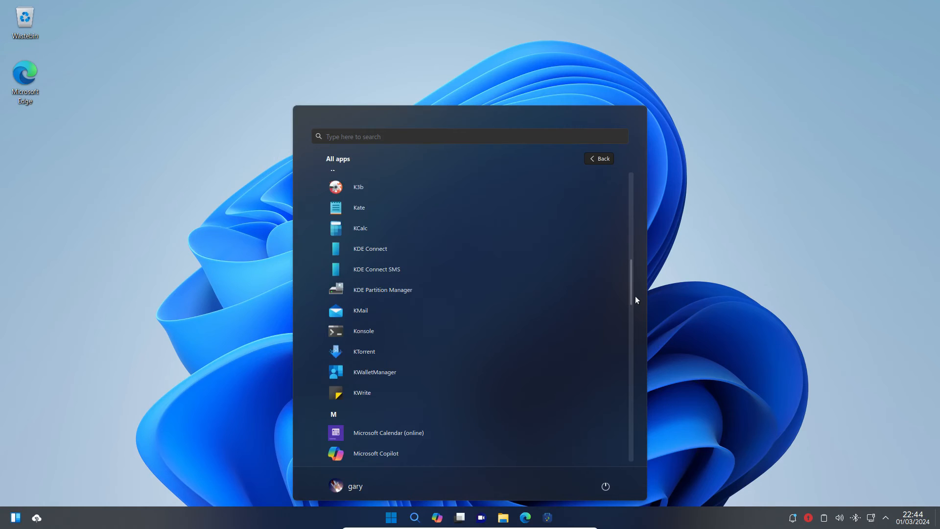
scroll("down", 3)
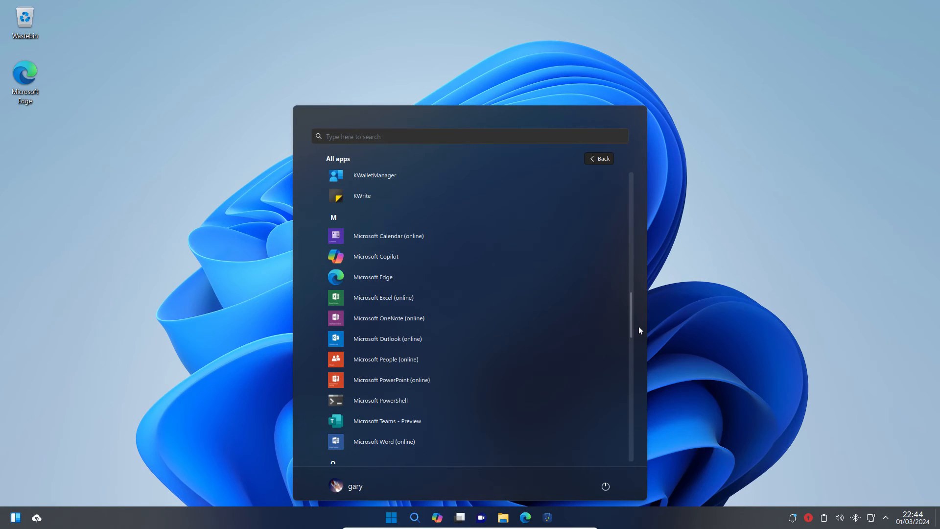
mouse_move(401, 297)
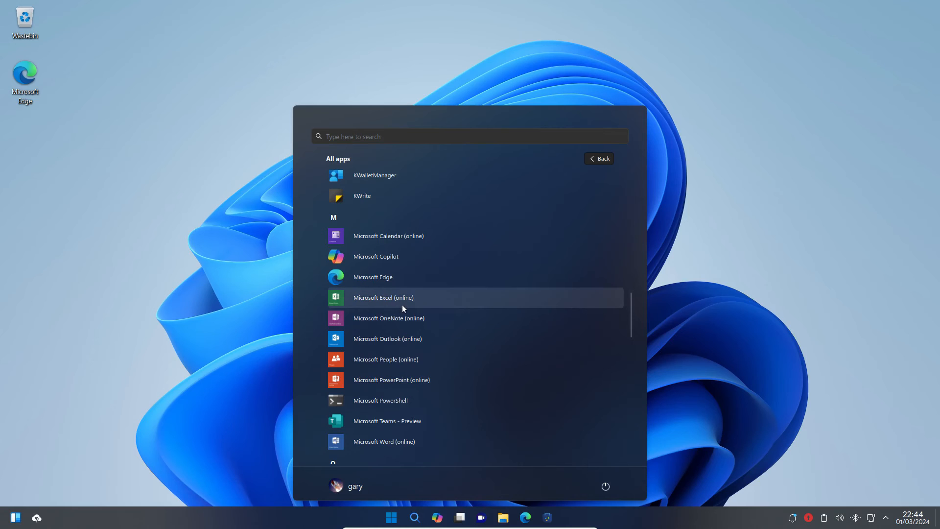
mouse_move(394, 379)
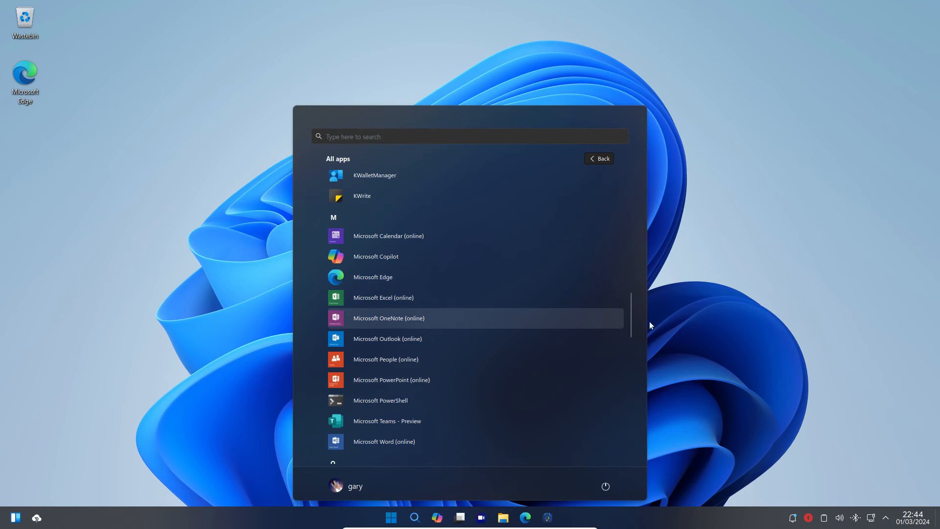
scroll("down", 3)
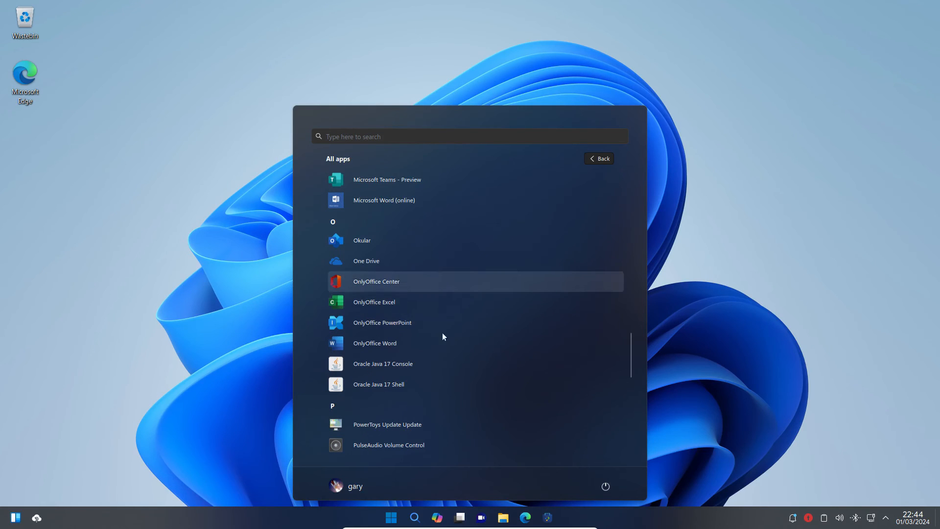
mouse_move(631, 352)
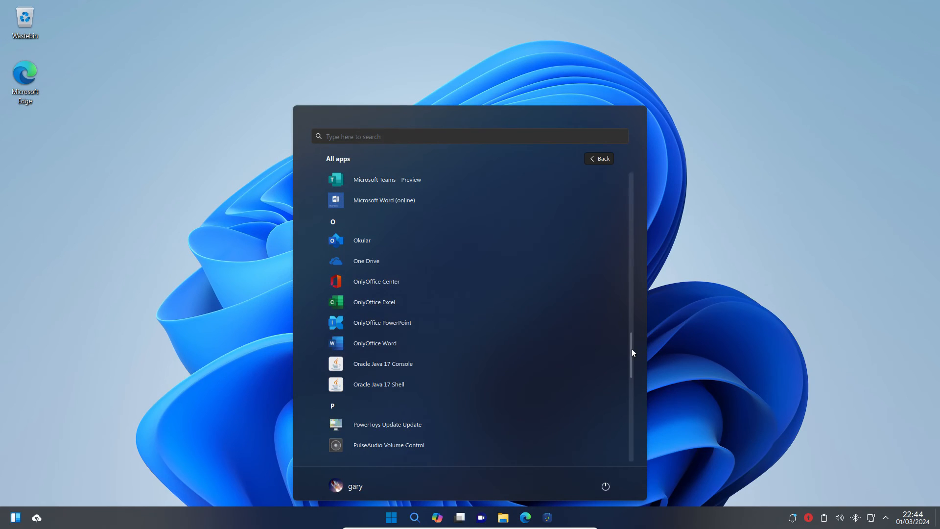
mouse_move(632, 358)
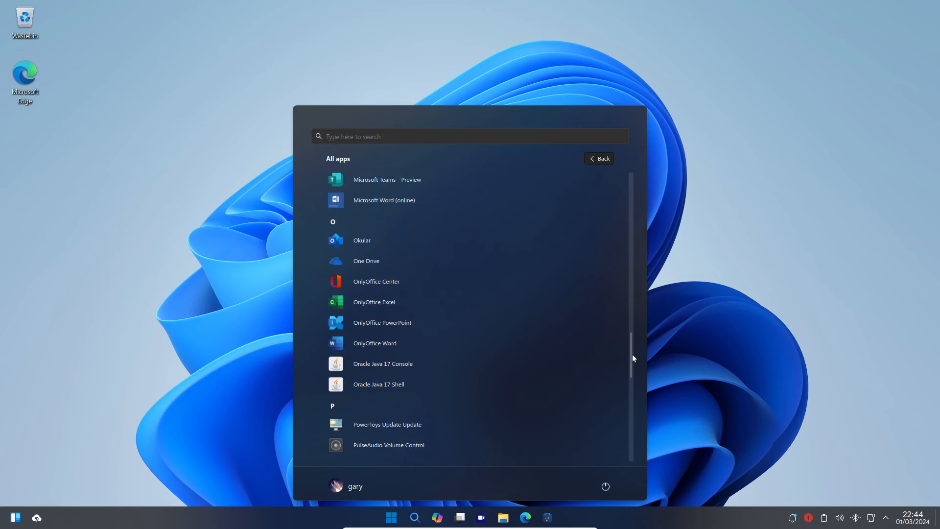
scroll("down", 3)
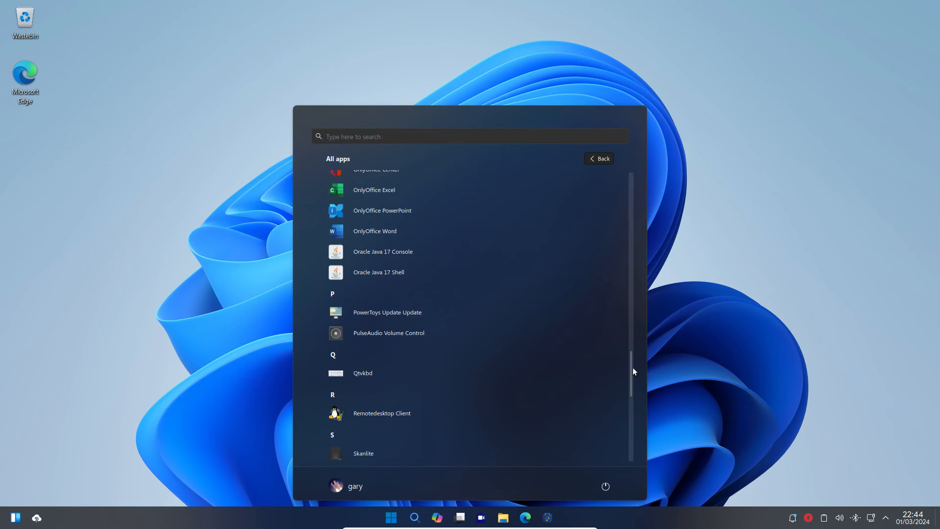
scroll("down", 3)
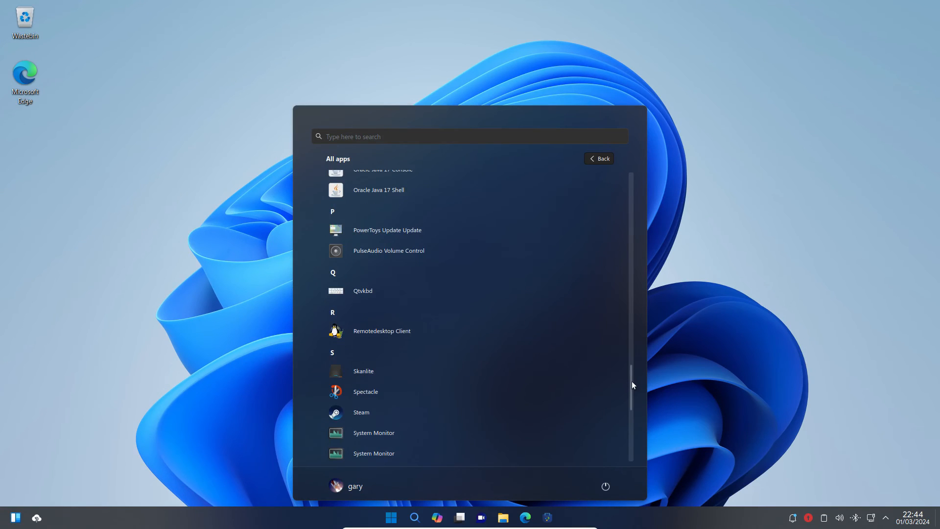
scroll("down", 3)
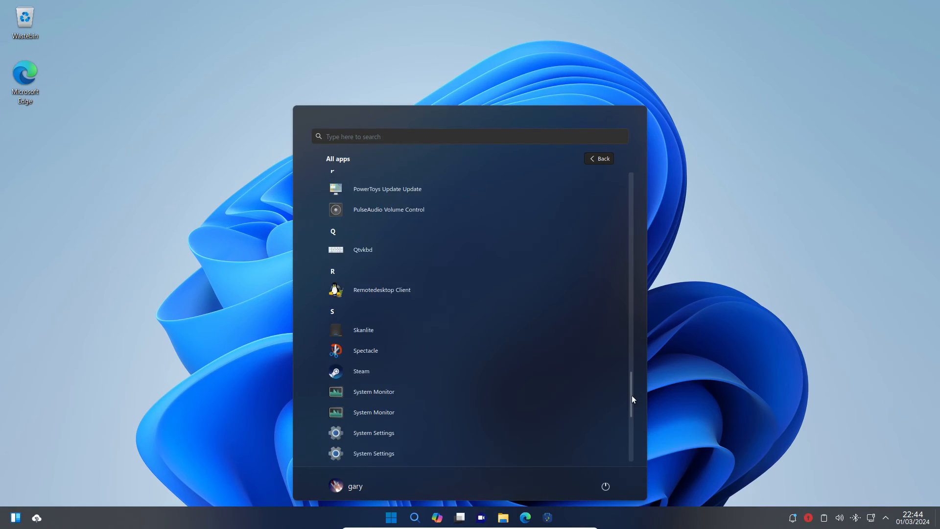
scroll("down", 3)
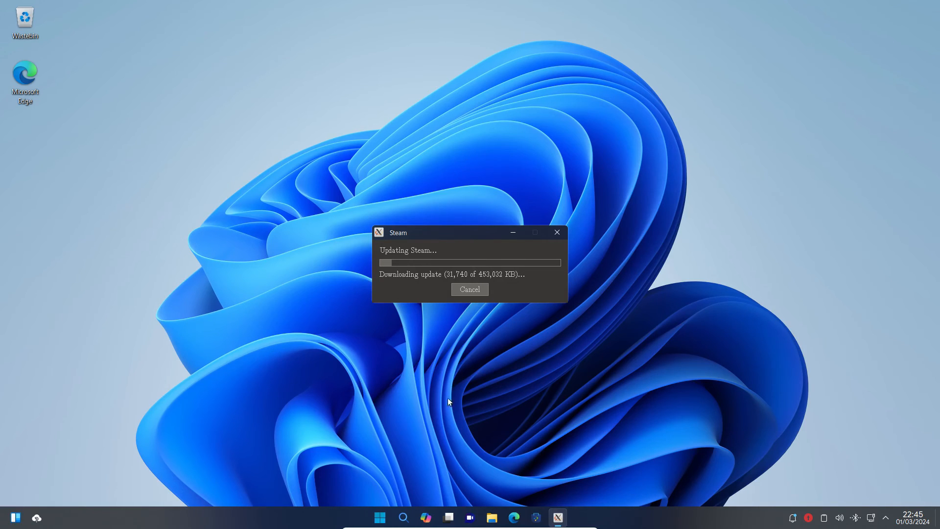
left_click(379, 517)
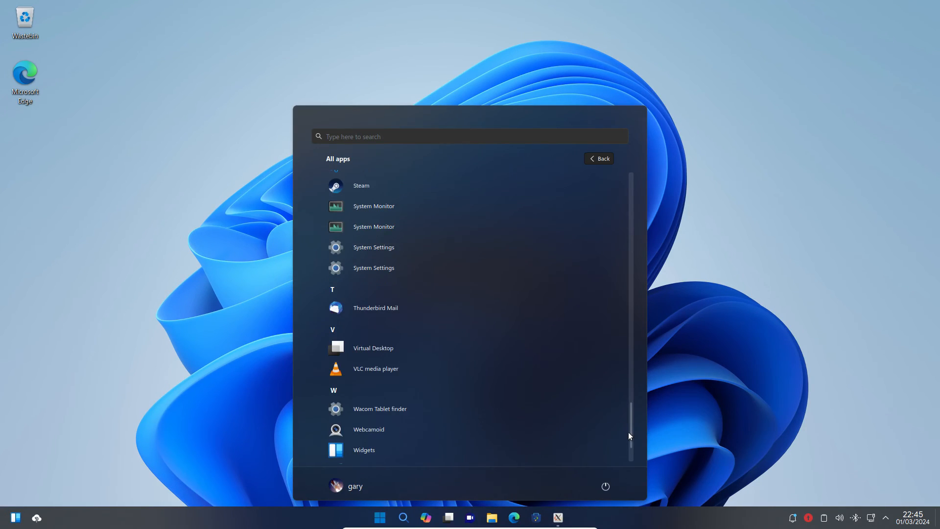
mouse_move(423, 372)
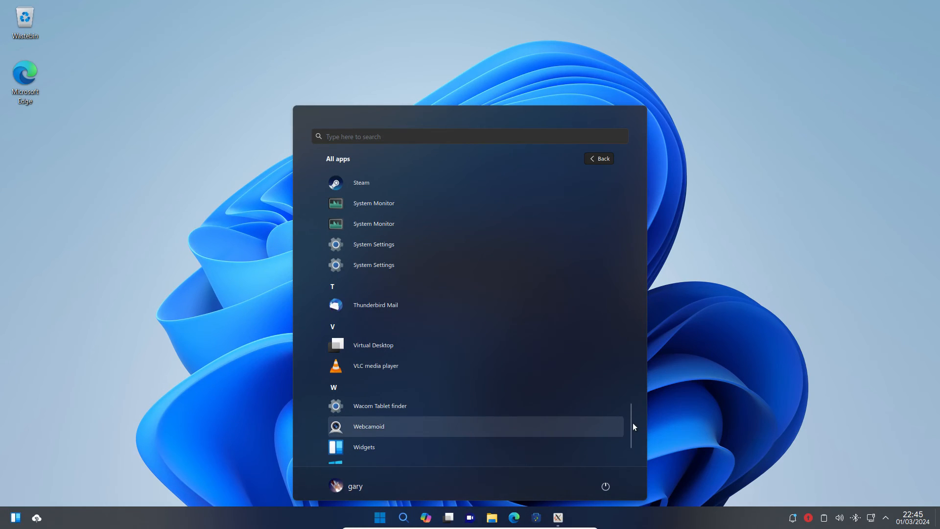
scroll("down", 3)
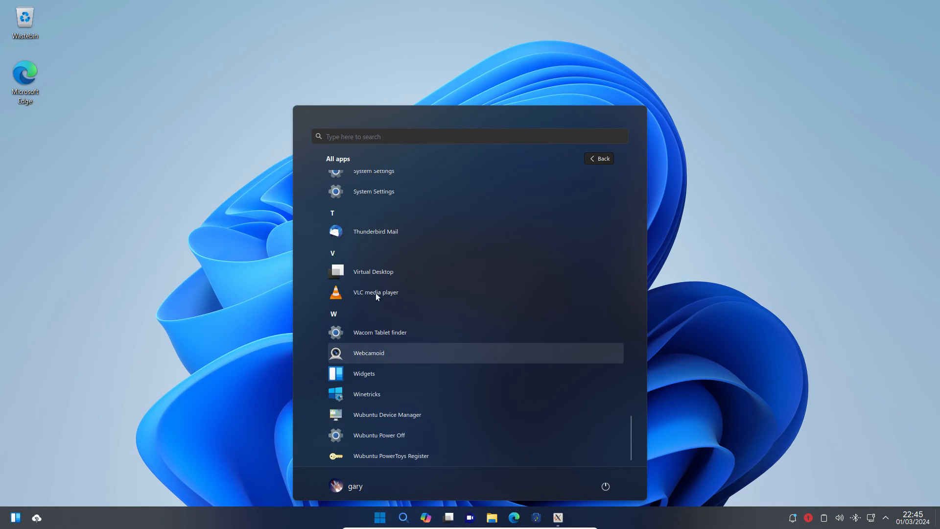
mouse_move(463, 275)
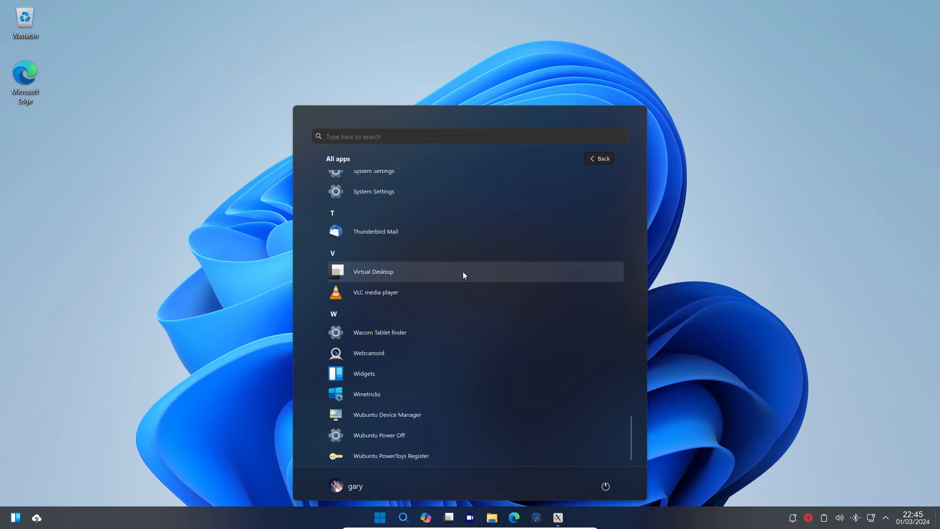
mouse_move(389, 400)
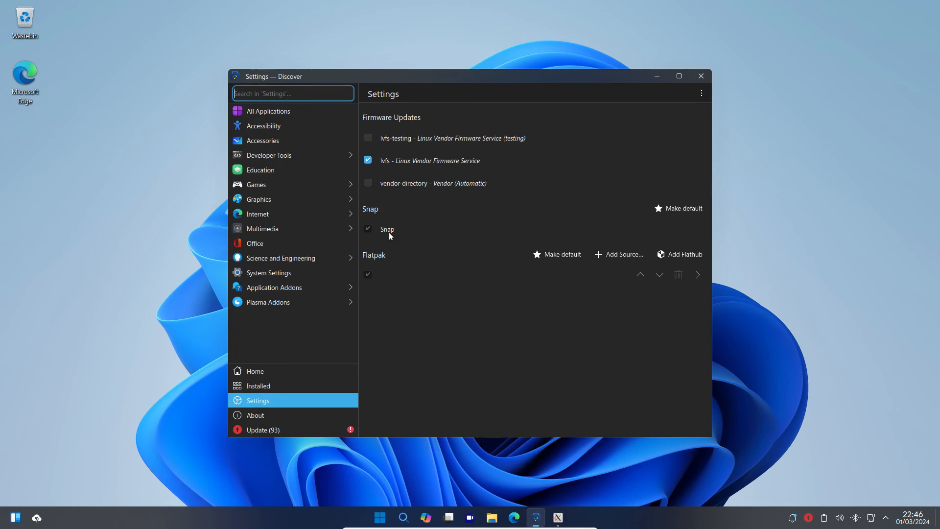
mouse_move(386, 276)
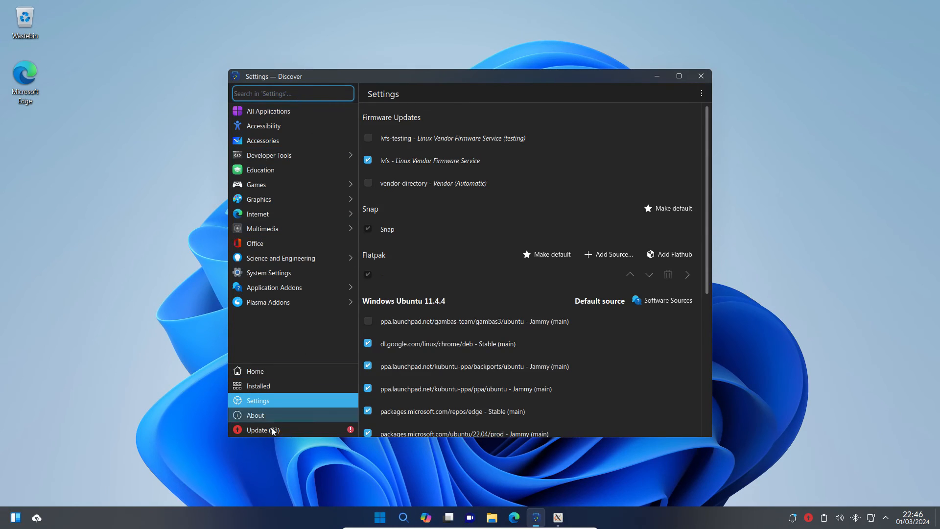
mouse_move(254, 370)
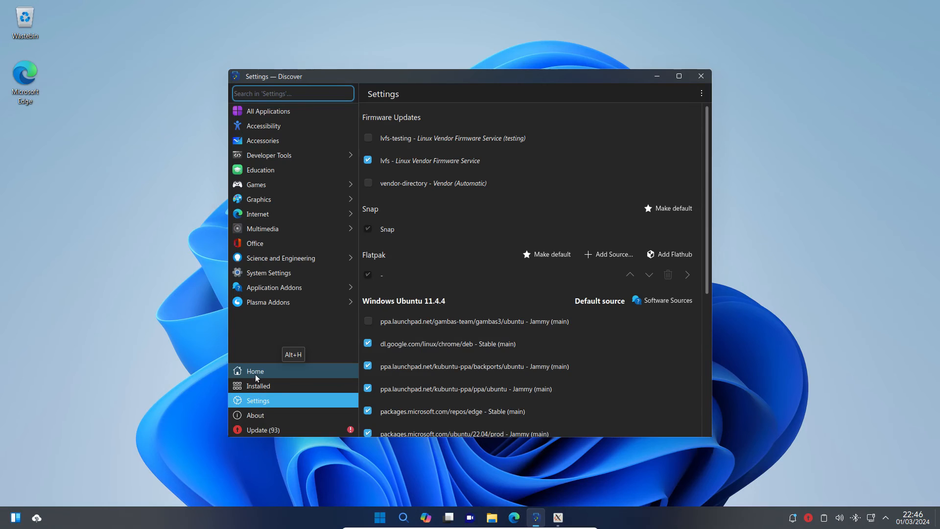
Visit Discover's home page, then return to the software sources settings.
left_click(254, 370)
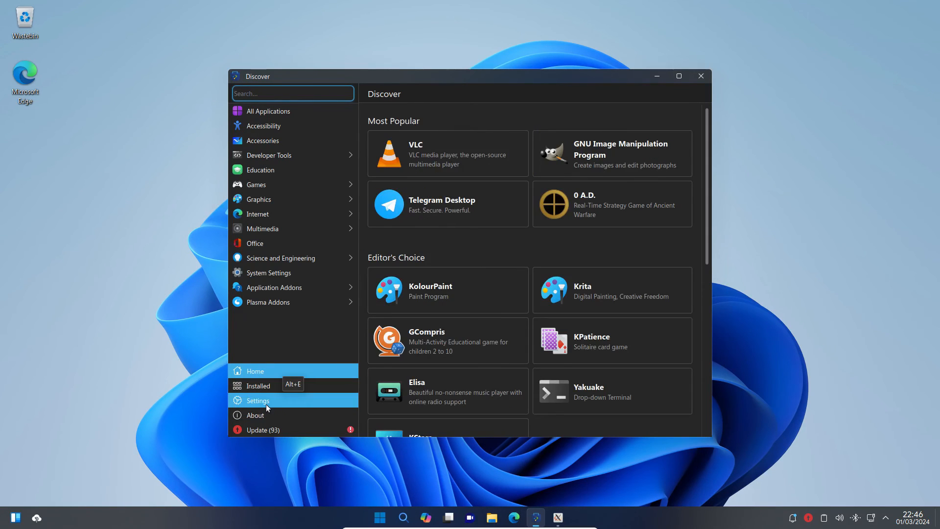
left_click(258, 400)
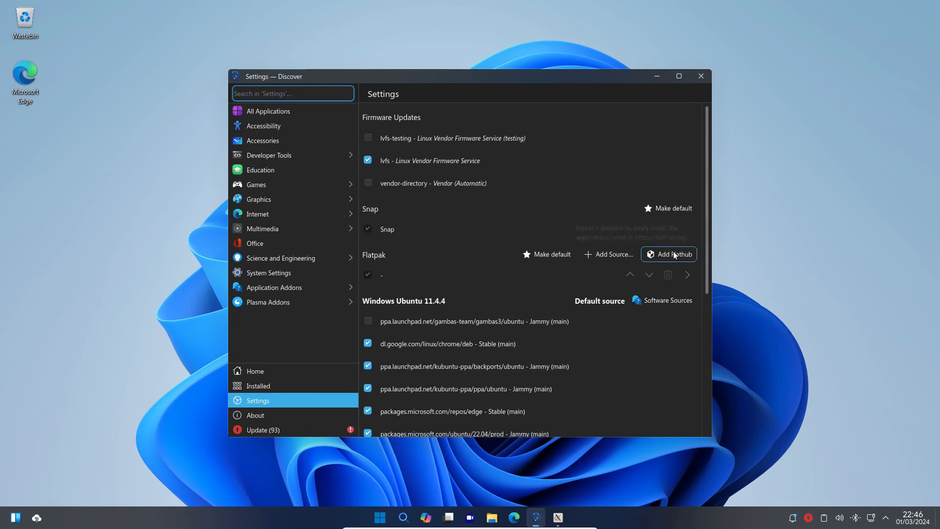
mouse_move(650, 257)
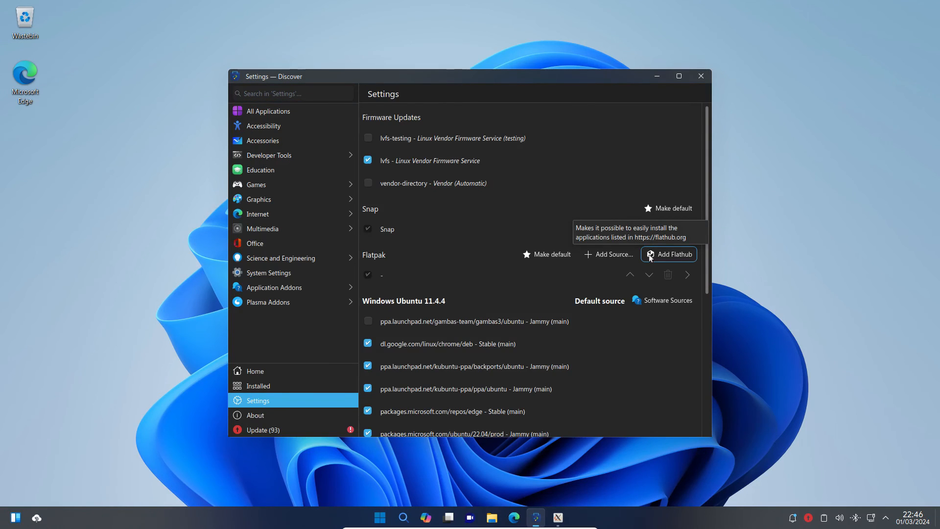
left_click(674, 254)
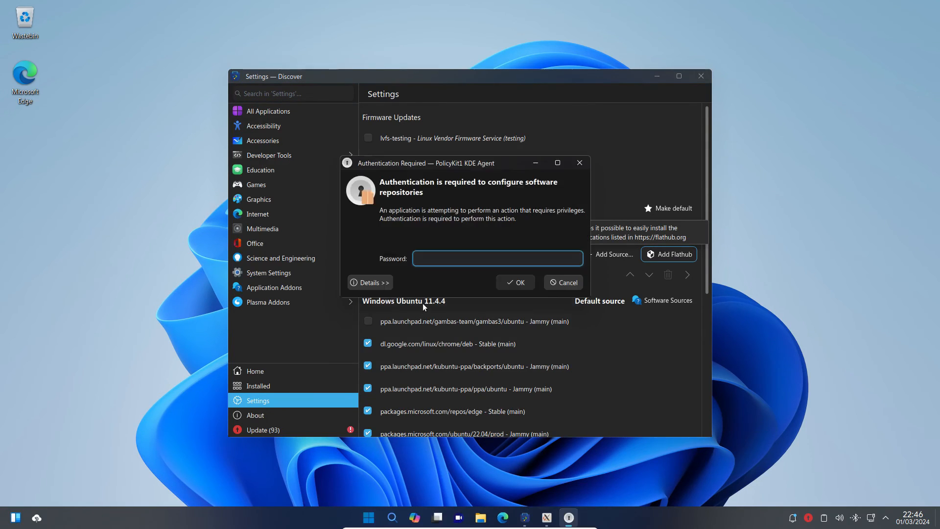
type("•")
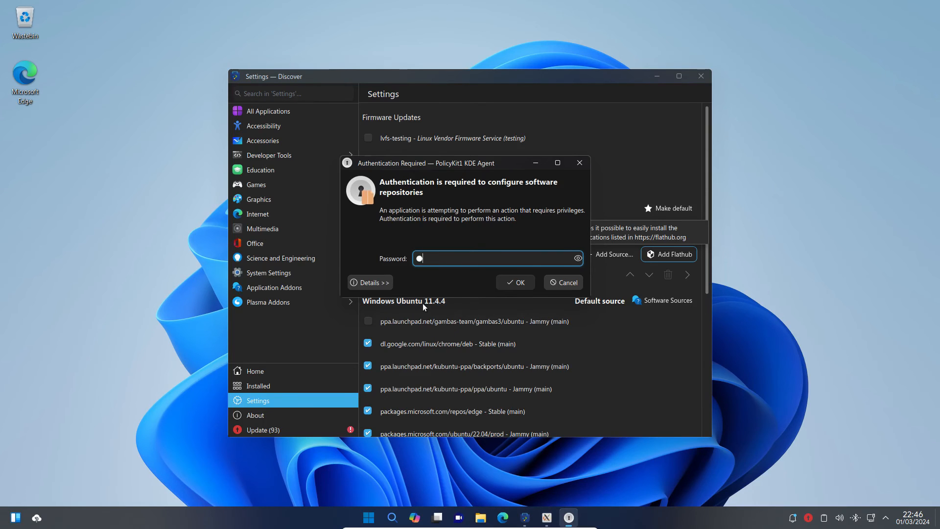
type("password")
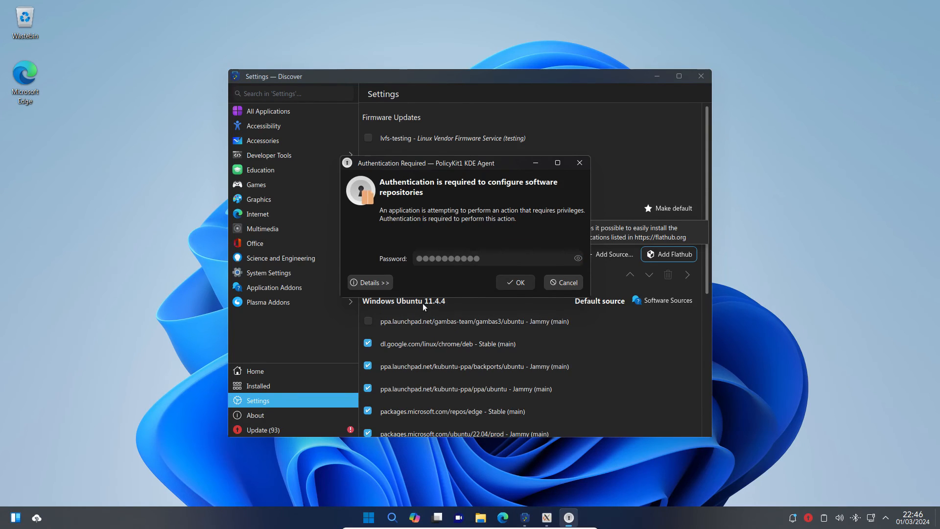
left_click(514, 282)
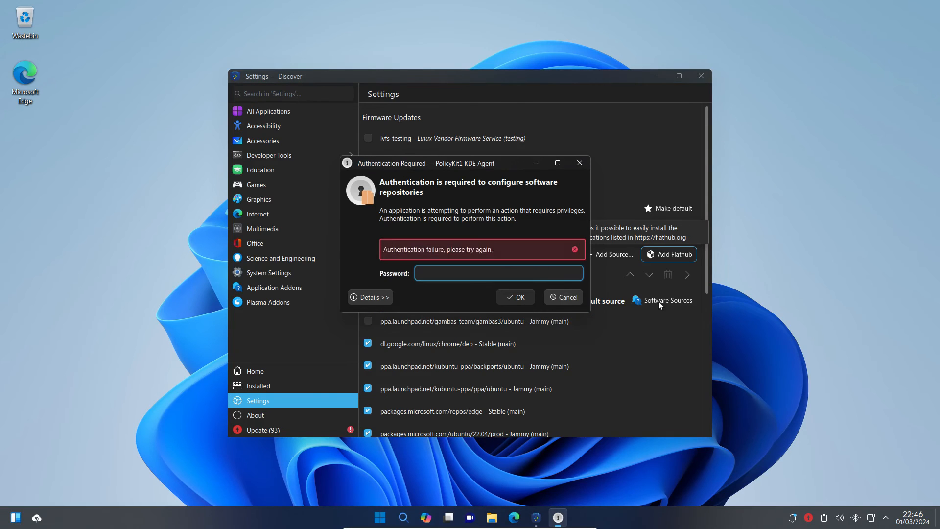
type("••")
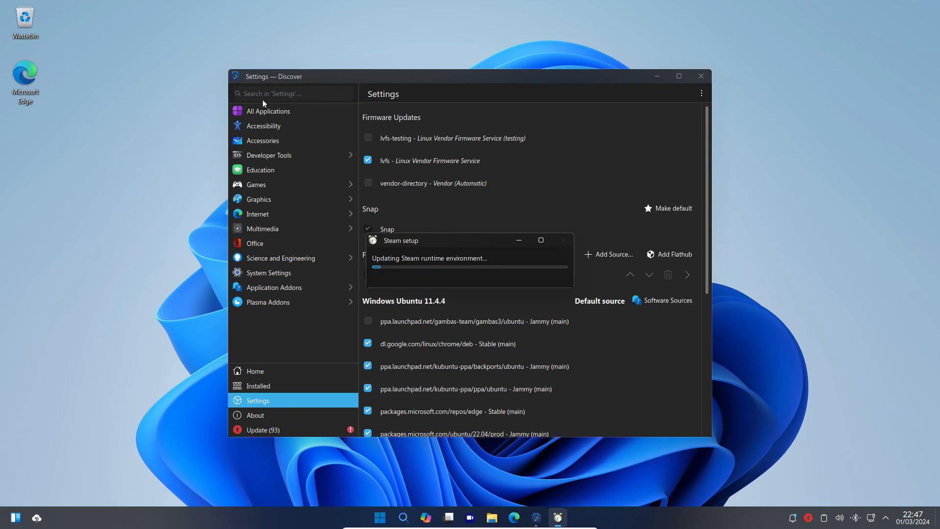
mouse_move(255, 371)
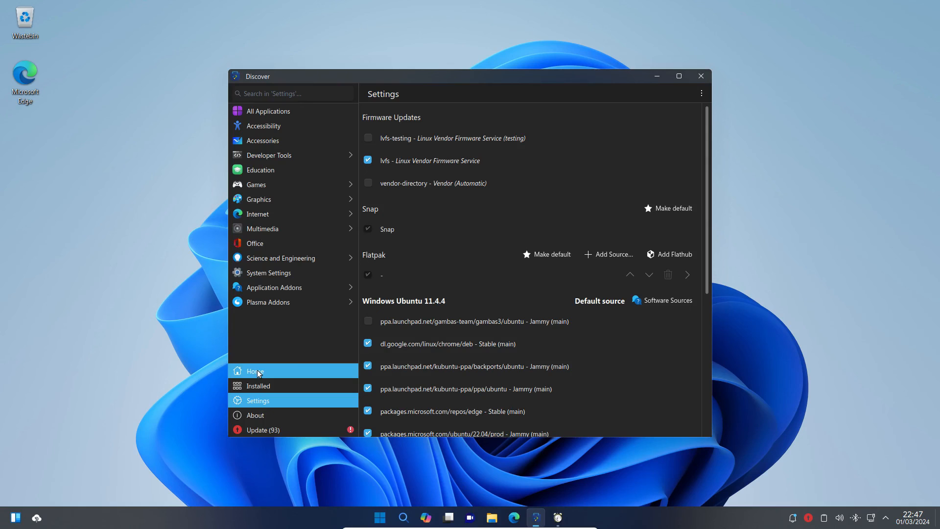
Search Discover for 'spotify' from the home page and scroll through the 40+ results.
left_click(255, 370)
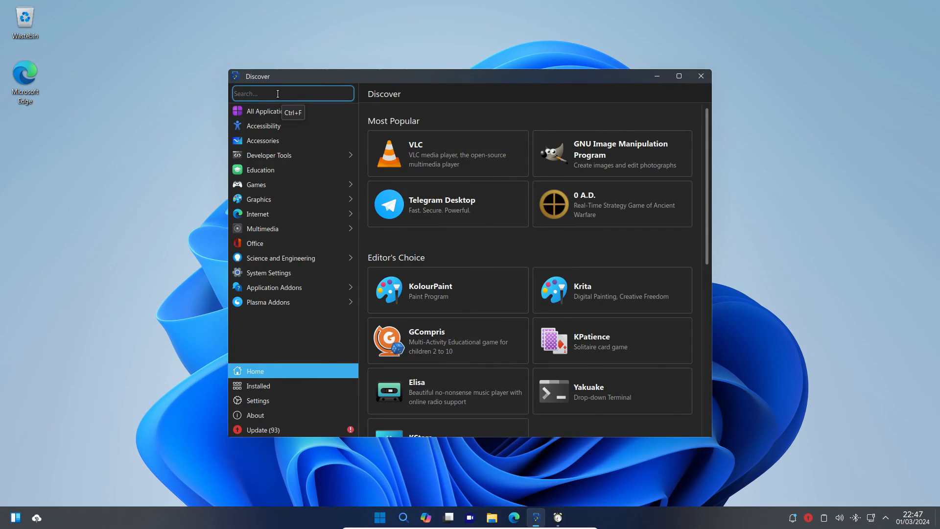
type("spotify")
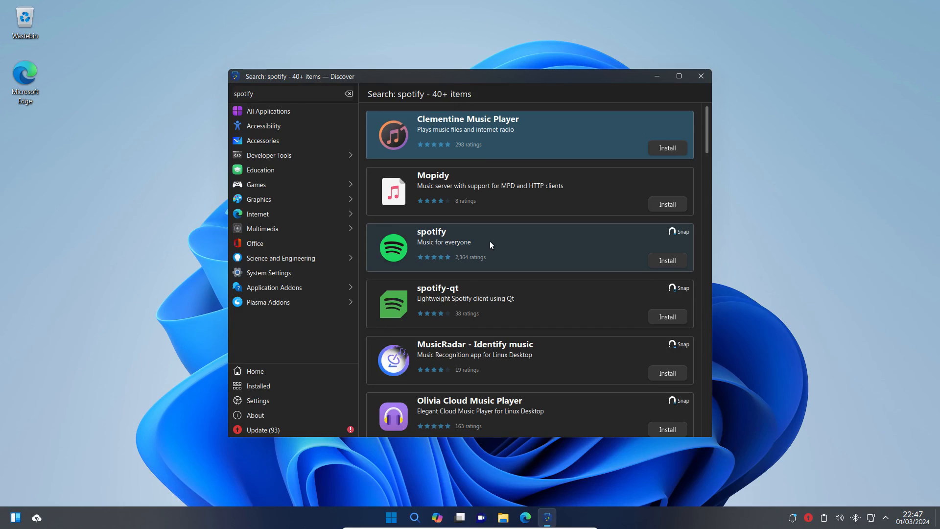
left_click(666, 260)
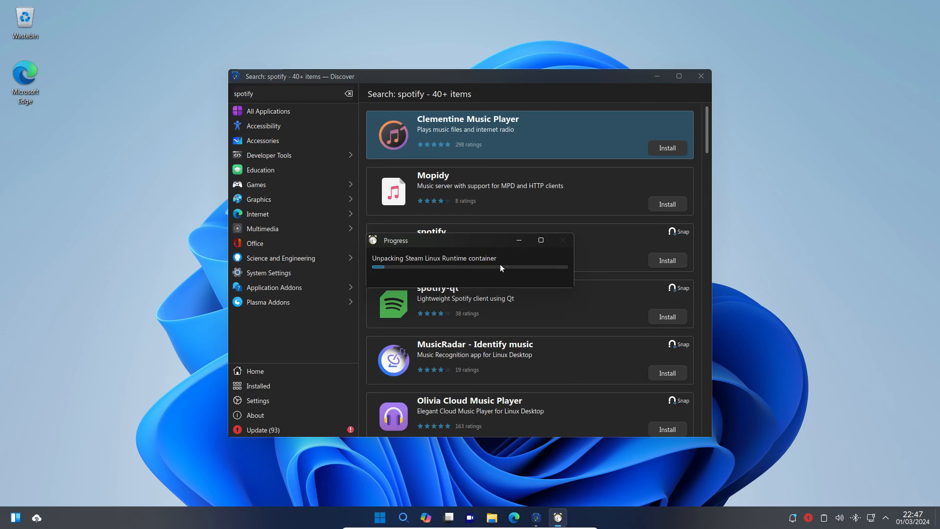
mouse_move(564, 79)
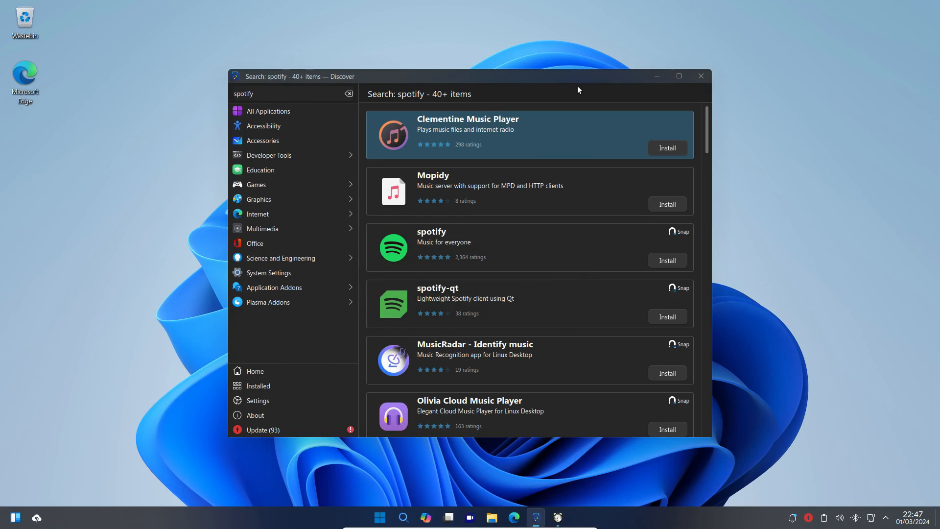
scroll("down", 3)
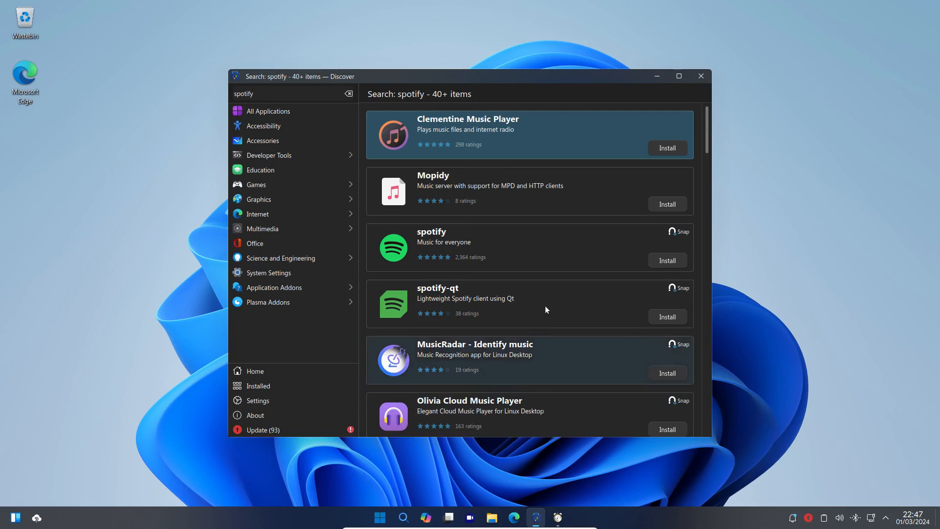
scroll("down", 3)
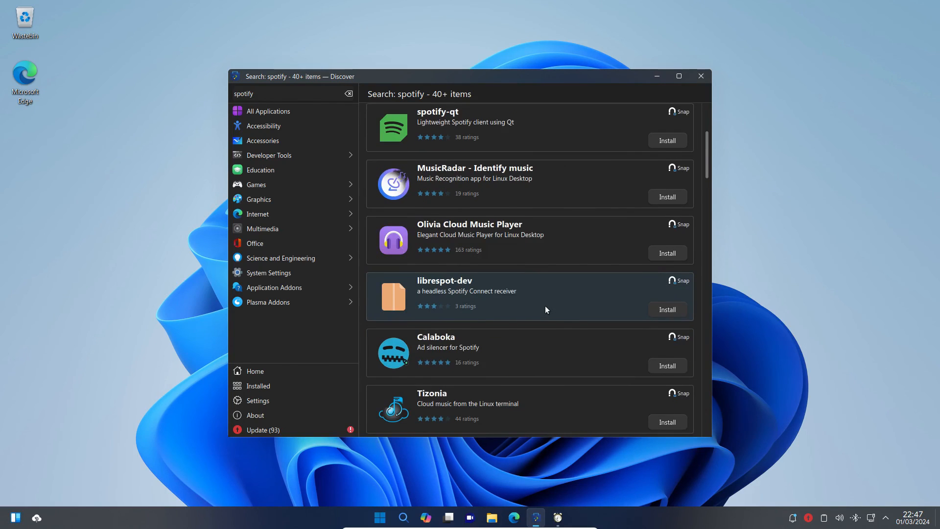
mouse_move(493, 276)
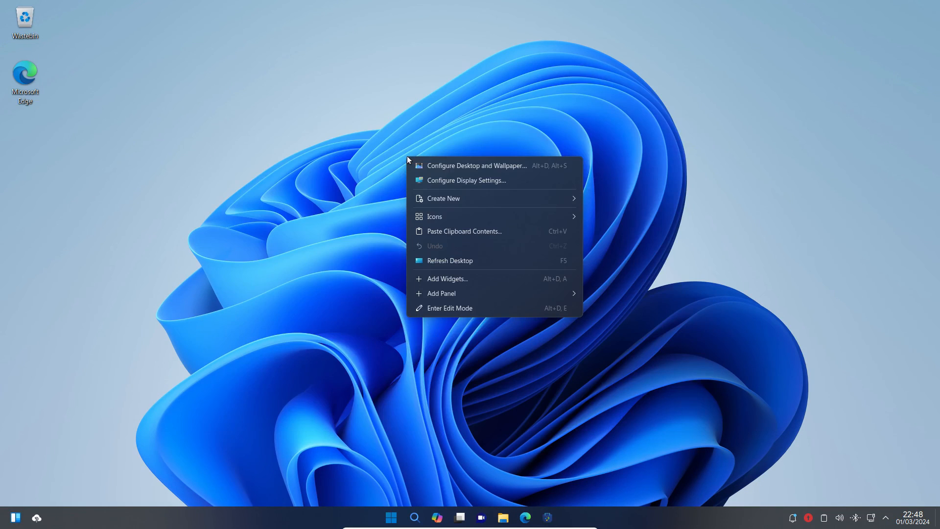
mouse_move(458, 169)
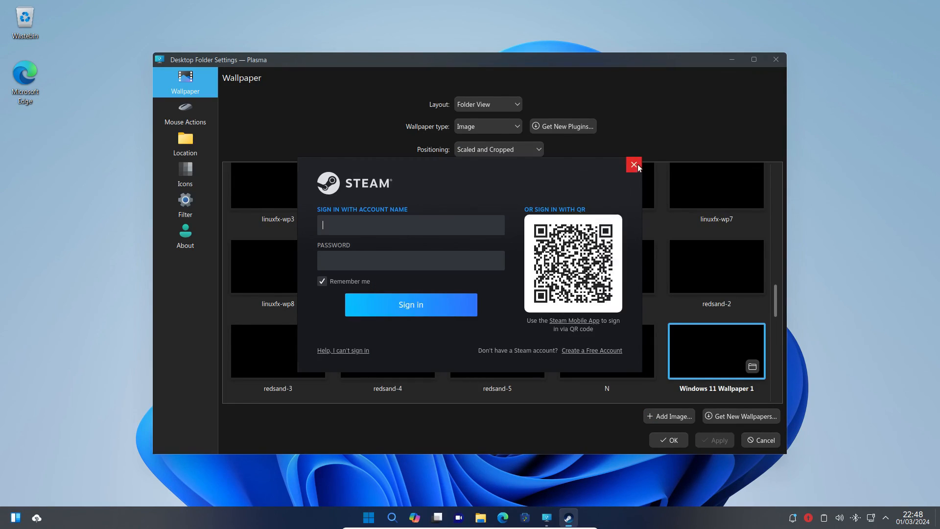
left_click(632, 165)
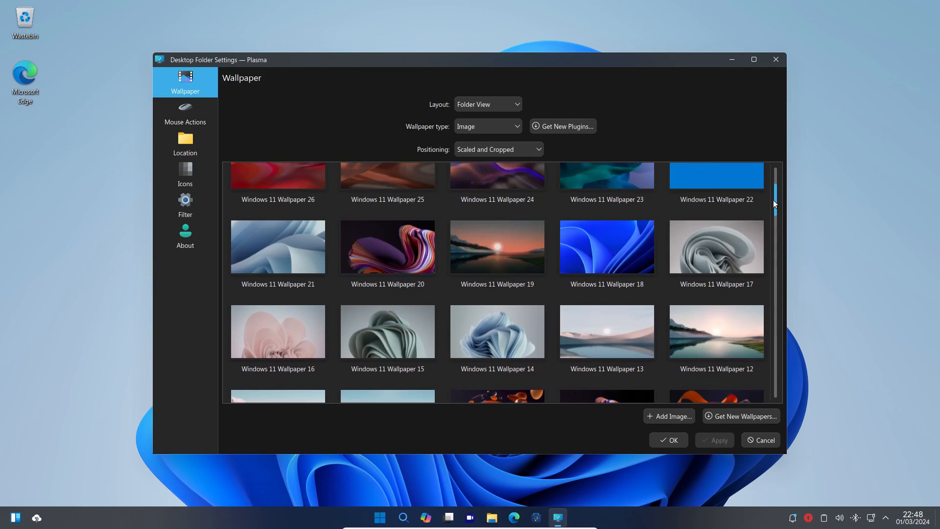
scroll("up", 3)
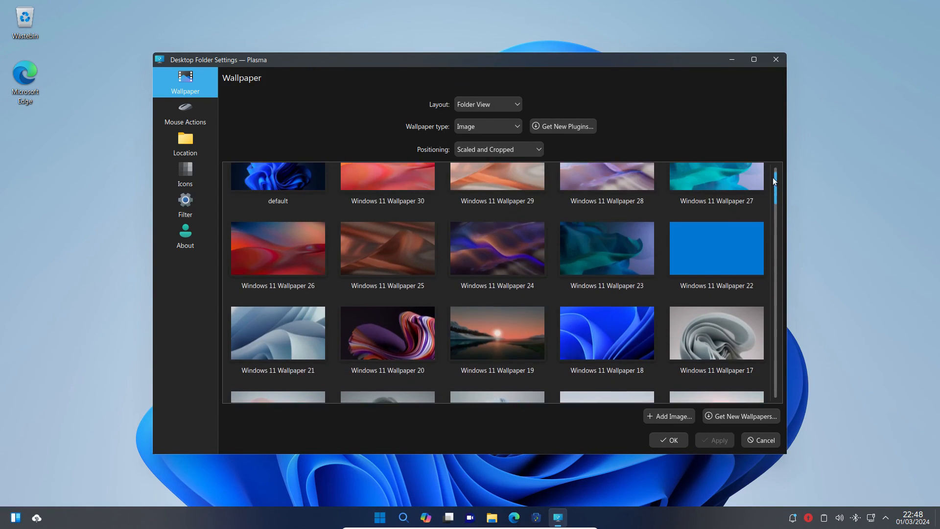
left_click(668, 439)
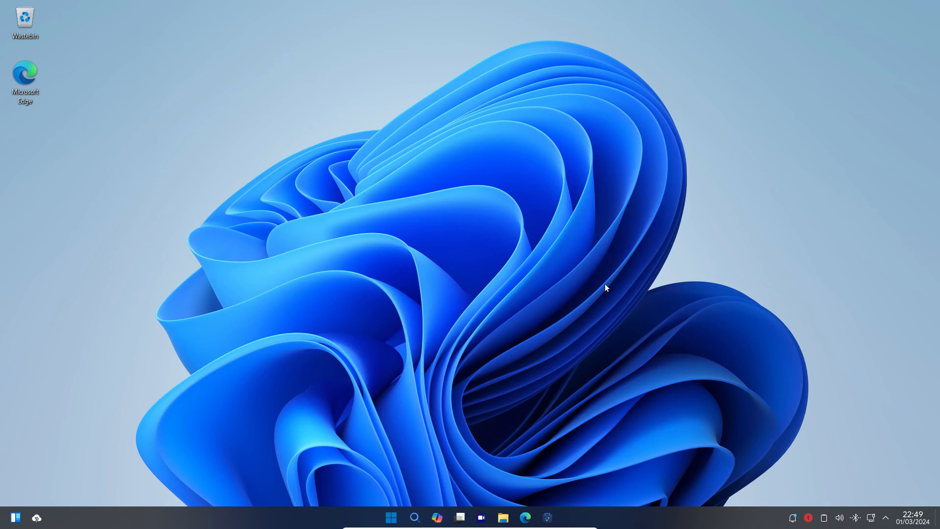